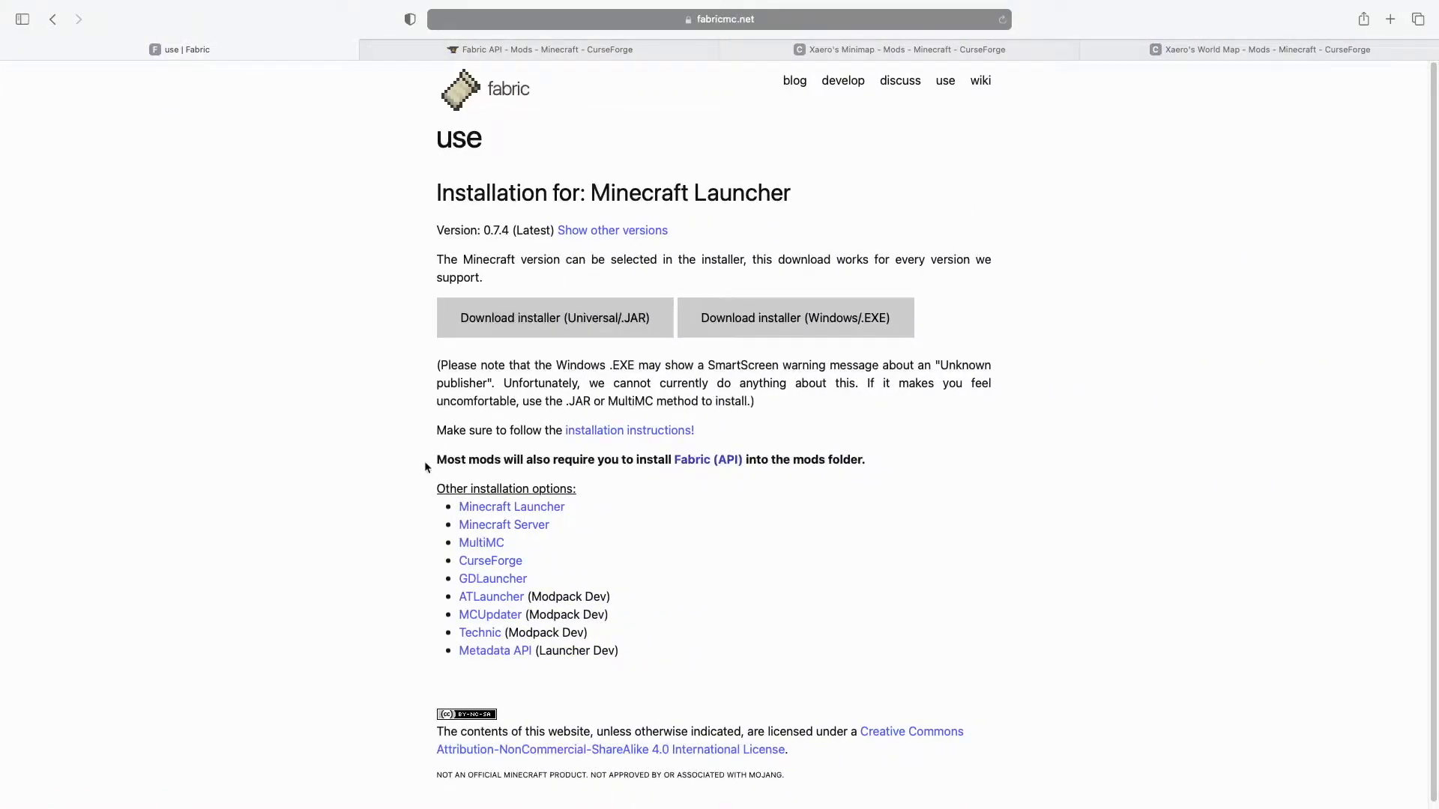
pyautogui.moveTo(1074, 500)
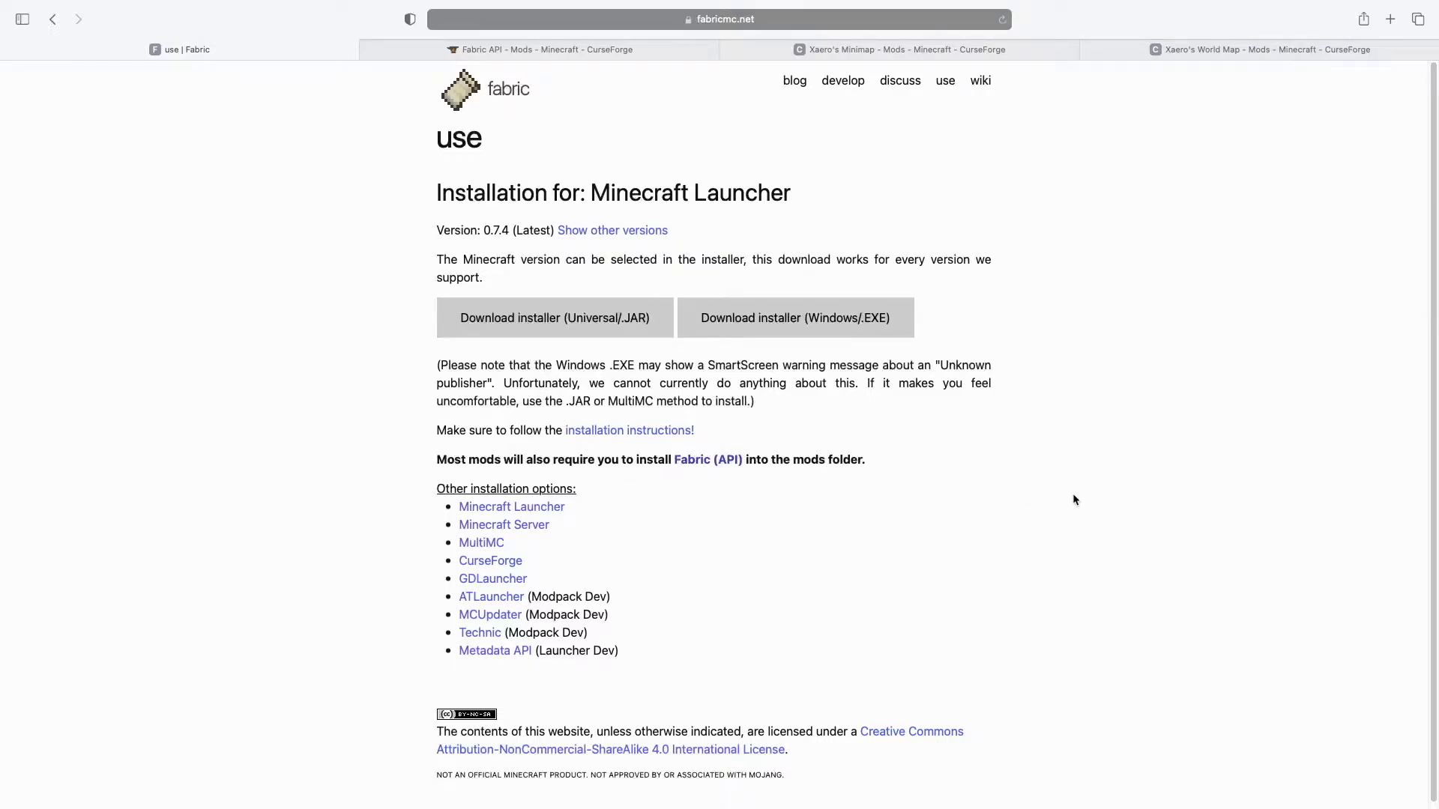
# - Download the universal .JAR Fabric installer from the fabricmc.net use page
pyautogui.click(721, 19)
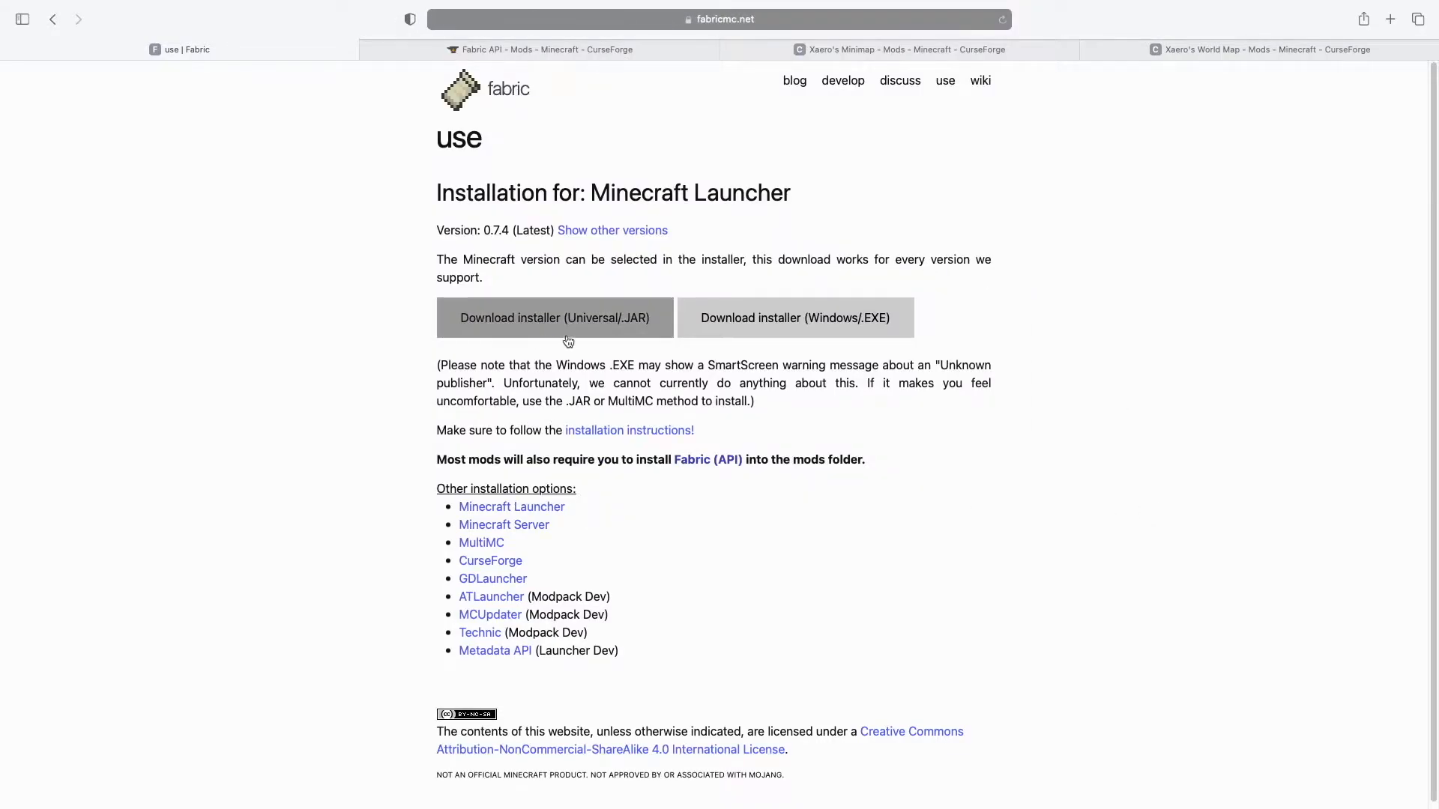
pyautogui.click(555, 318)
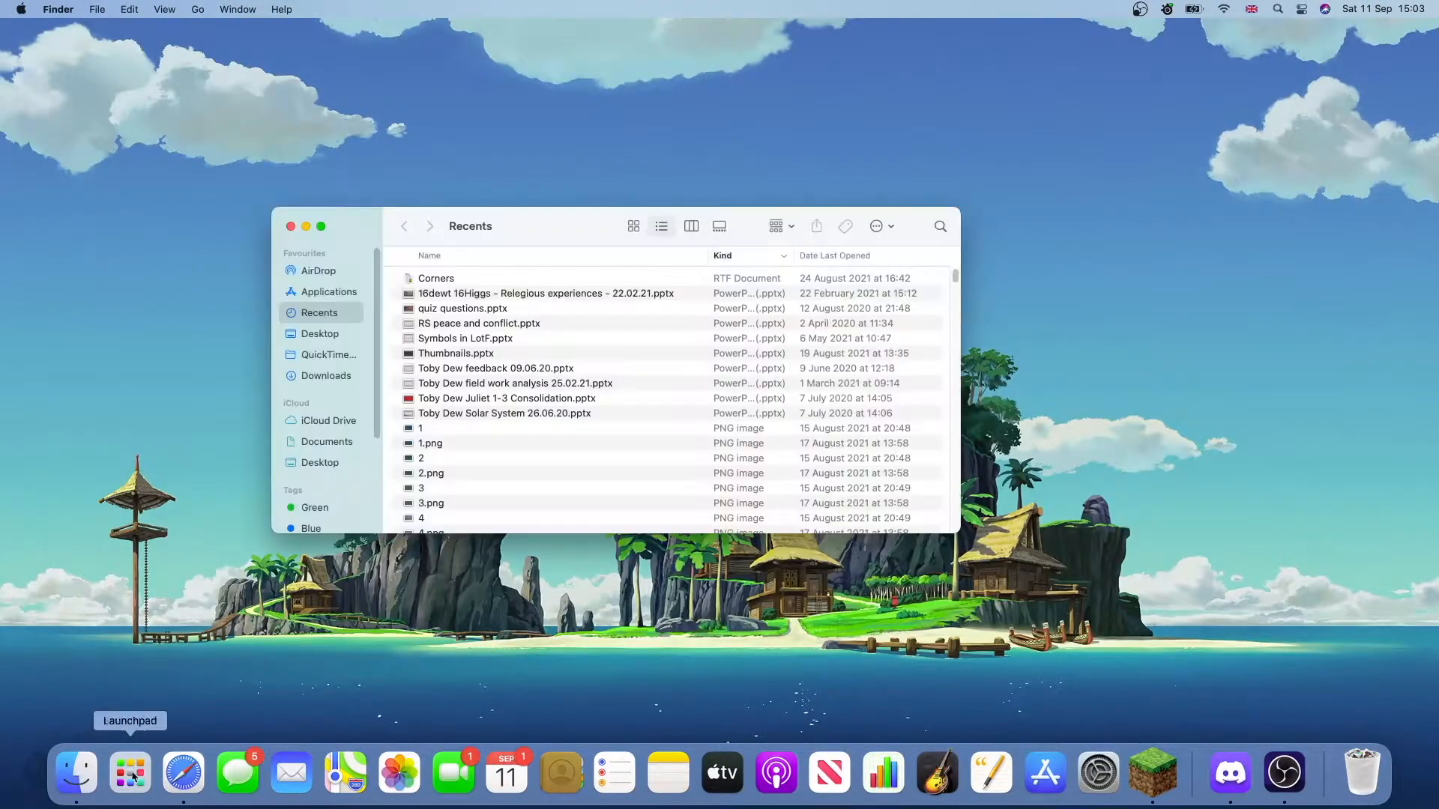
# - Launch fabric-installer-0.7.4.jar from Downloads, hitting the unidentified-developer block
pyautogui.click(325, 375)
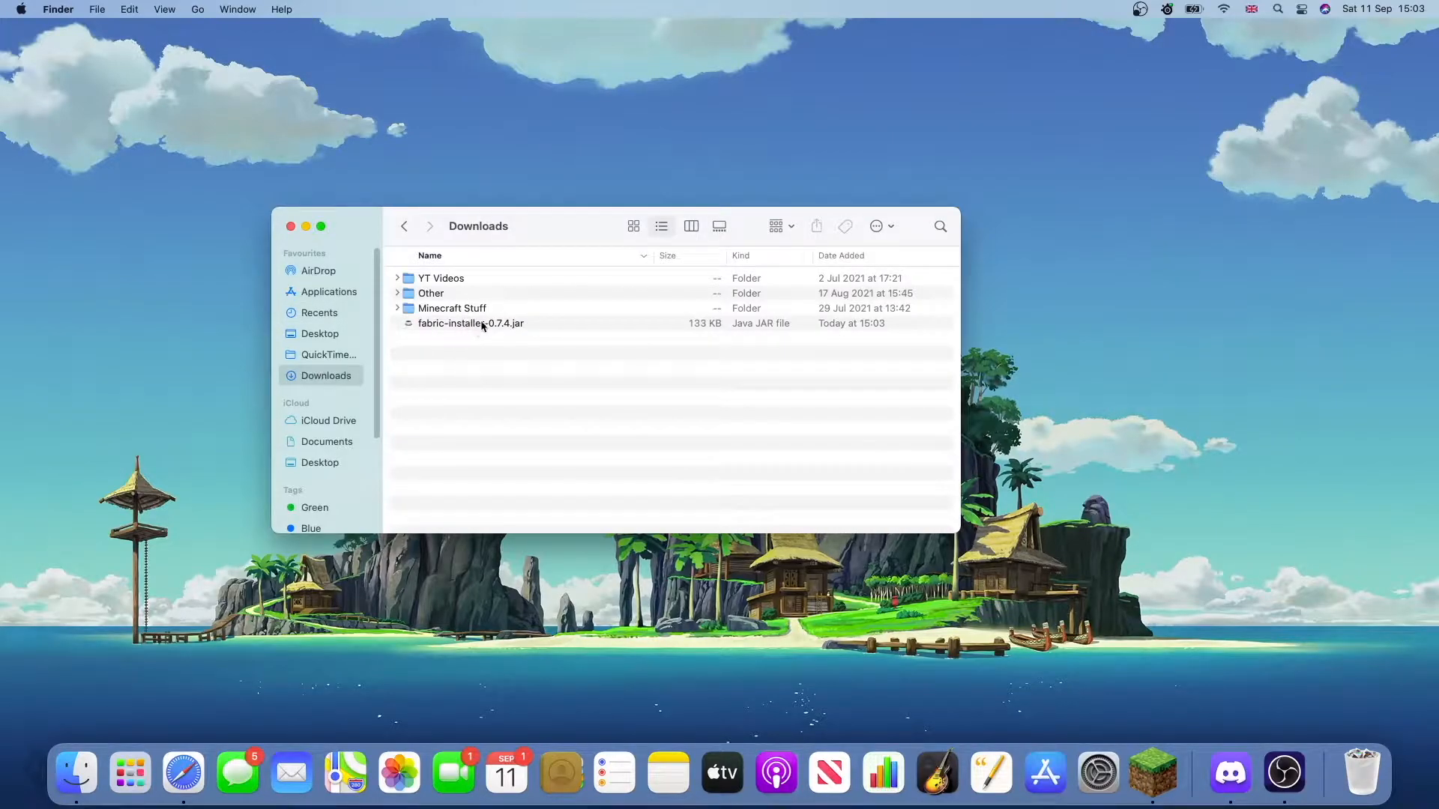
pyautogui.moveTo(491, 318)
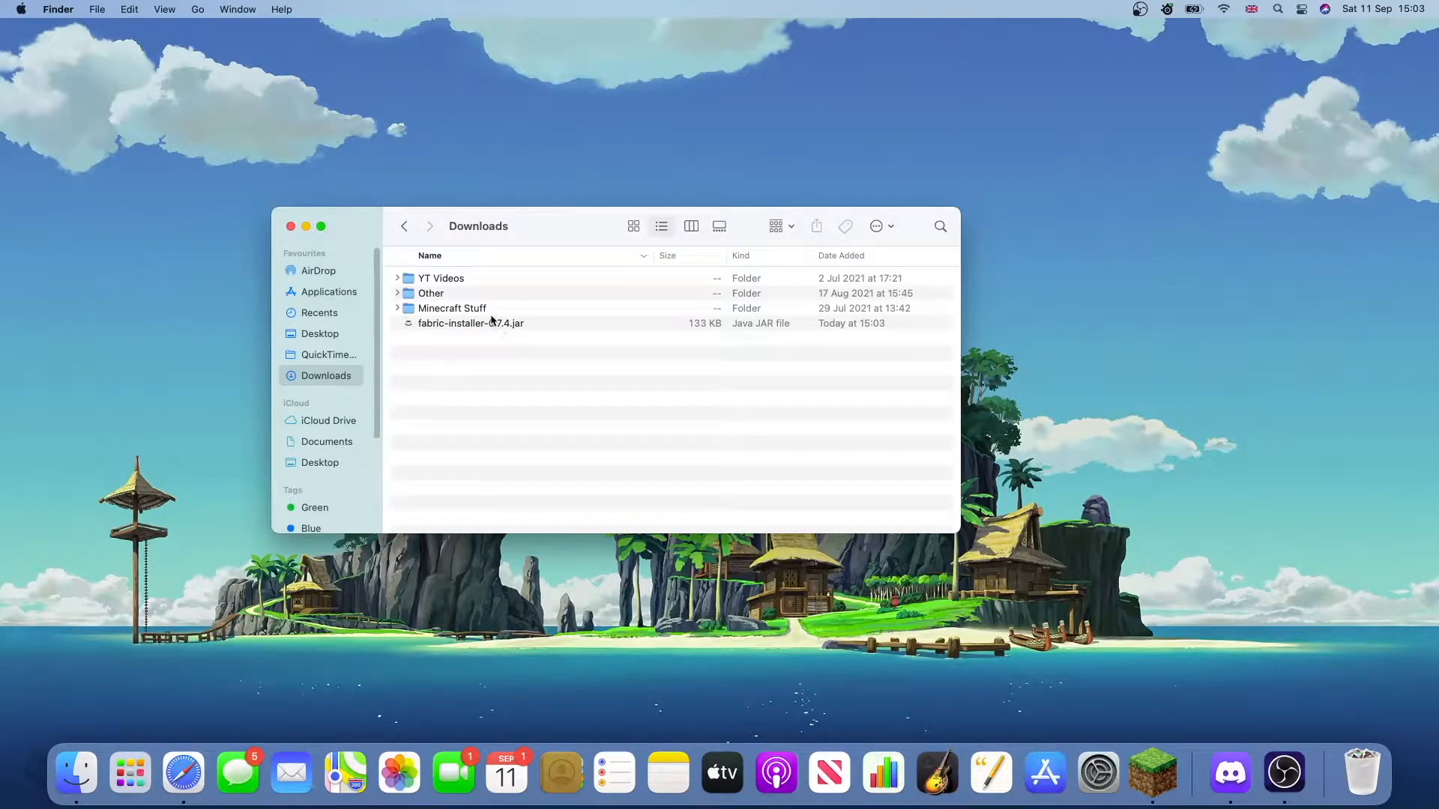
pyautogui.click(470, 324)
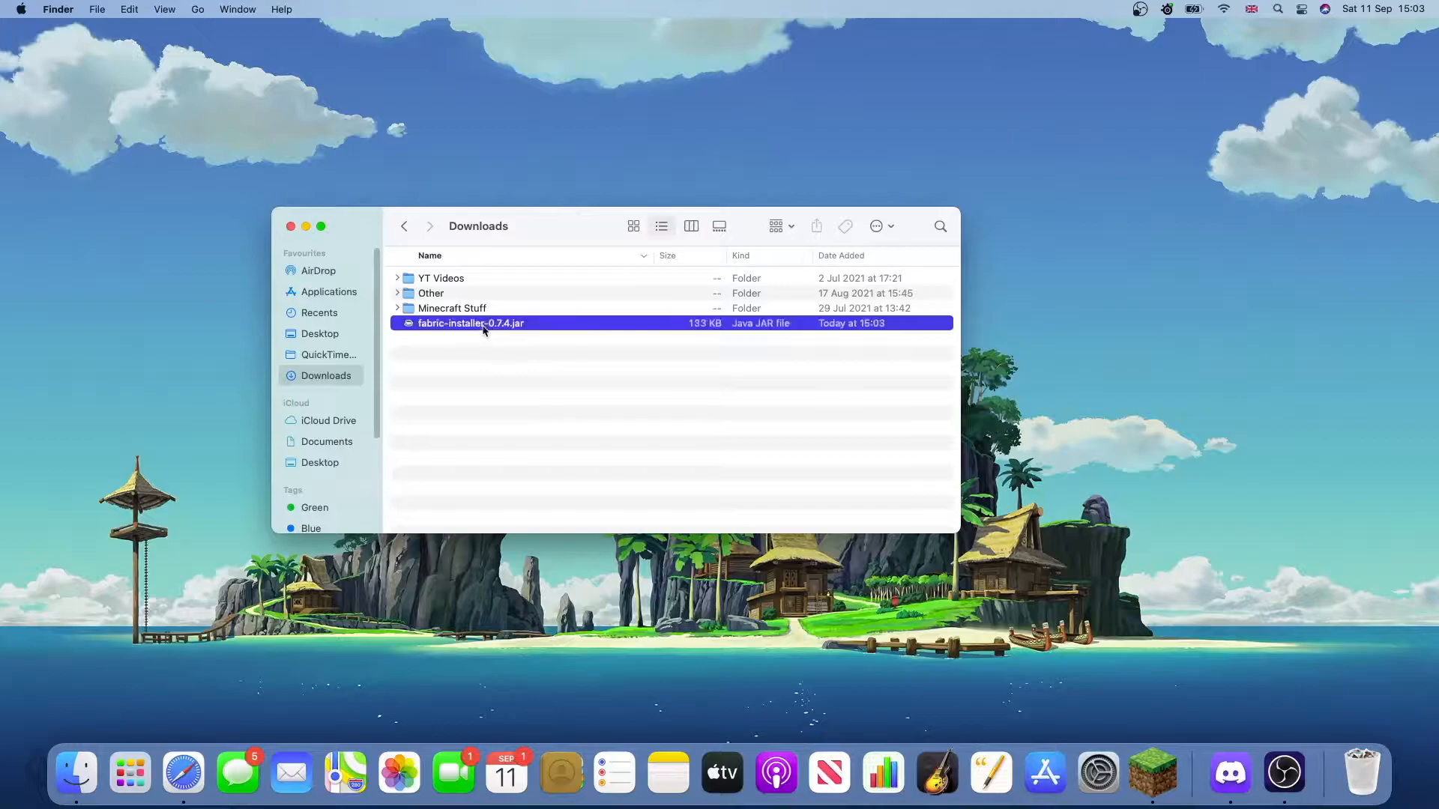
pyautogui.doubleClick(470, 324)
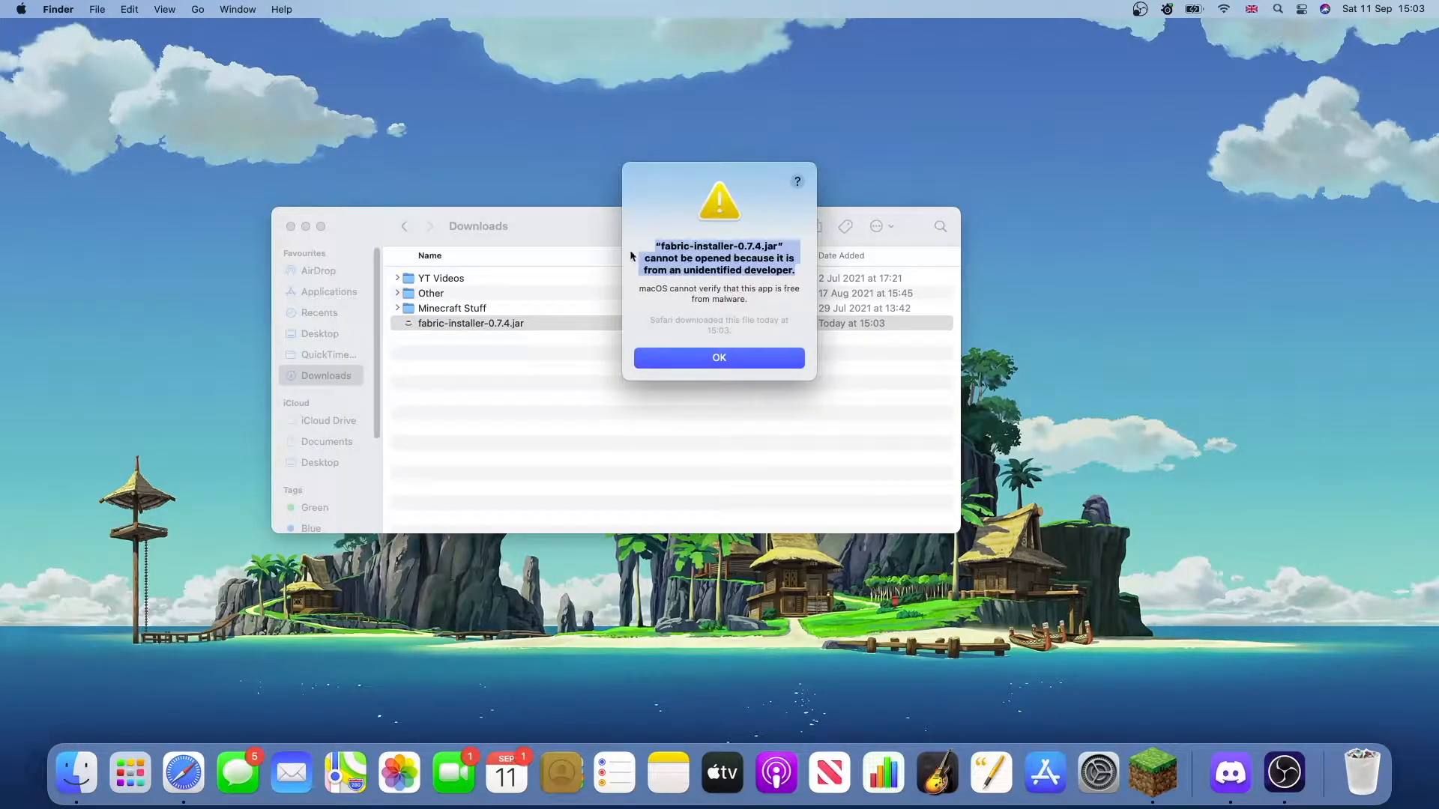
pyautogui.moveTo(807, 288)
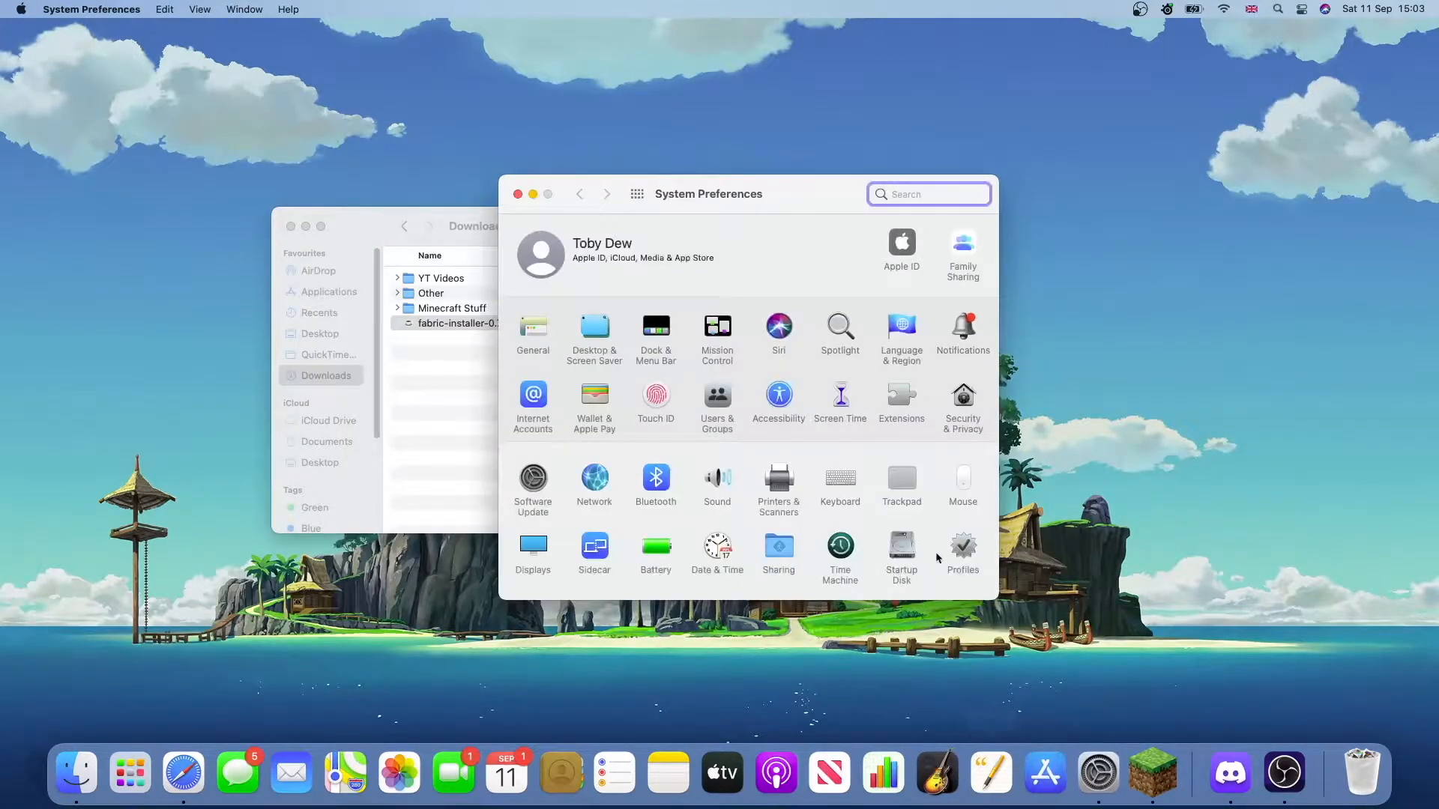
pyautogui.moveTo(959, 402)
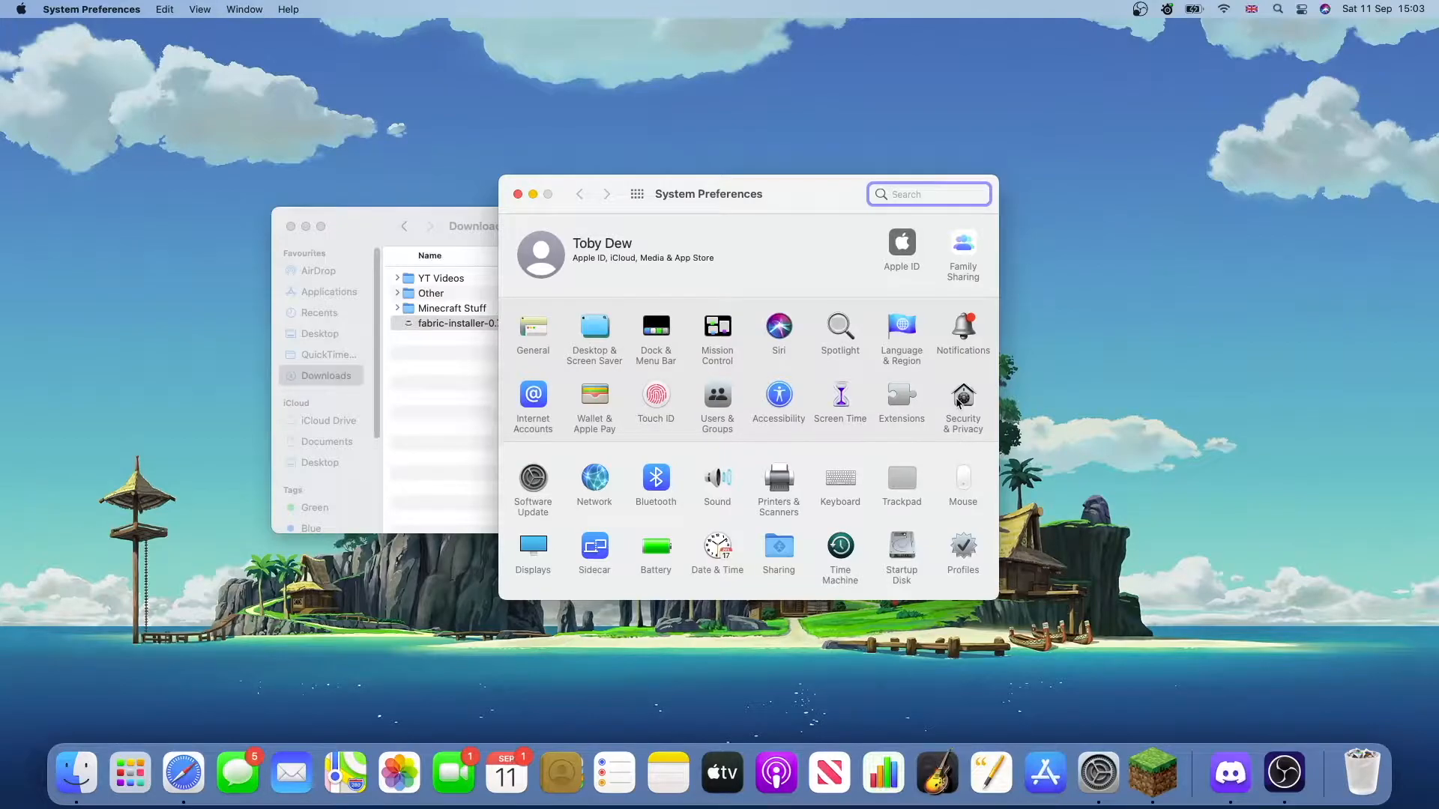
# - Allow fabric-installer-0.7.4.jar via Security & Privacy 'Open Anyway' and close System Preferences
pyautogui.click(963, 400)
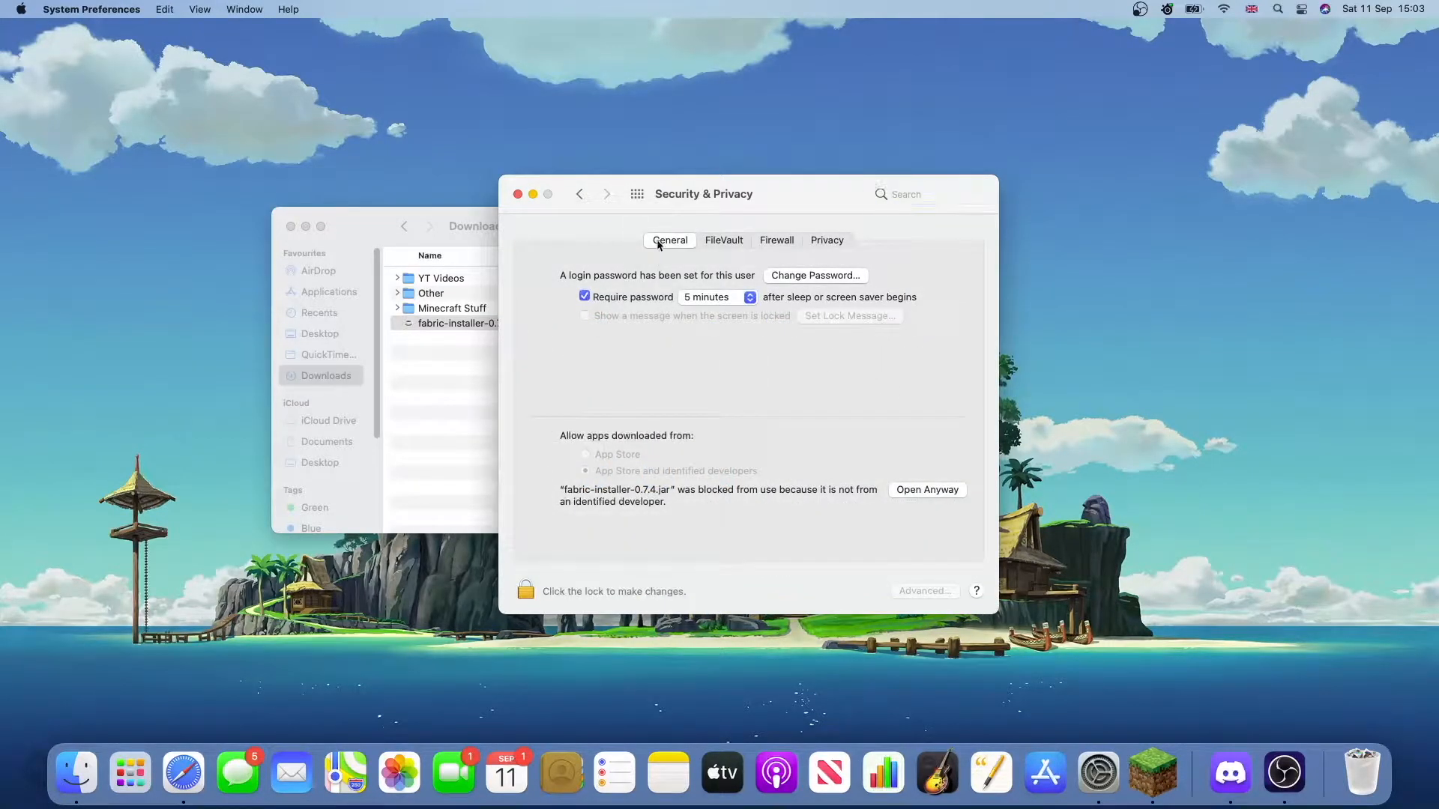
pyautogui.moveTo(617, 496)
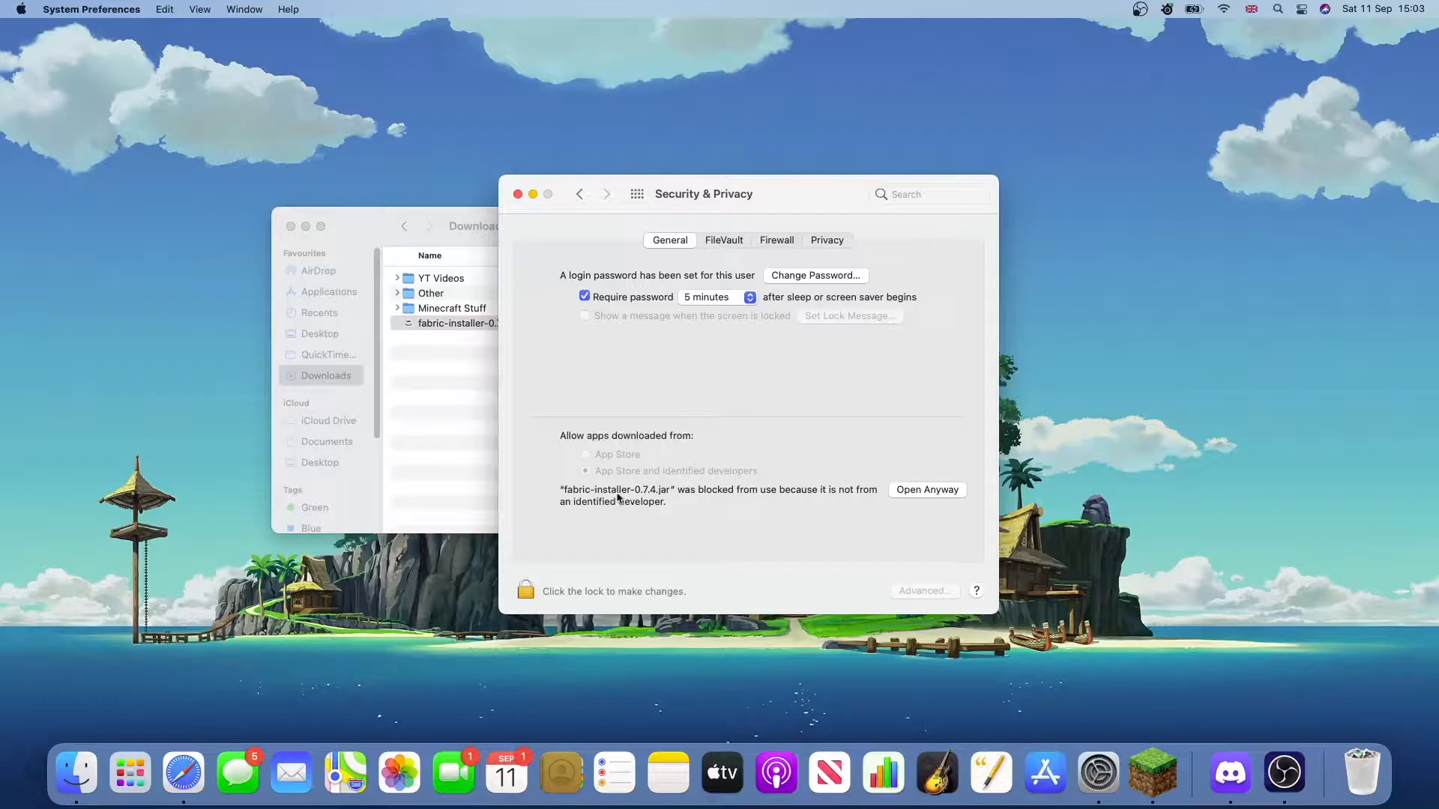
pyautogui.click(926, 488)
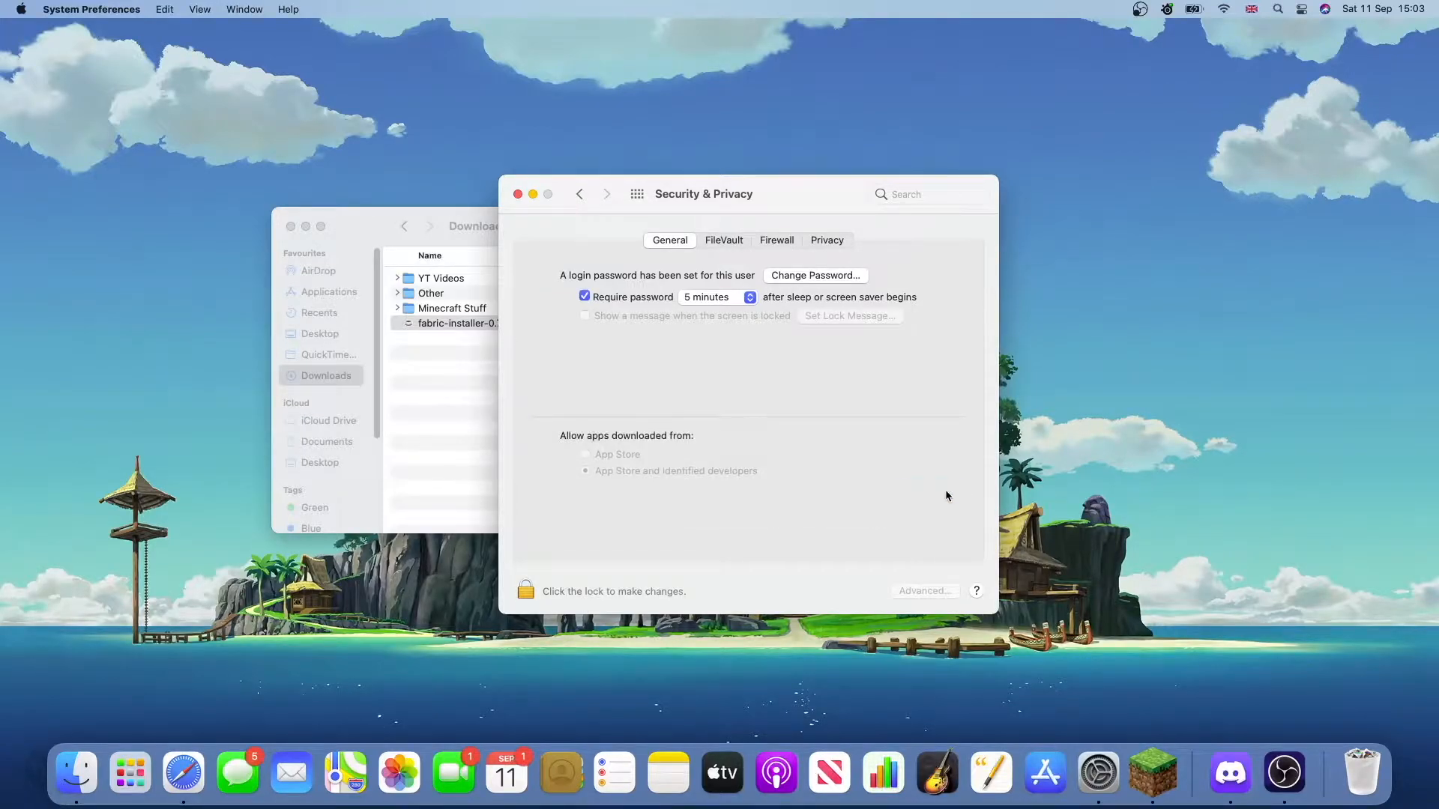
pyautogui.doubleClick(457, 323)
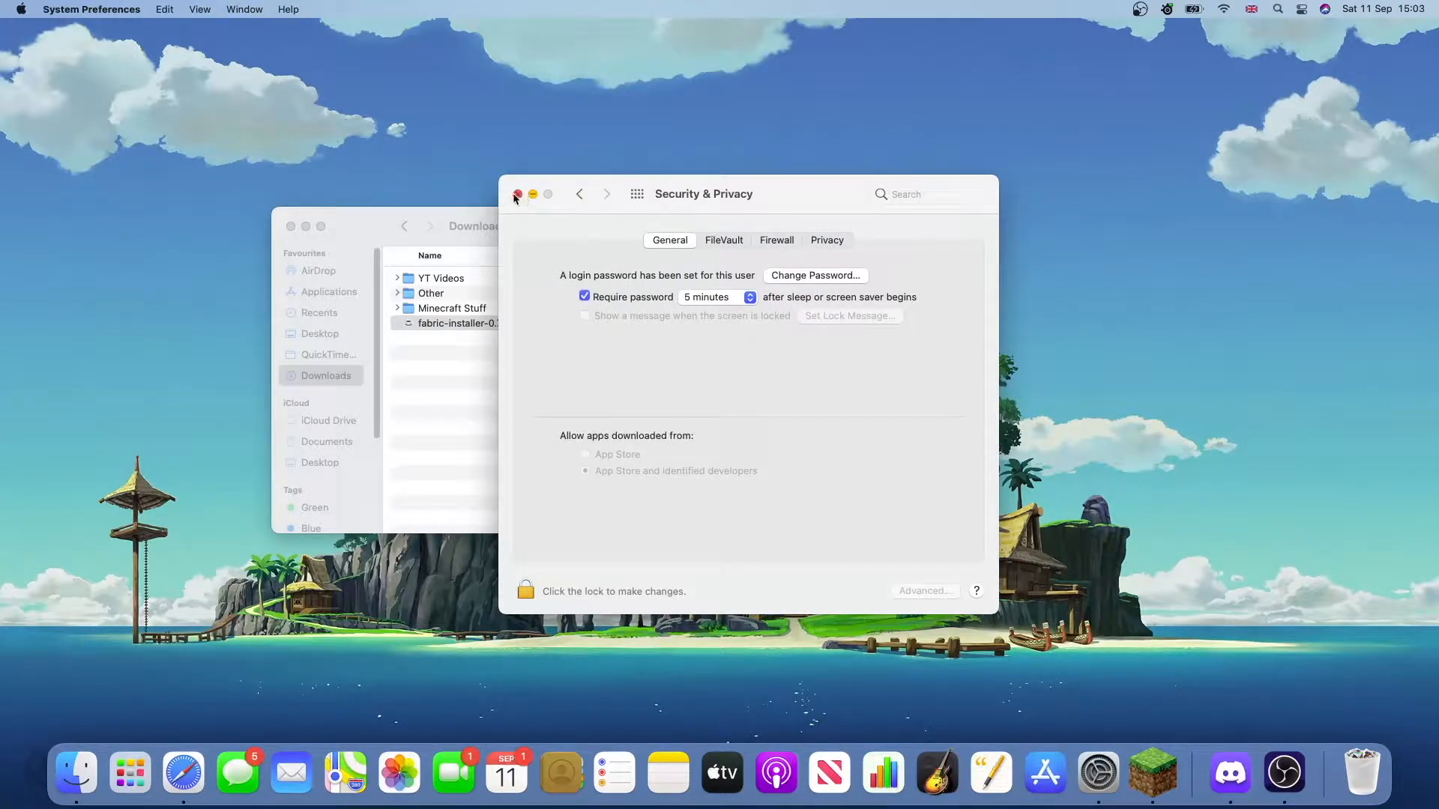
pyautogui.click(517, 193)
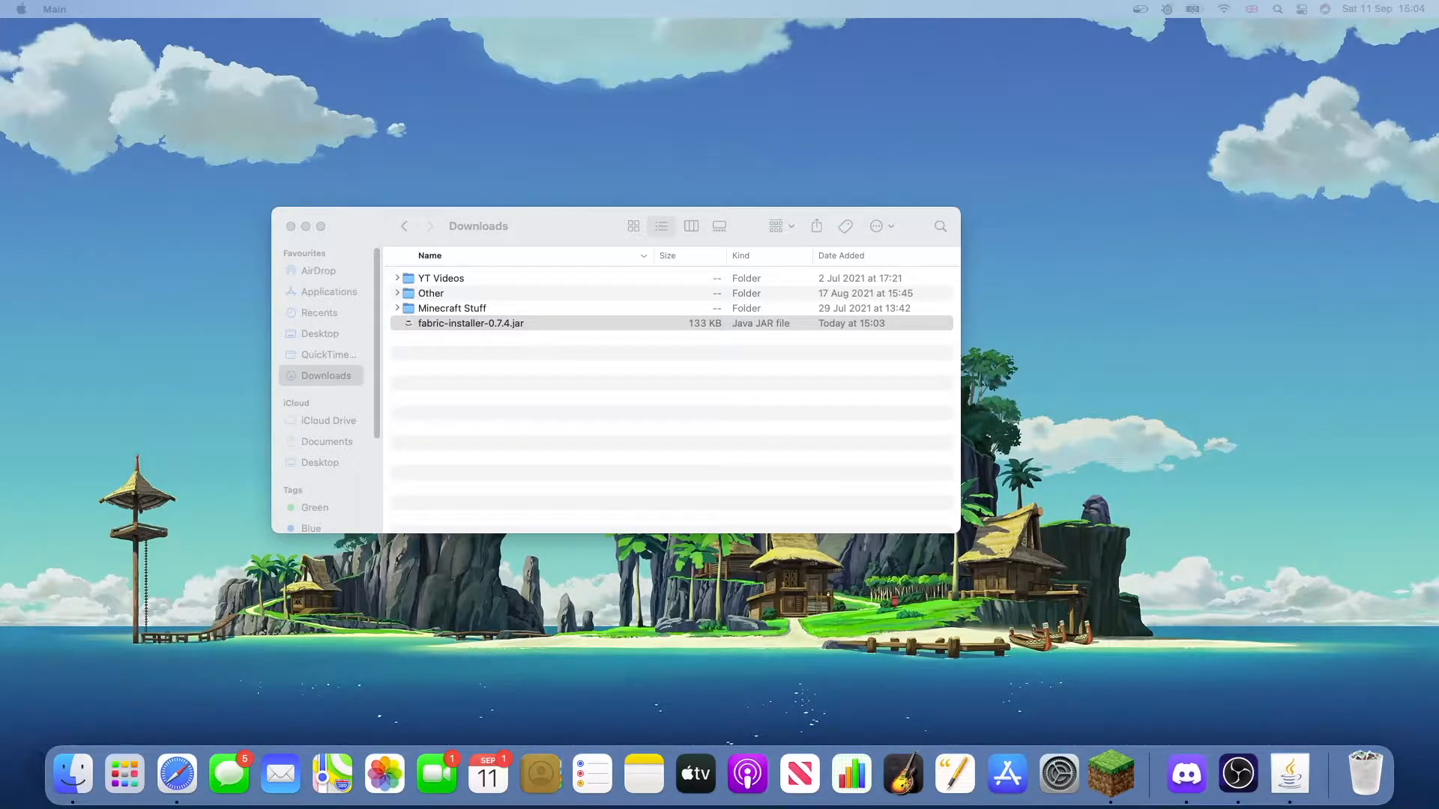
# - Run the installer for Minecraft 1.17.1 with Loader 0.11.6, finish with Done and close it
pyautogui.doubleClick(470, 322)
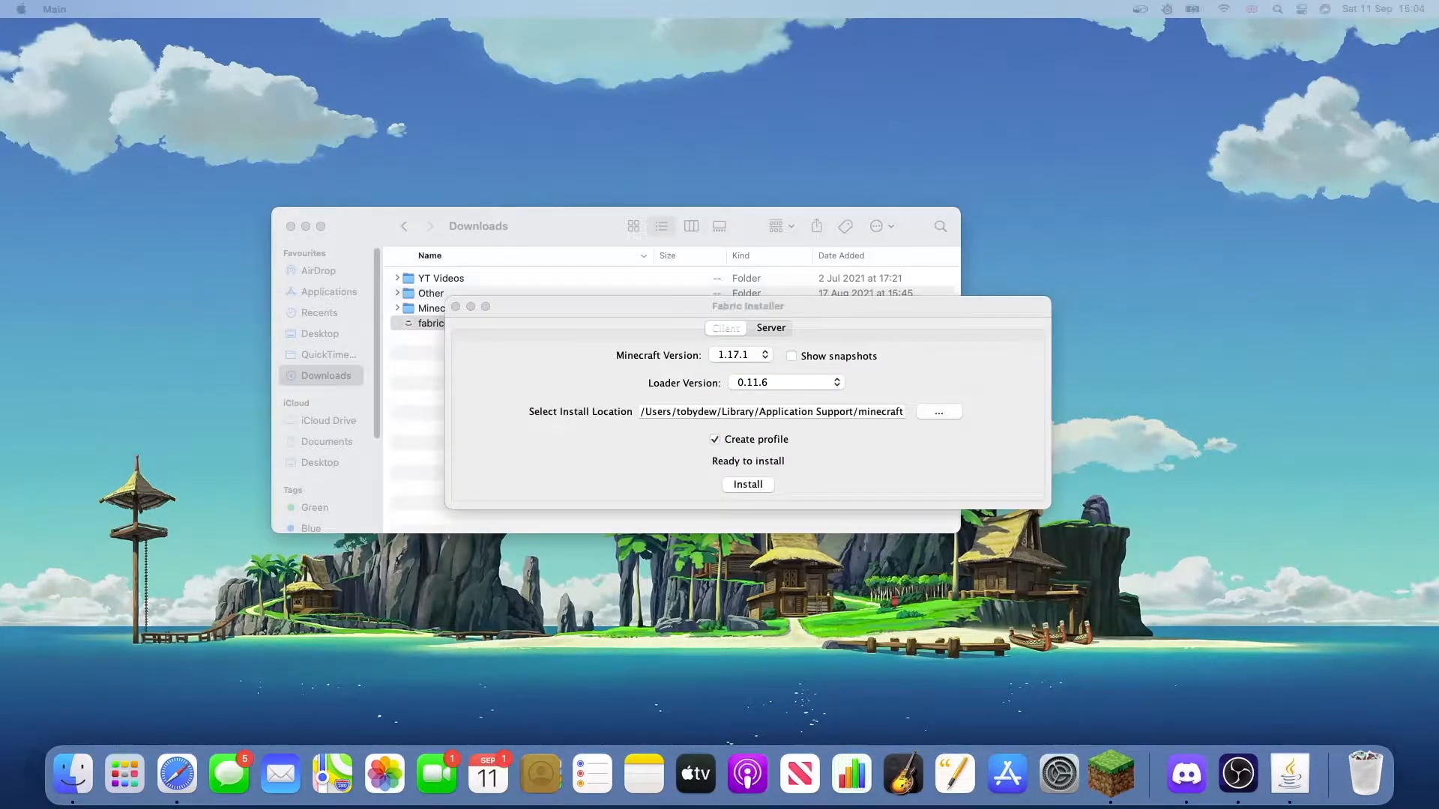
pyautogui.moveTo(665, 334)
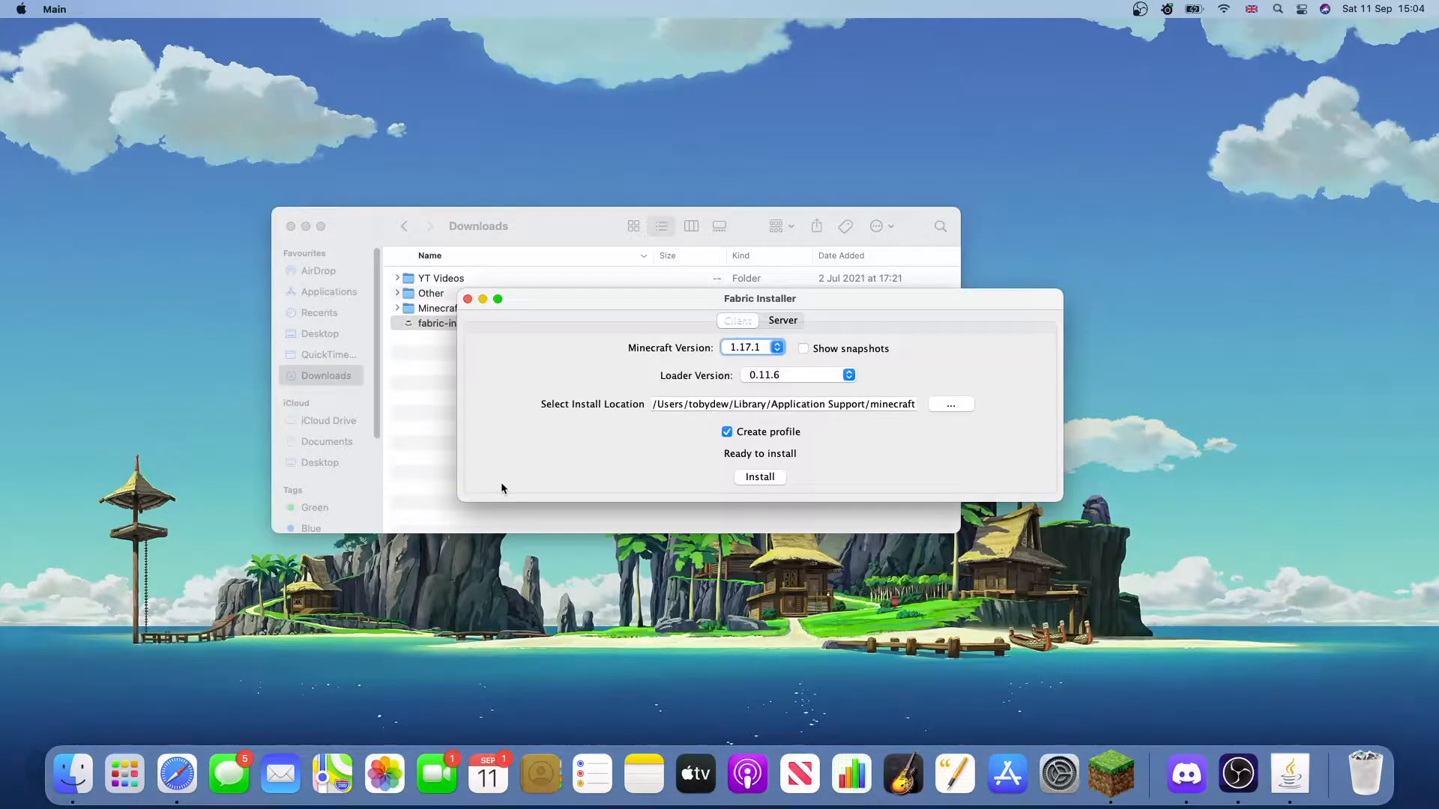
pyautogui.moveTo(724, 476)
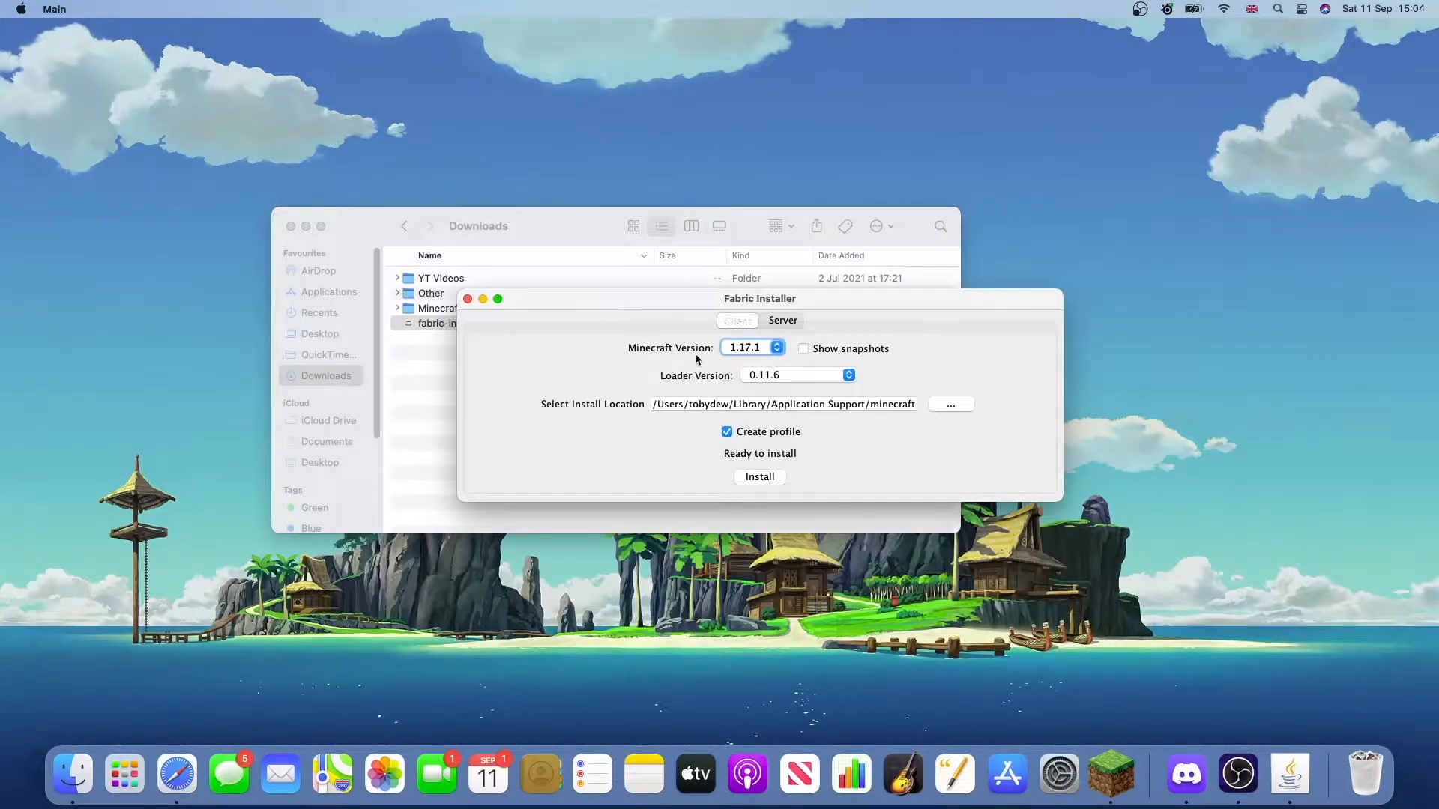
pyautogui.click(751, 346)
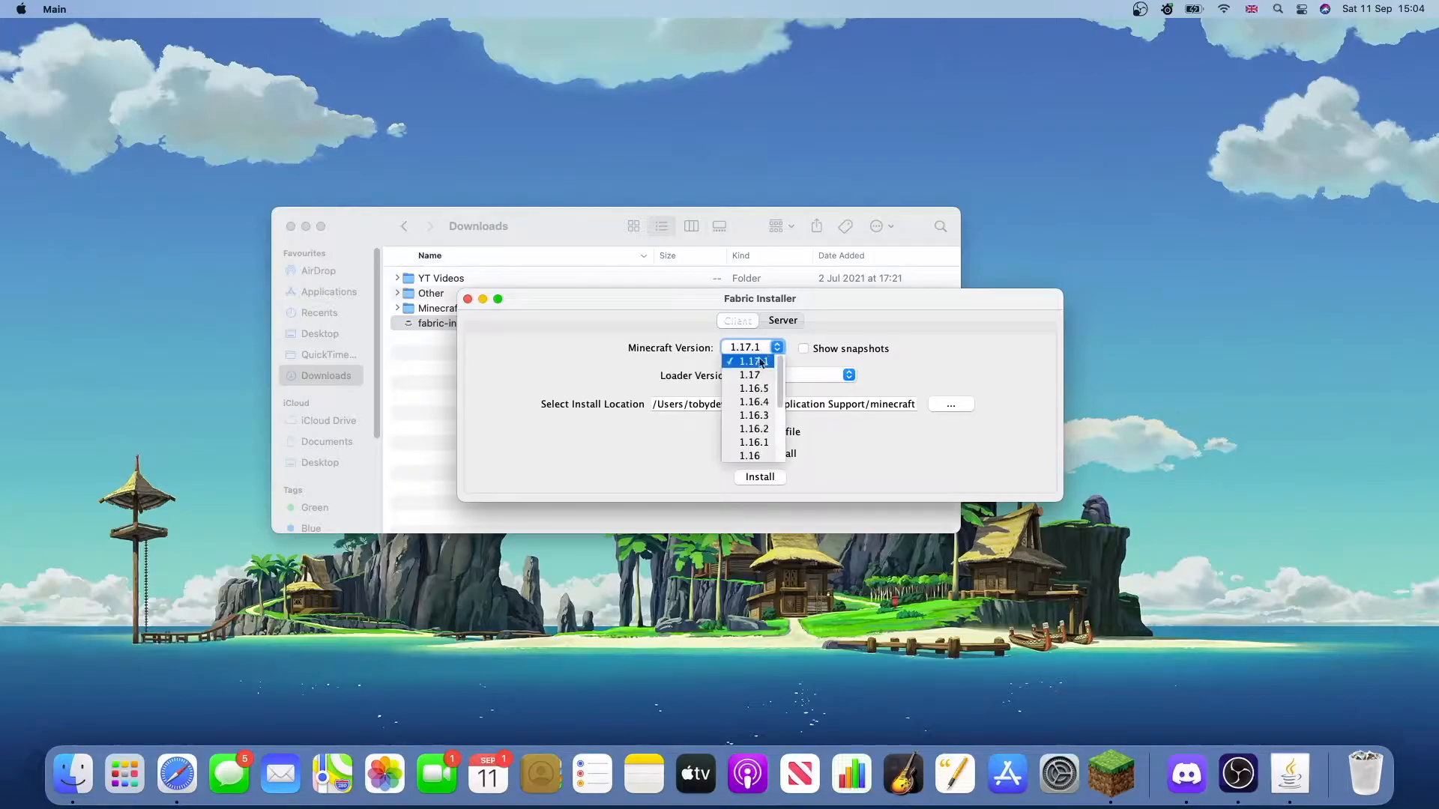
pyautogui.click(750, 360)
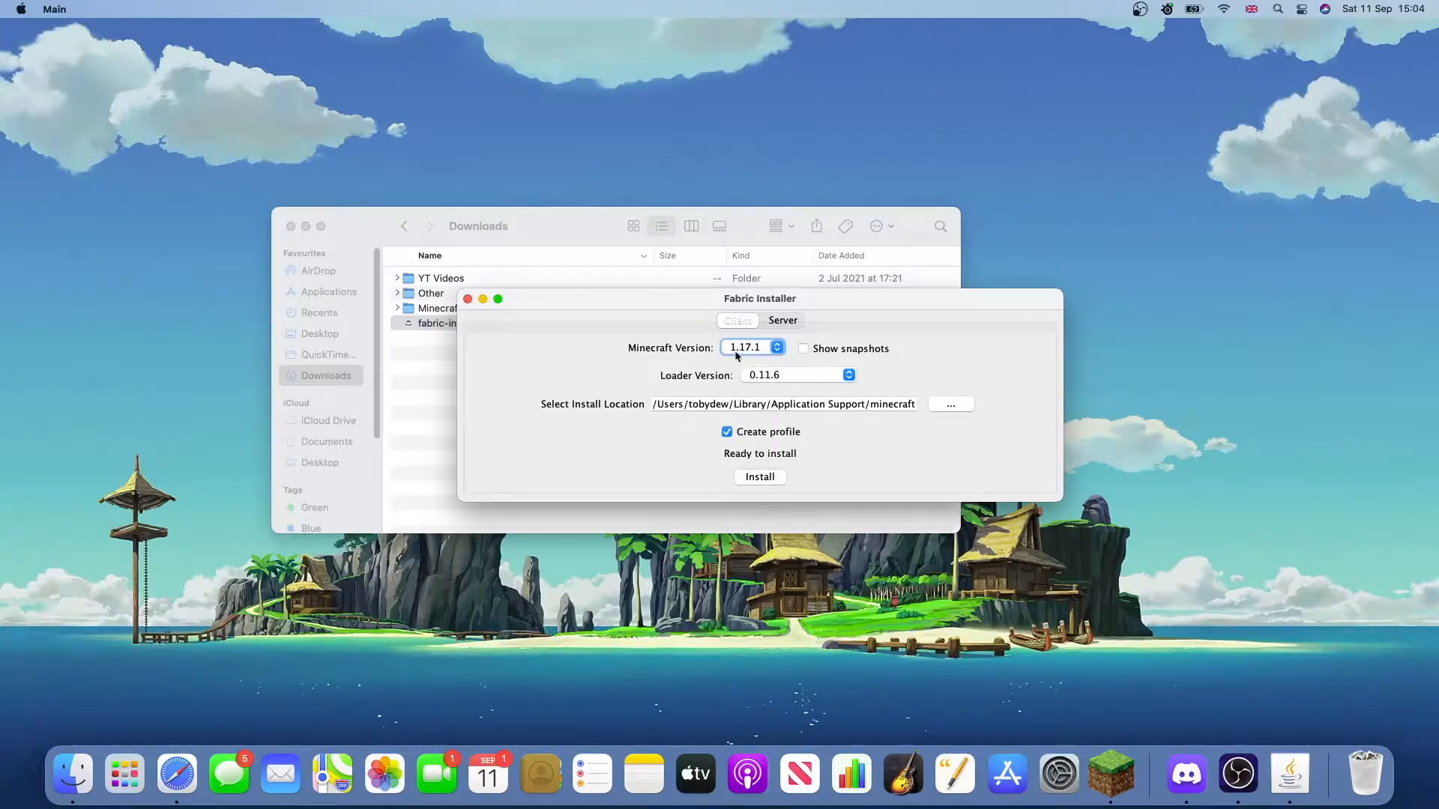
pyautogui.moveTo(696, 376)
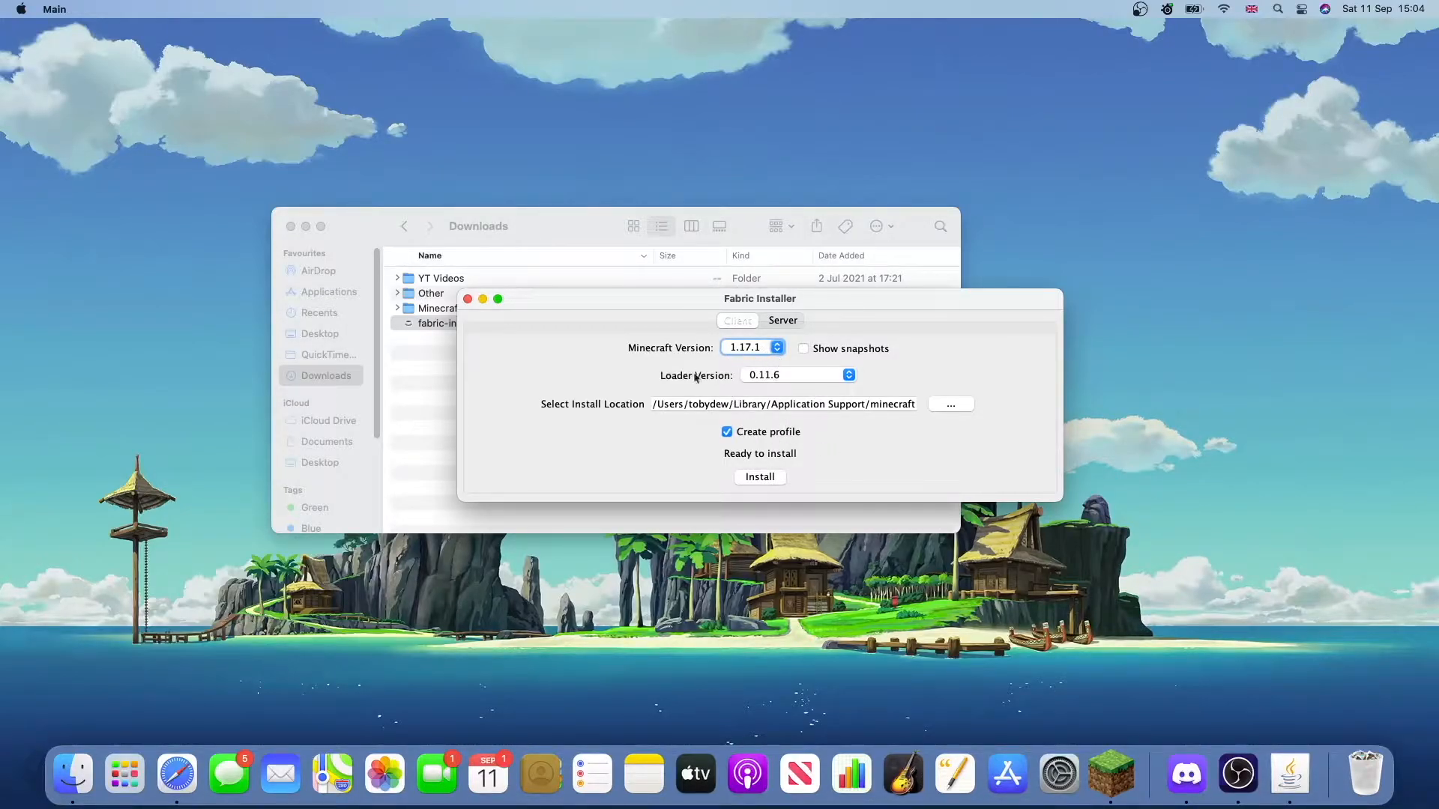
pyautogui.moveTo(791, 456)
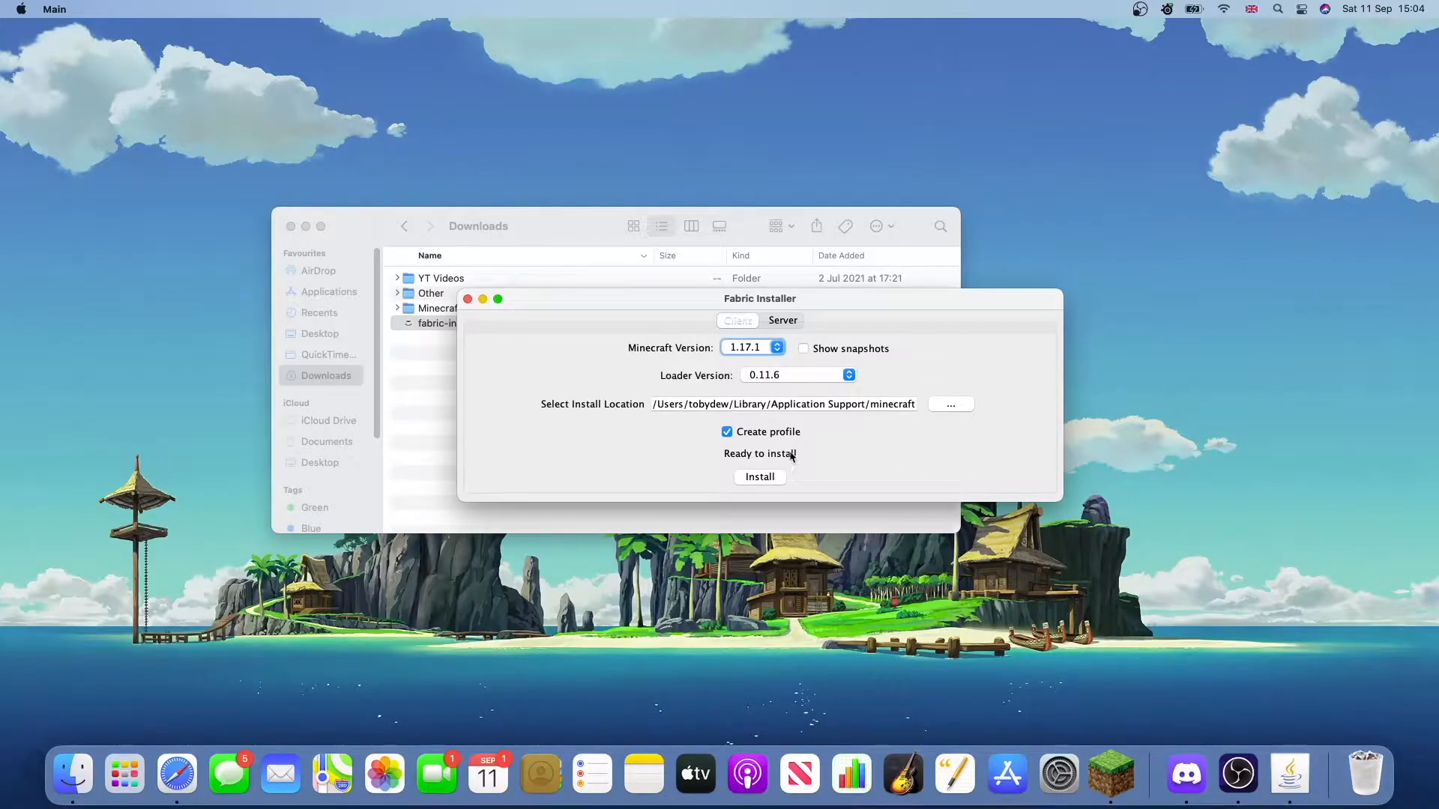
pyautogui.moveTo(763, 486)
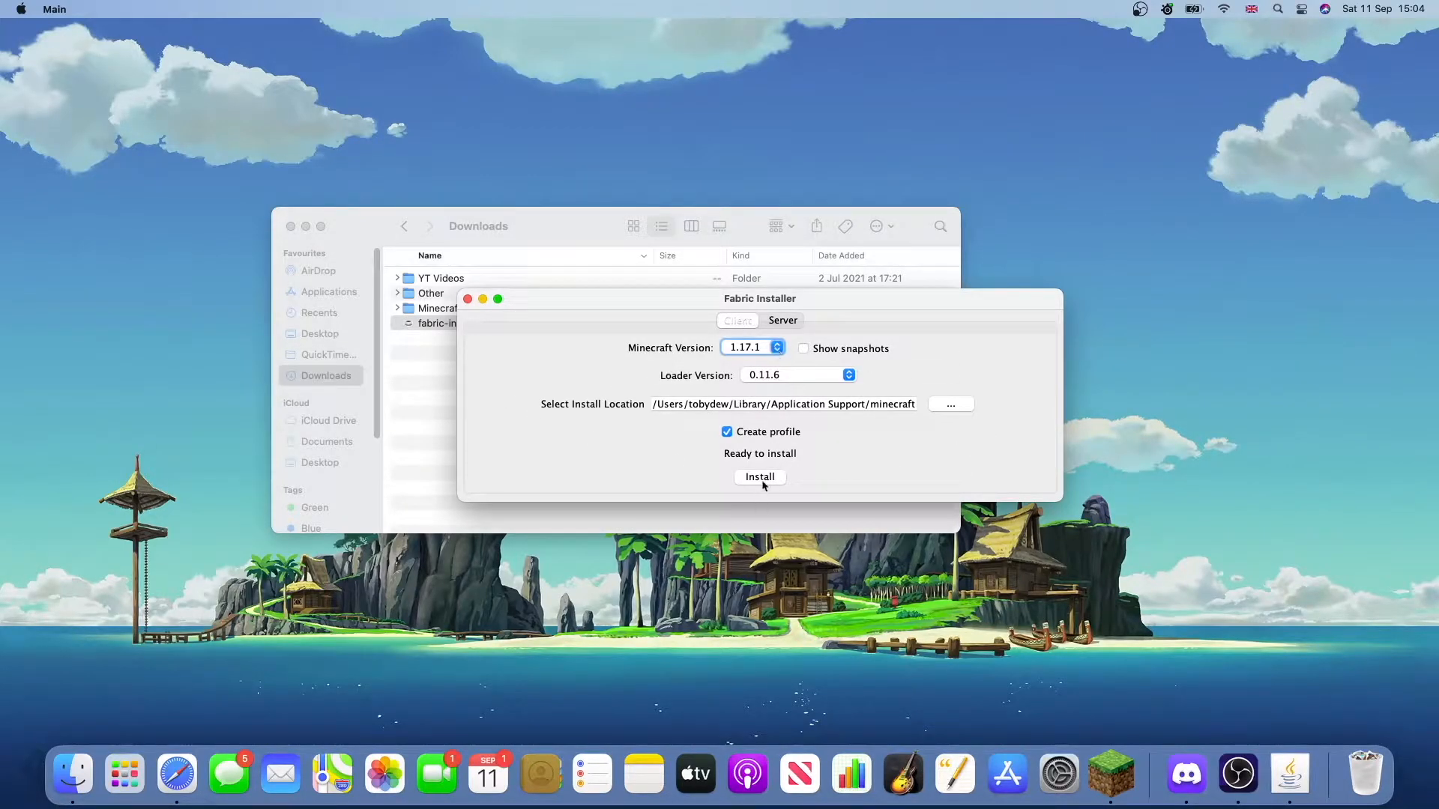
pyautogui.click(759, 477)
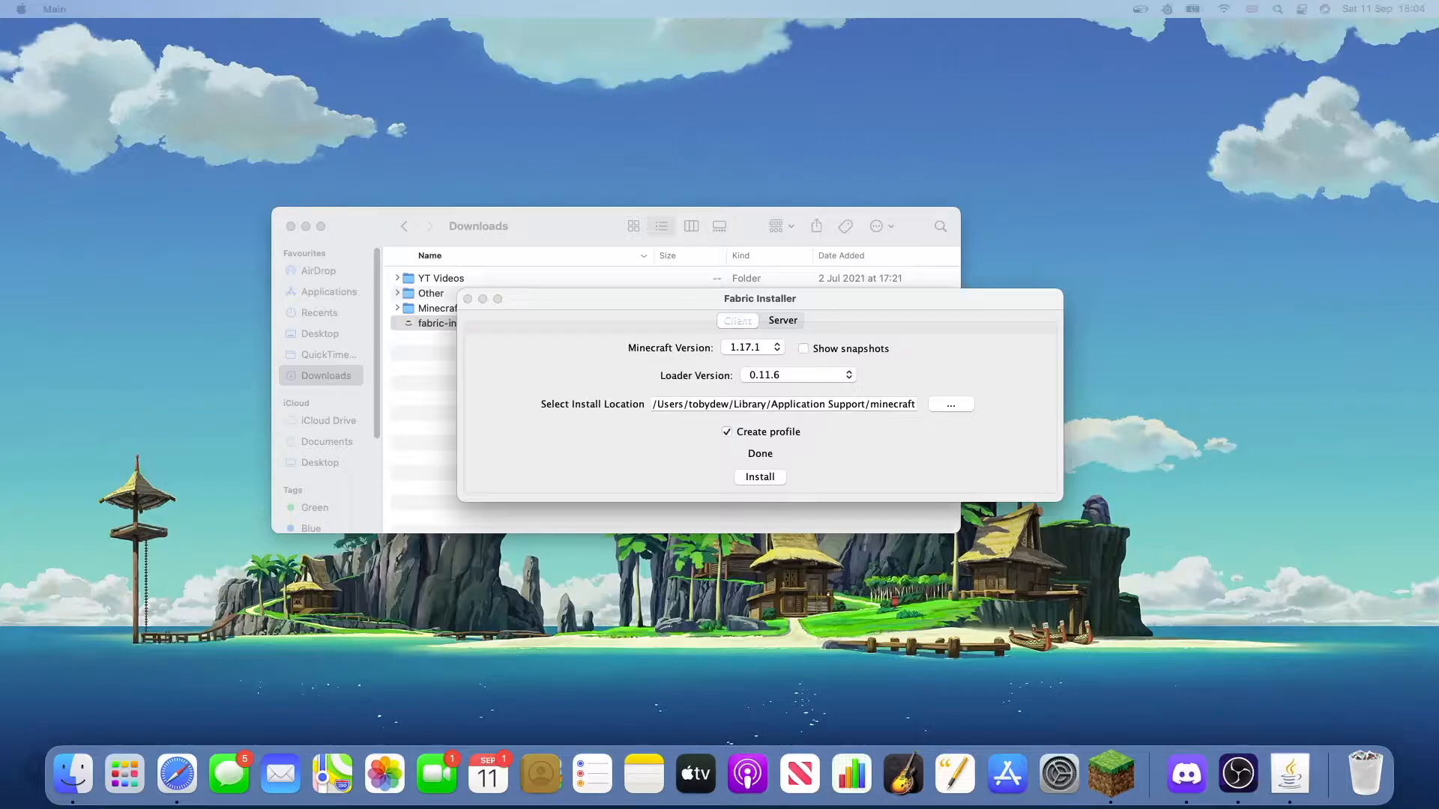
pyautogui.click(759, 477)
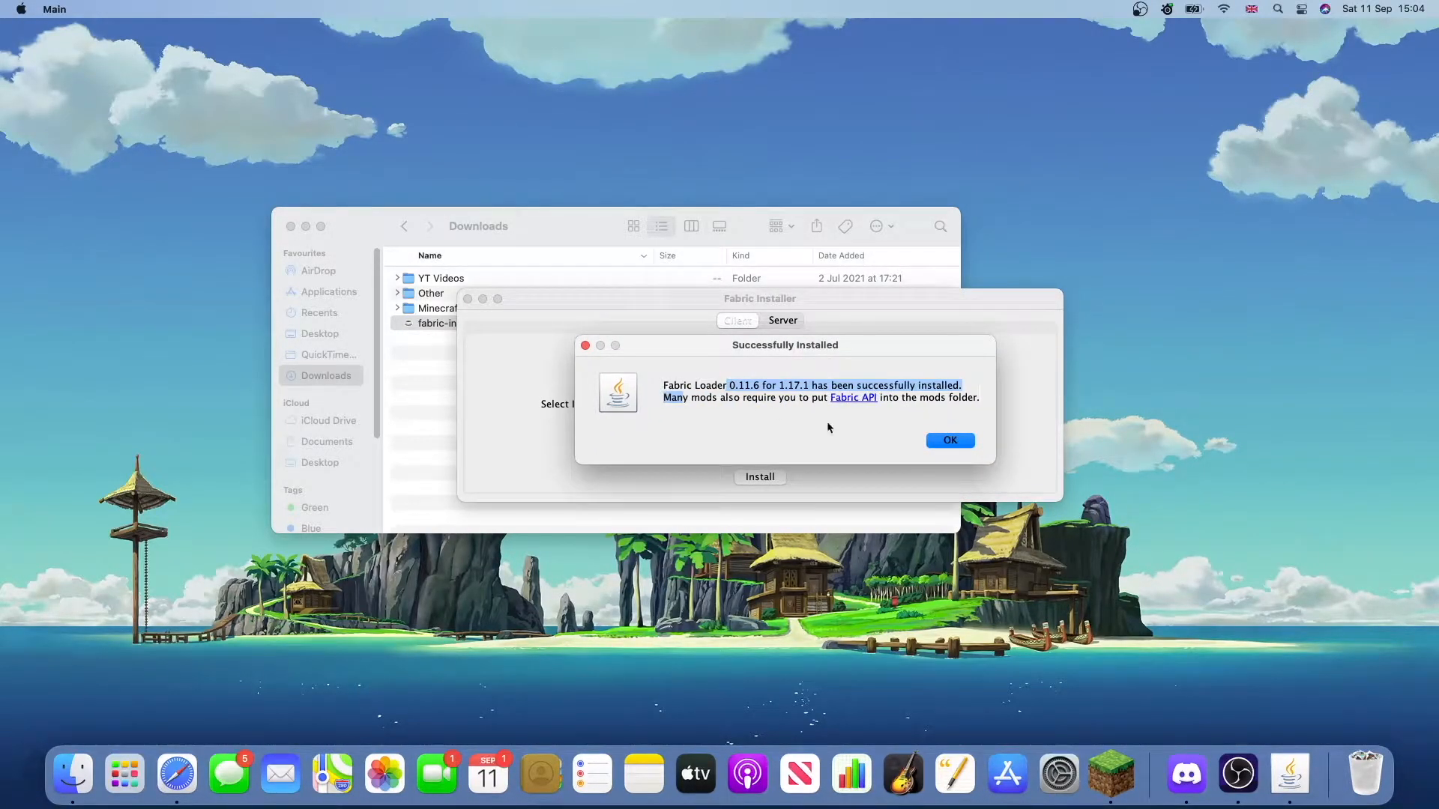
pyautogui.click(949, 441)
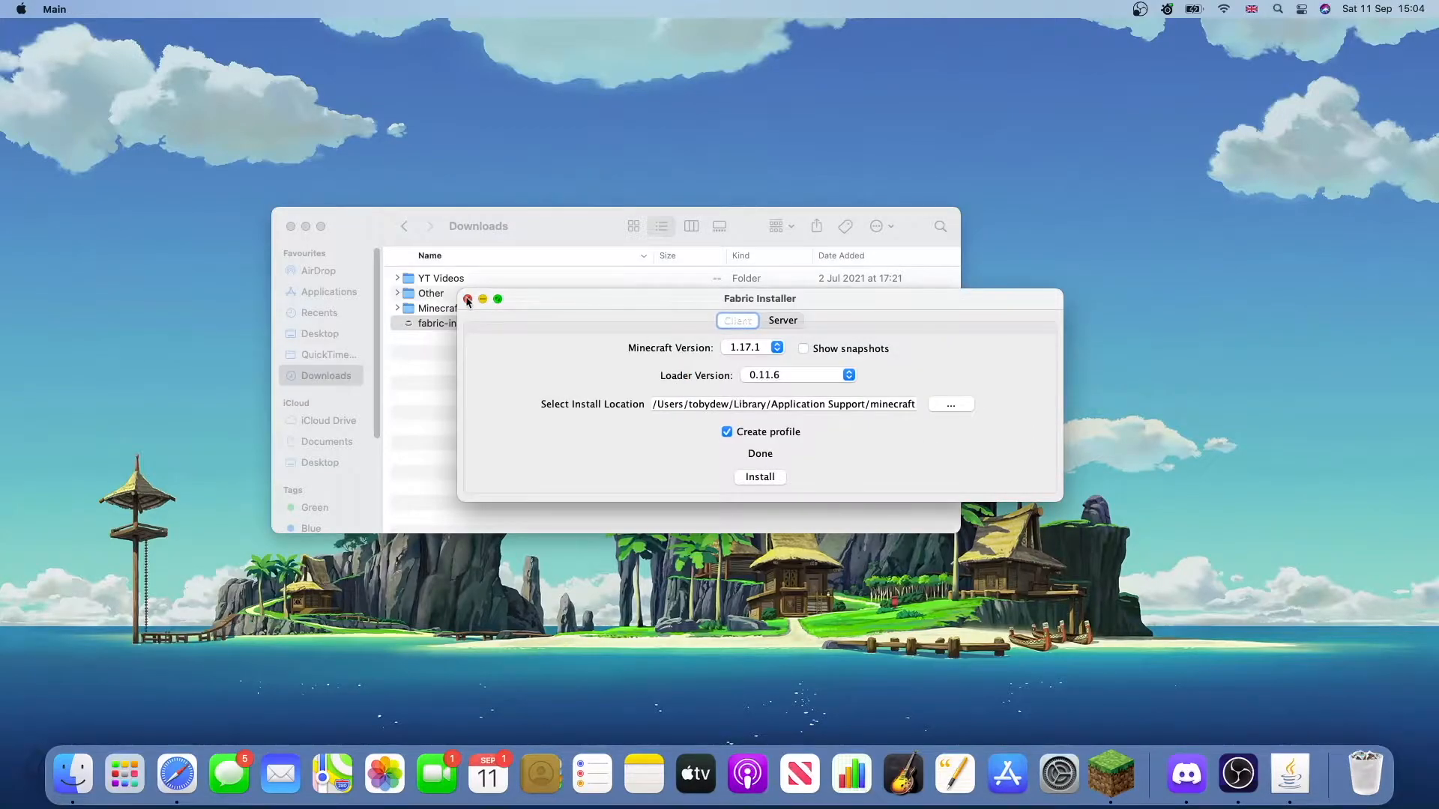
pyautogui.click(468, 299)
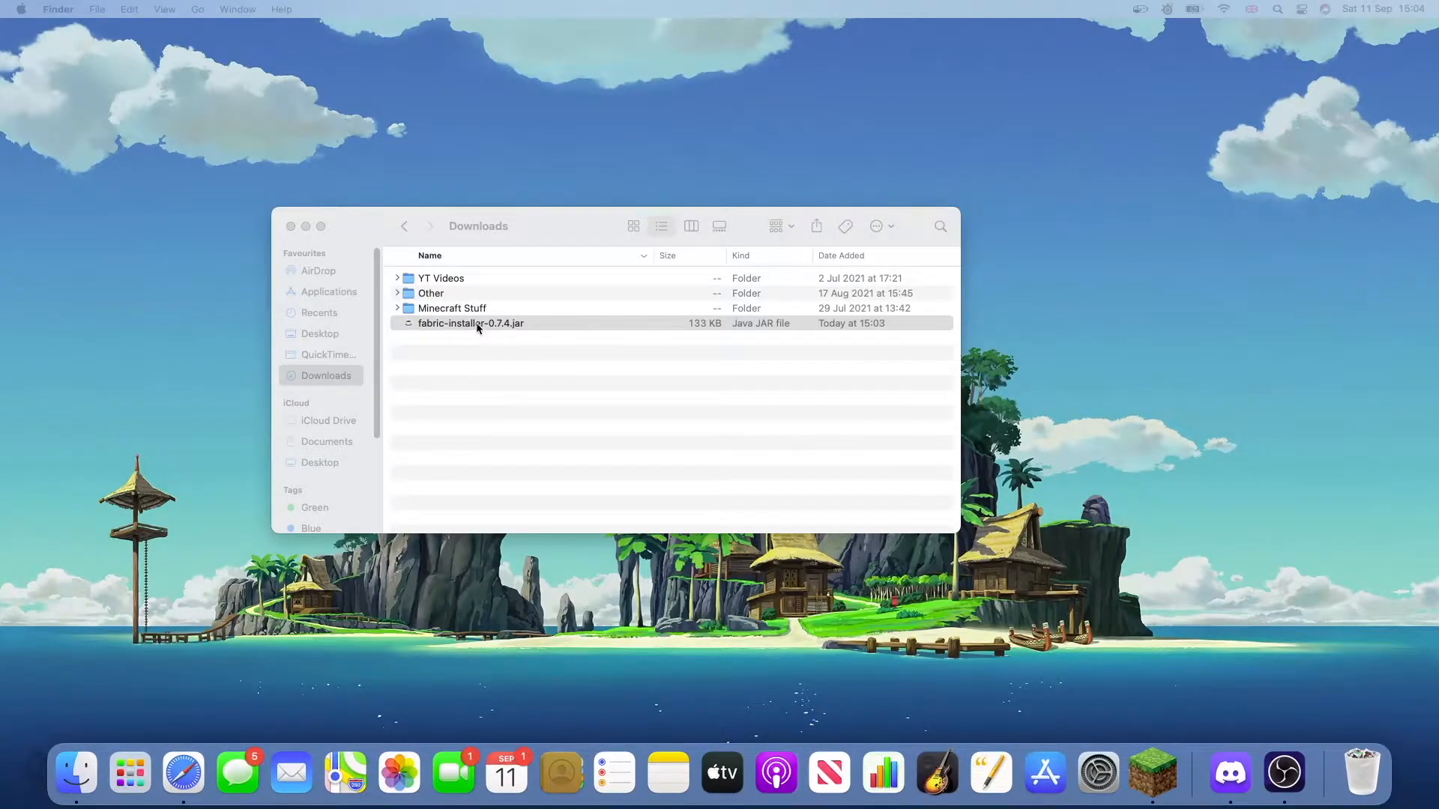
# - Launch Minecraft Launcher and confirm fabric-loader-1.17.1 is the selected installation
pyautogui.rightClick(471, 323)
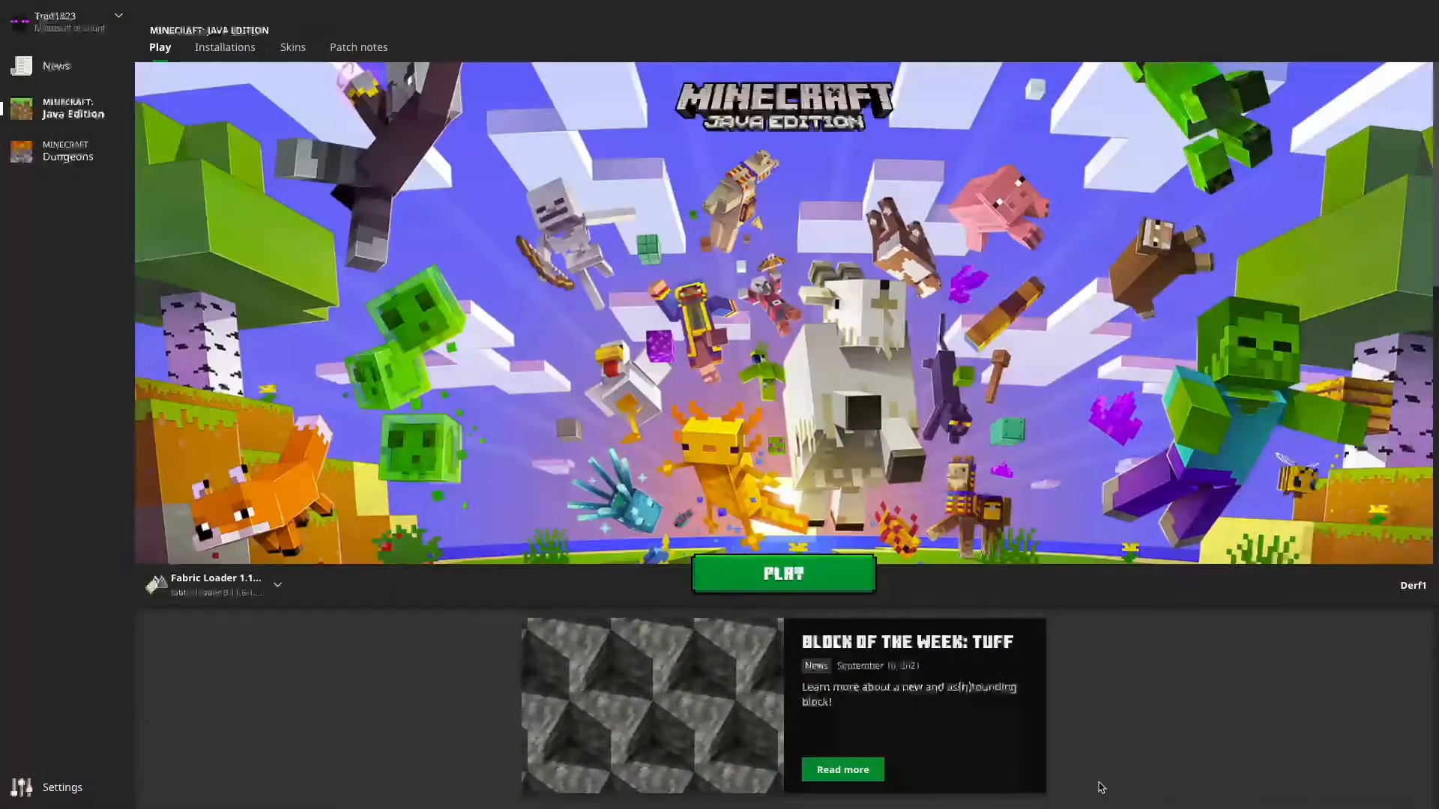
pyautogui.moveTo(215, 587)
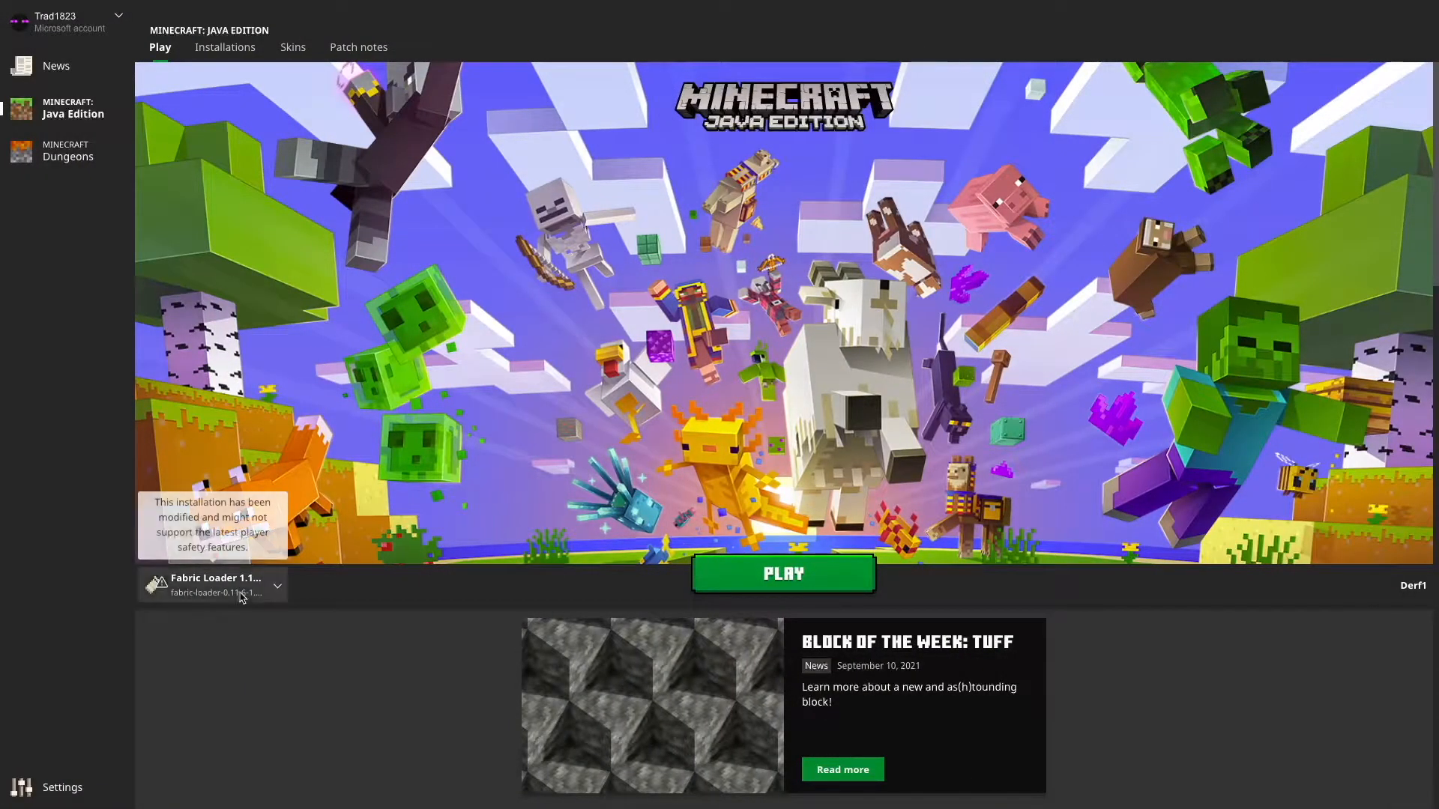
pyautogui.click(276, 587)
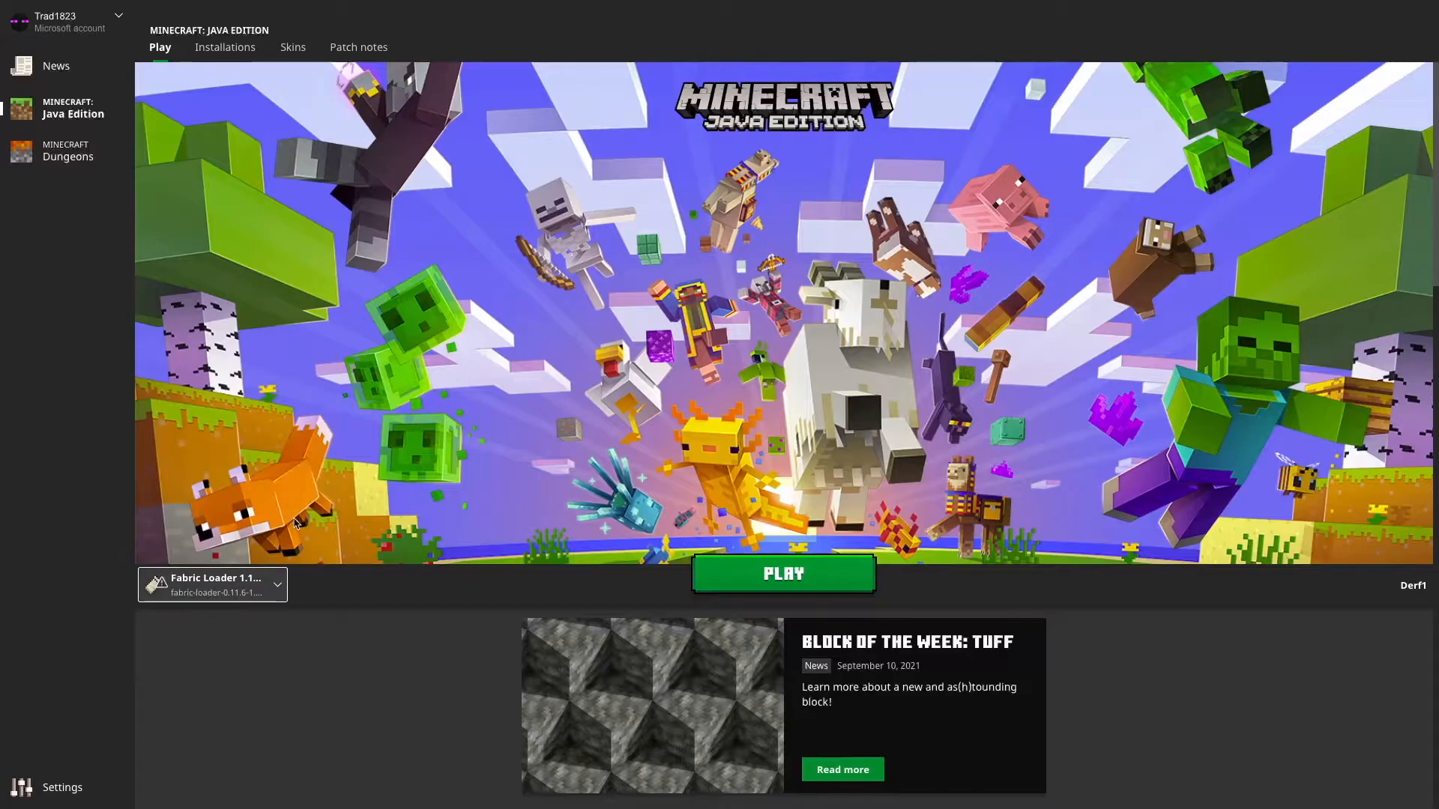
pyautogui.moveTo(450, 394)
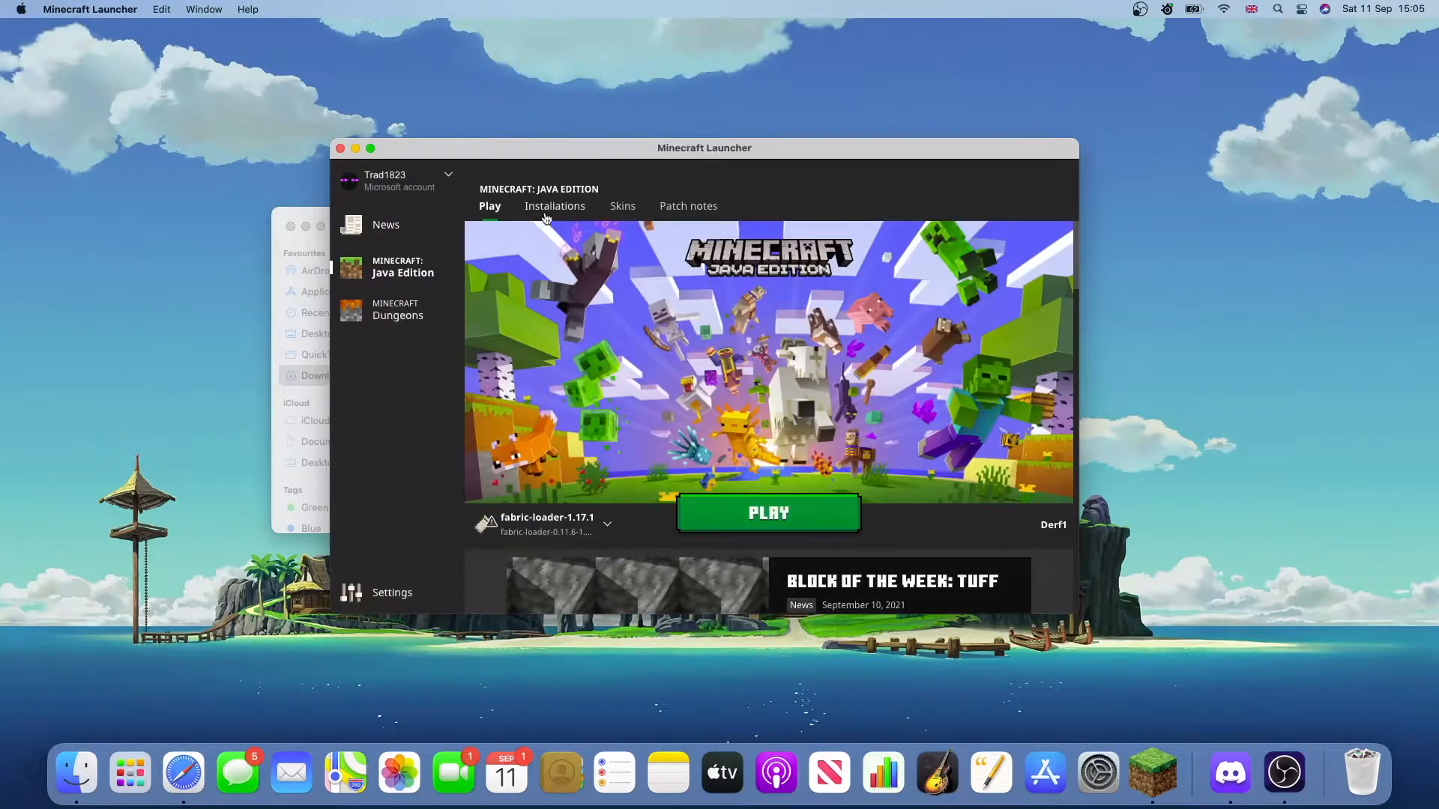
pyautogui.click(555, 205)
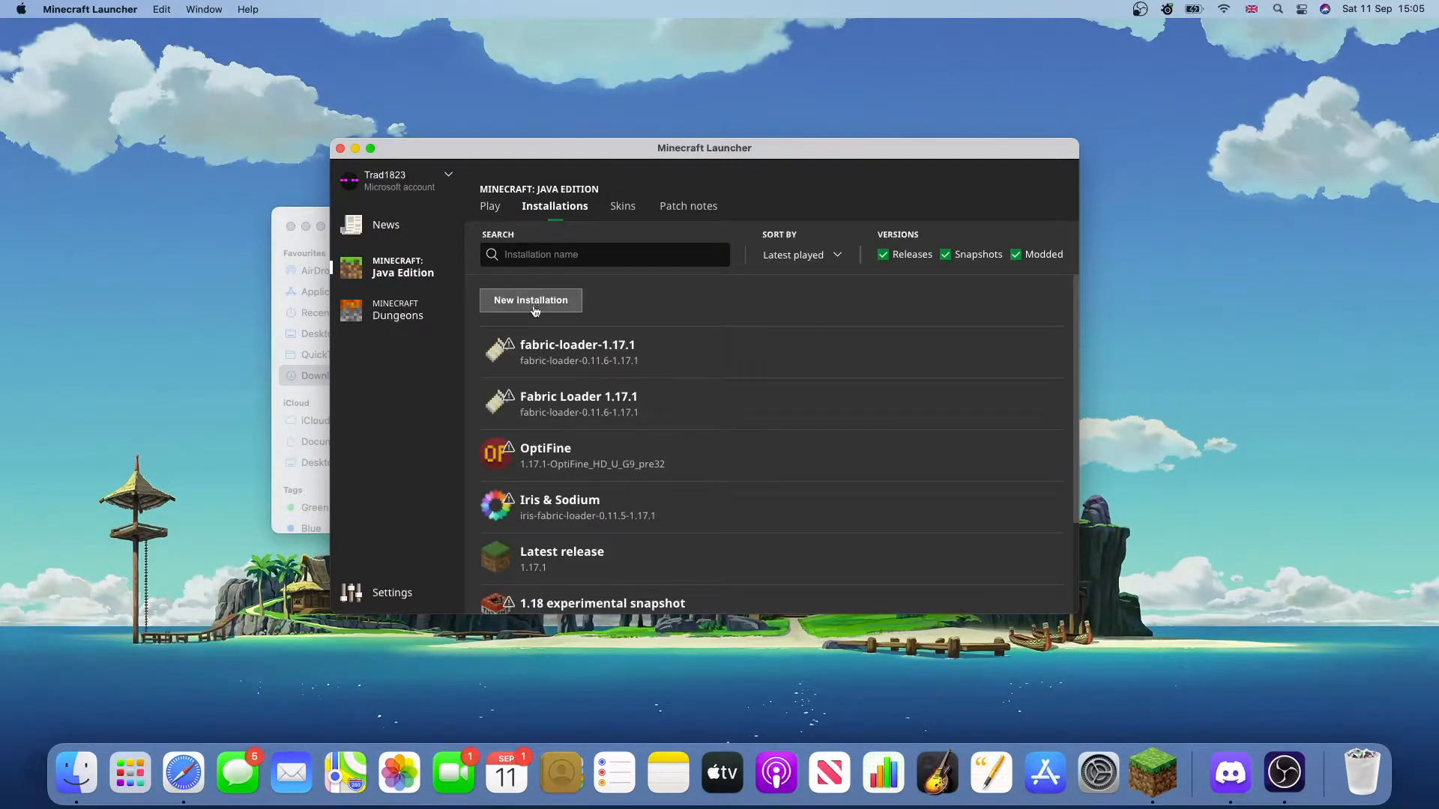
pyautogui.click(531, 299)
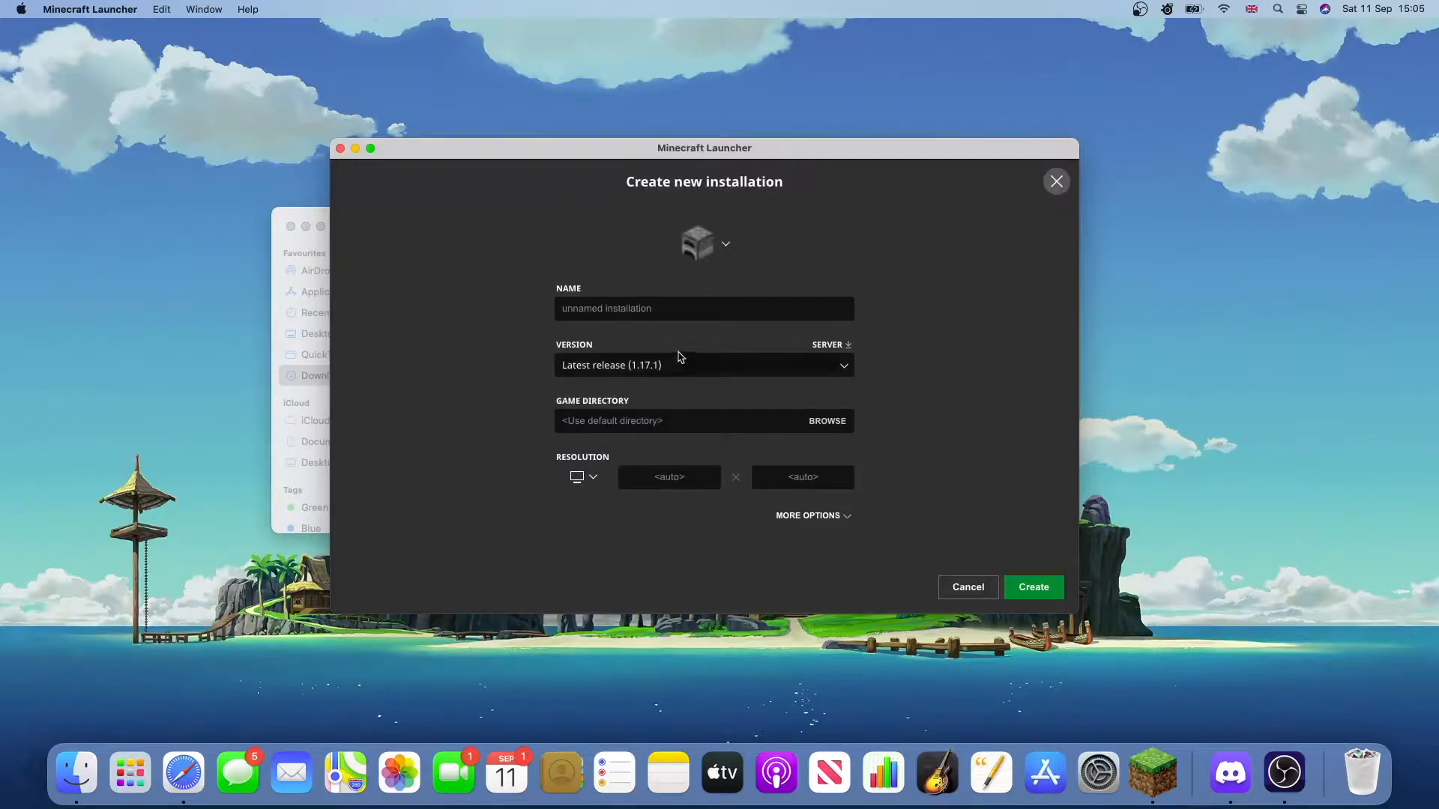
pyautogui.click(705, 364)
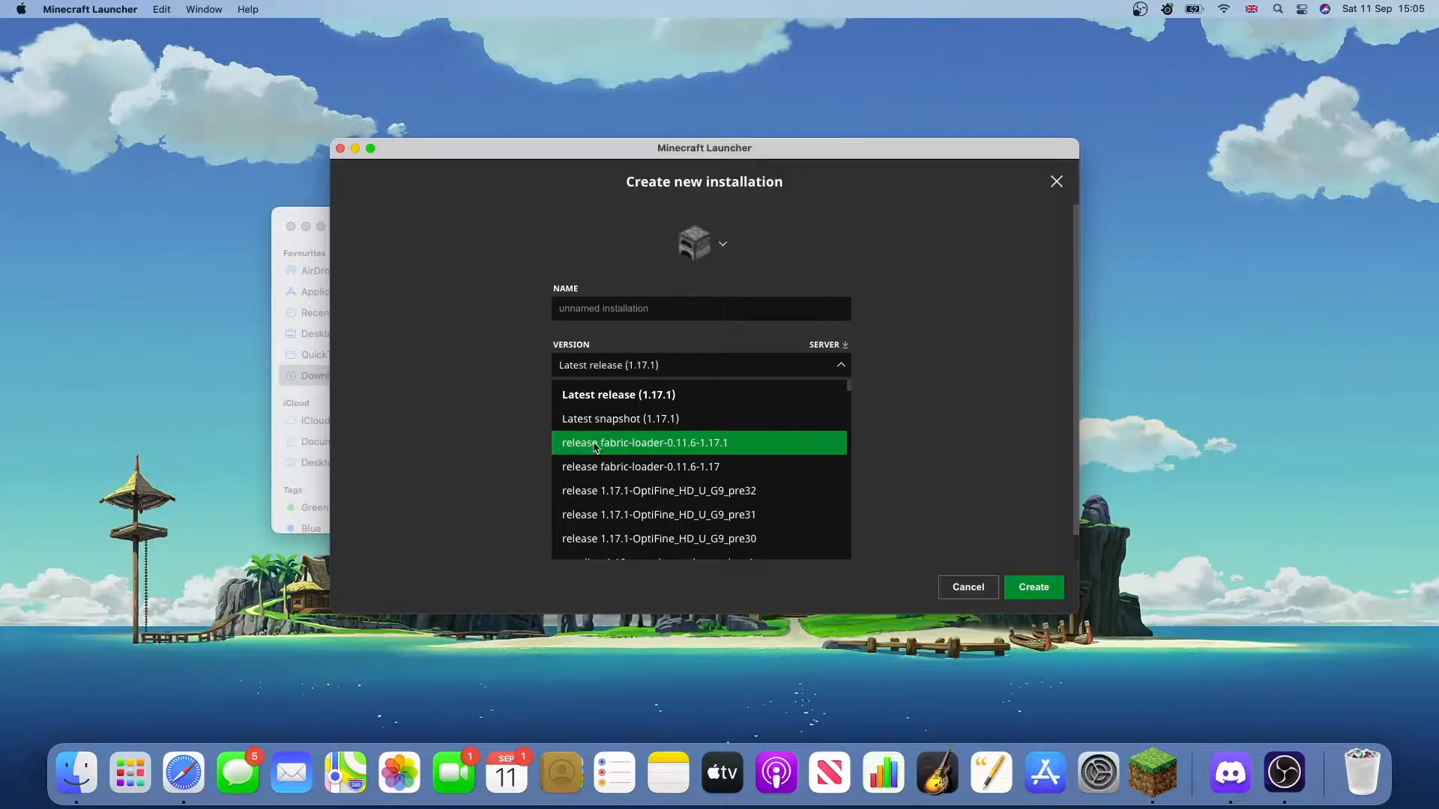
pyautogui.moveTo(742, 445)
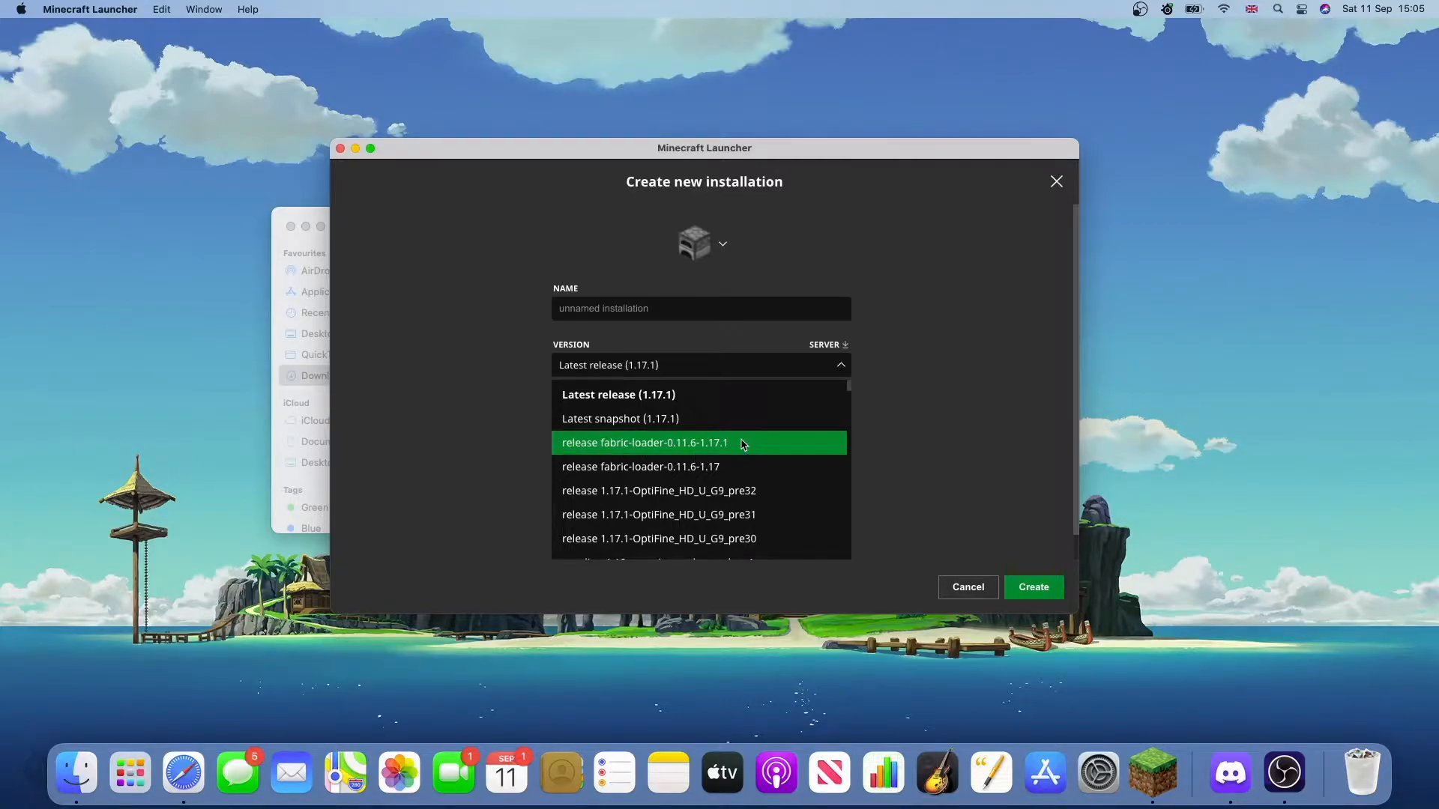
pyautogui.scroll(-3)
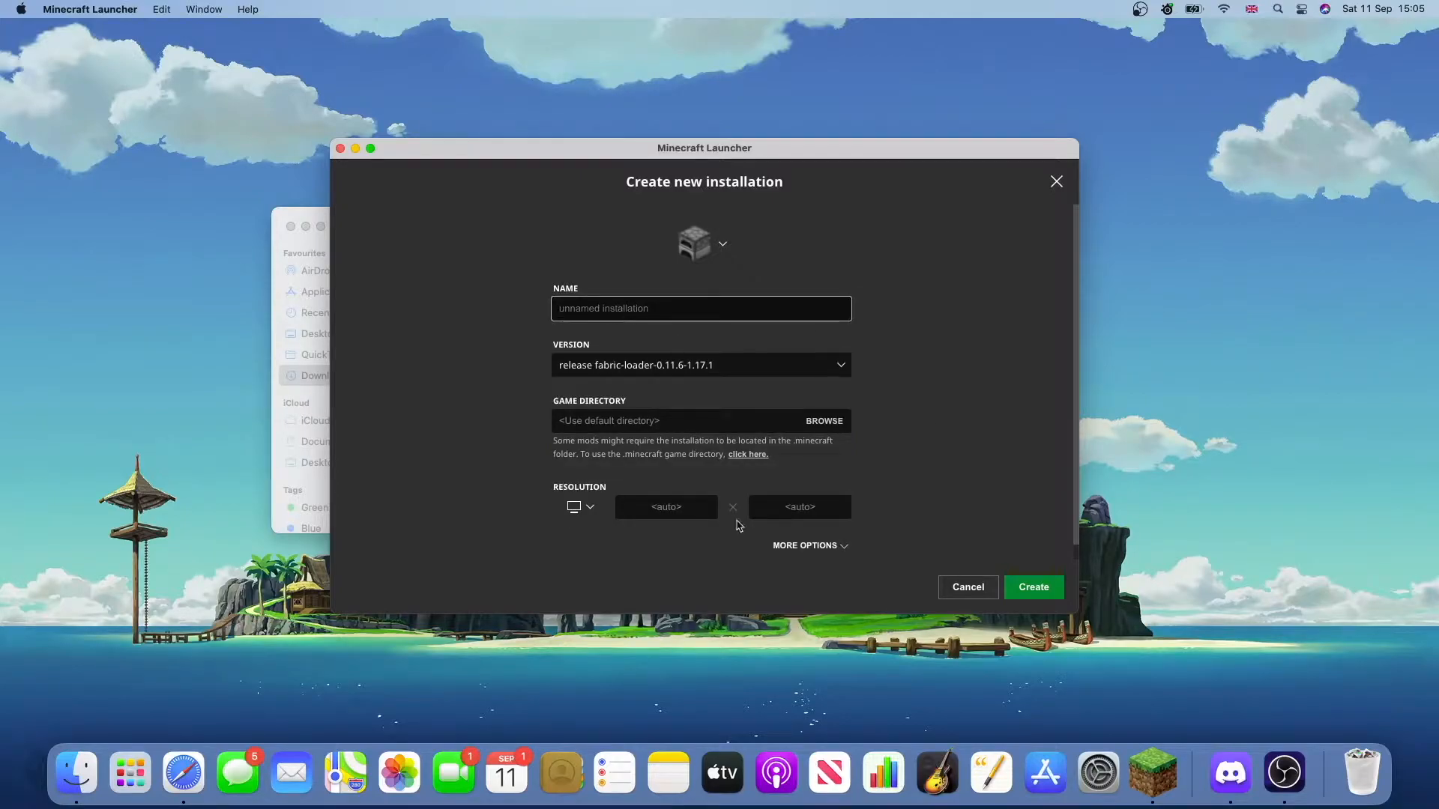
pyautogui.moveTo(967, 587)
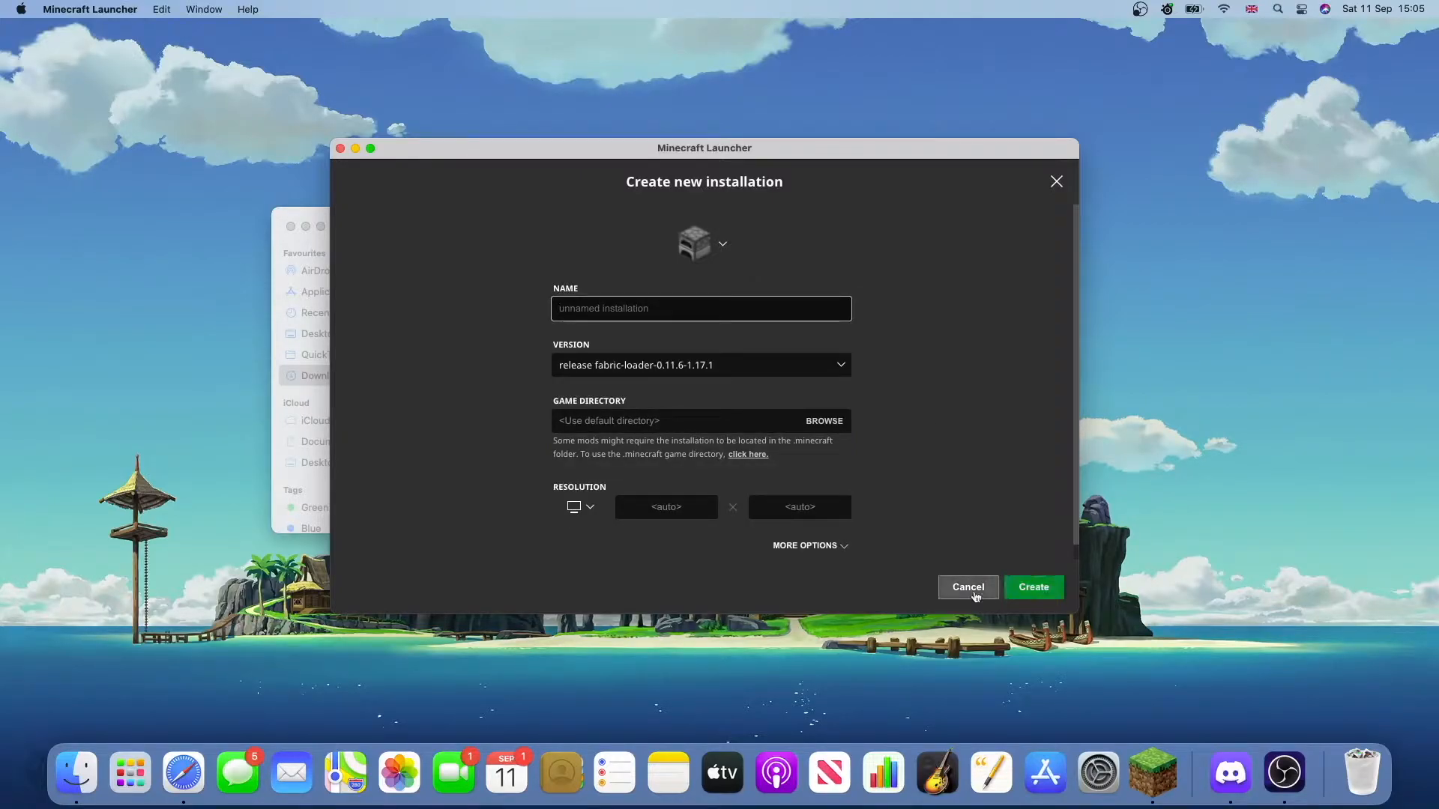
pyautogui.click(967, 588)
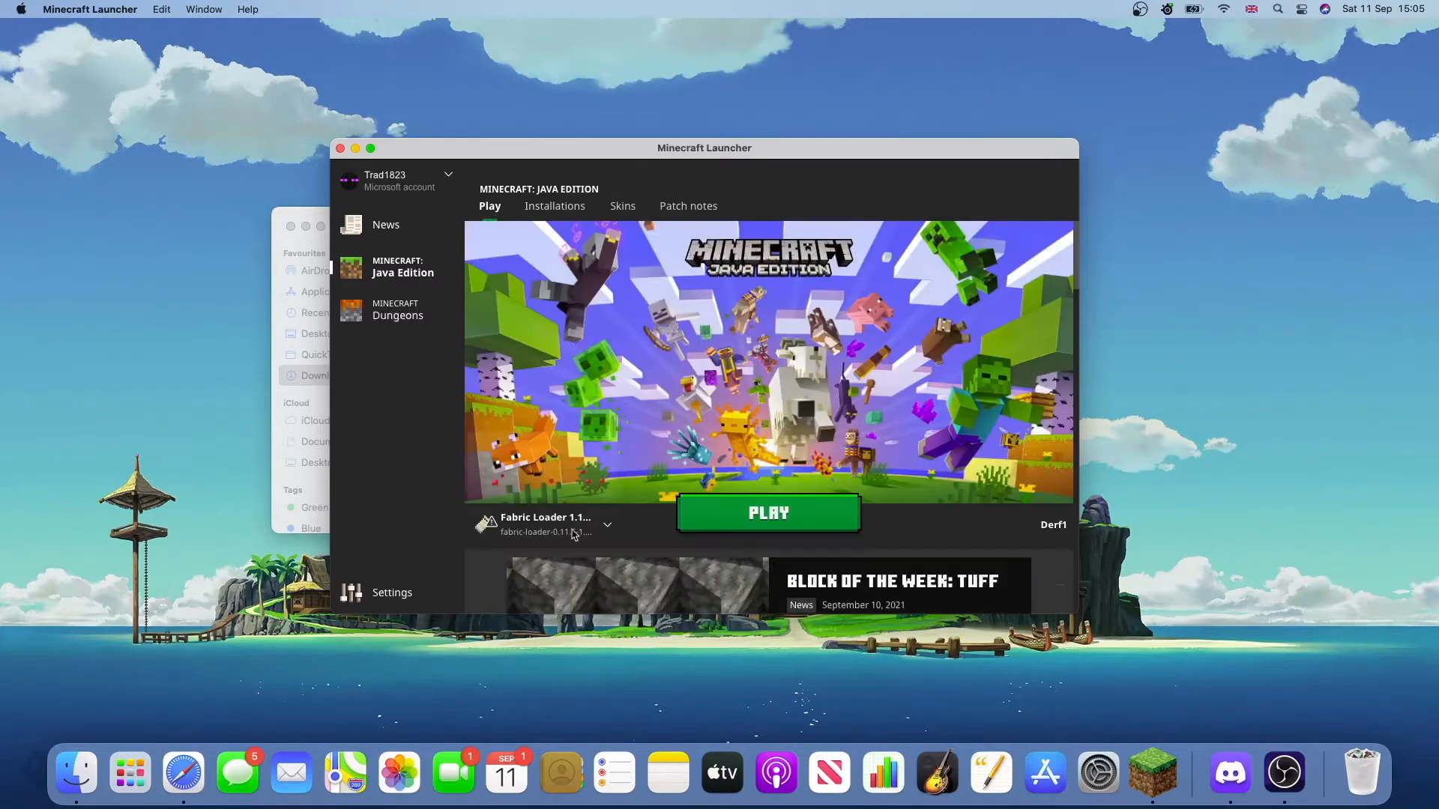
# - Start the game with the Fabric installation, then close the launcher window
pyautogui.click(768, 513)
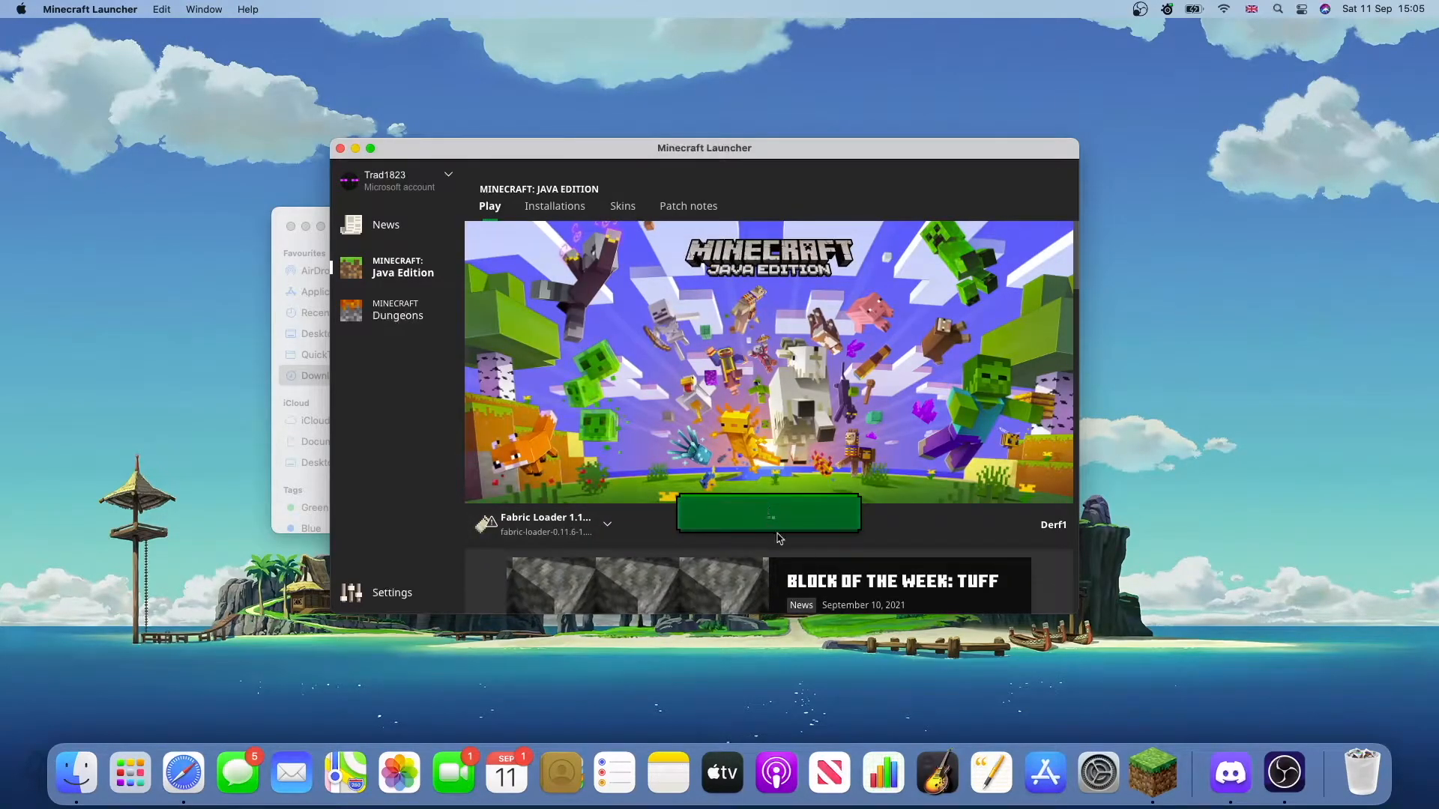
pyautogui.click(768, 512)
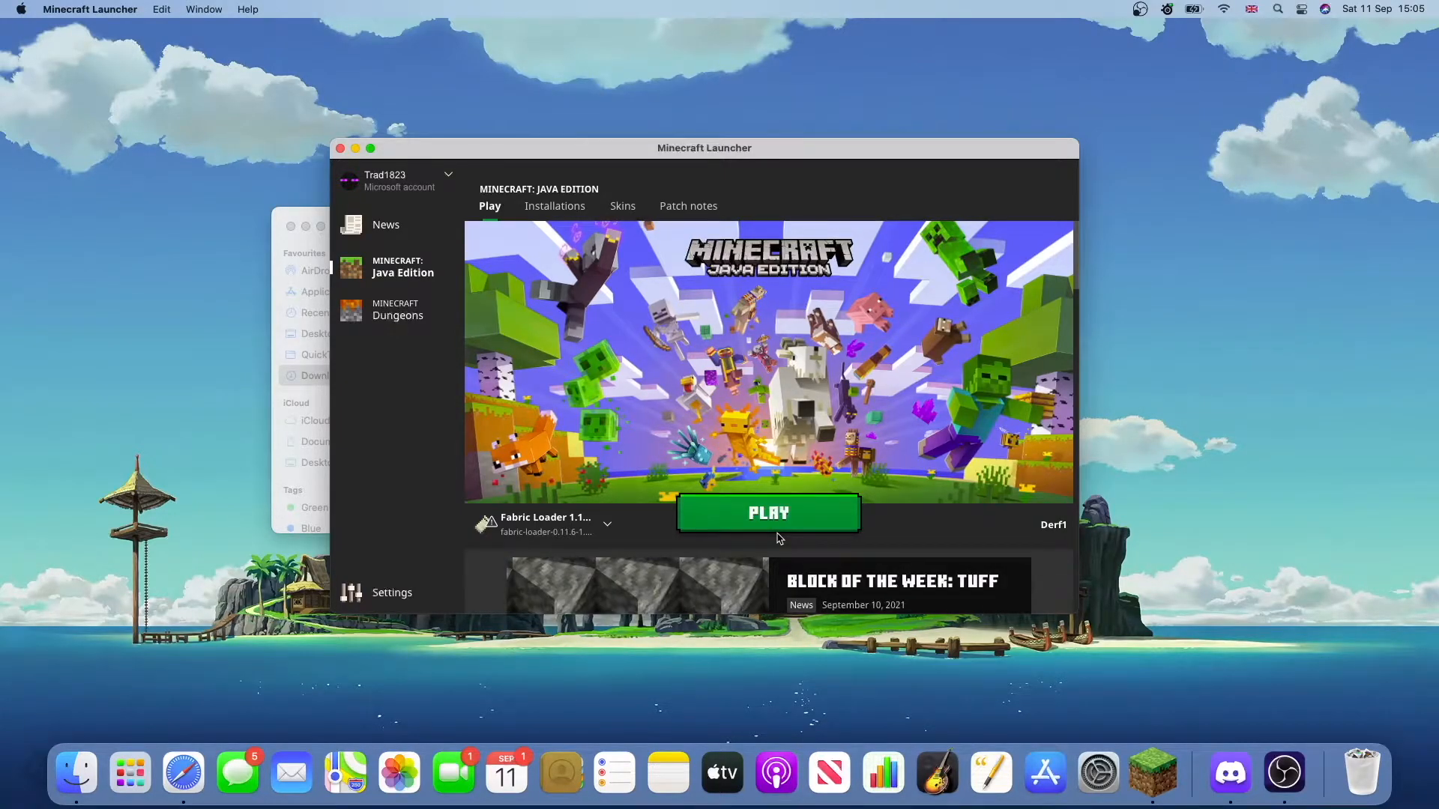
pyautogui.moveTo(717, 697)
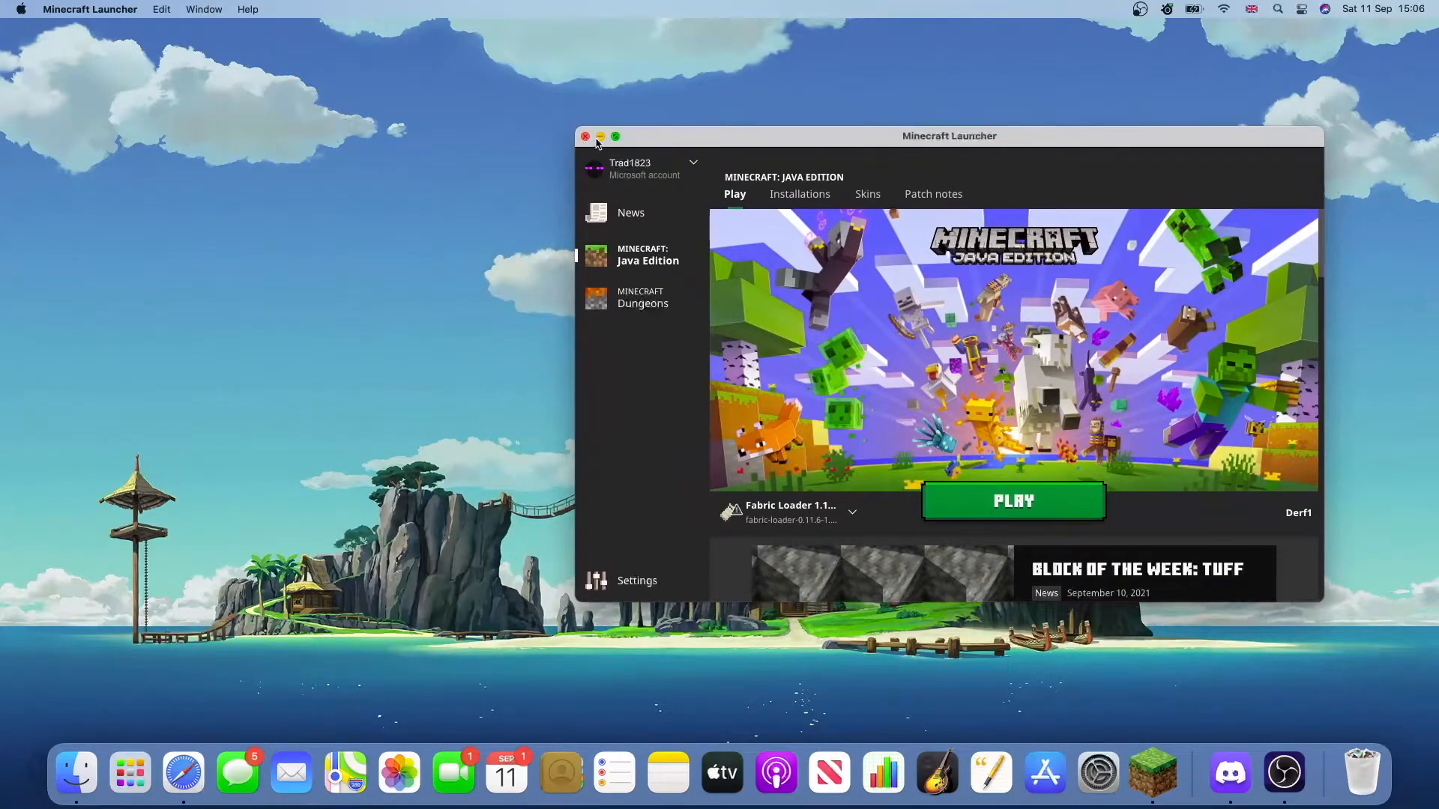
pyautogui.click(586, 137)
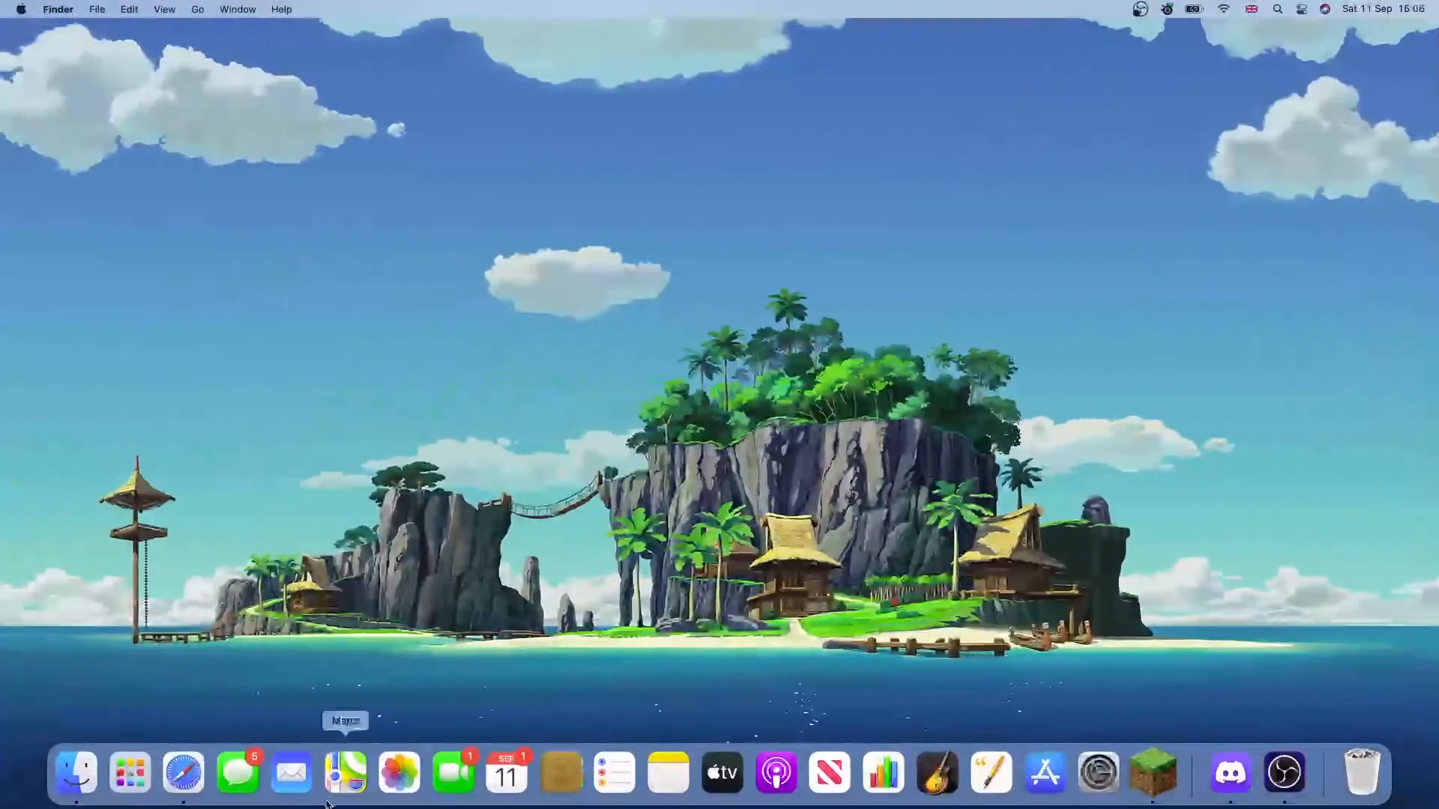
# - Use Go to Folder with ~/Library/application support to reach Application Support
pyautogui.click(75, 773)
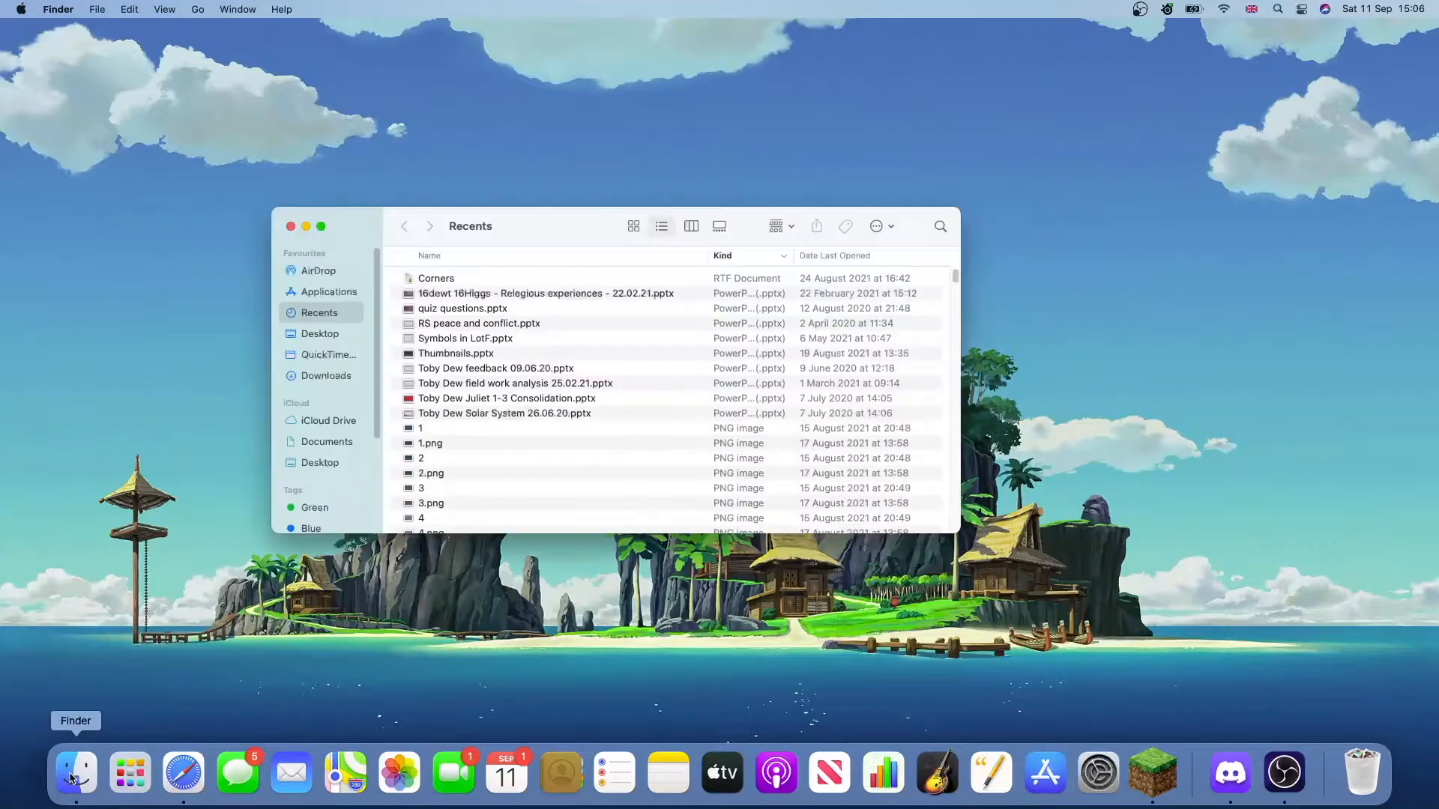
pyautogui.moveTo(193, 71)
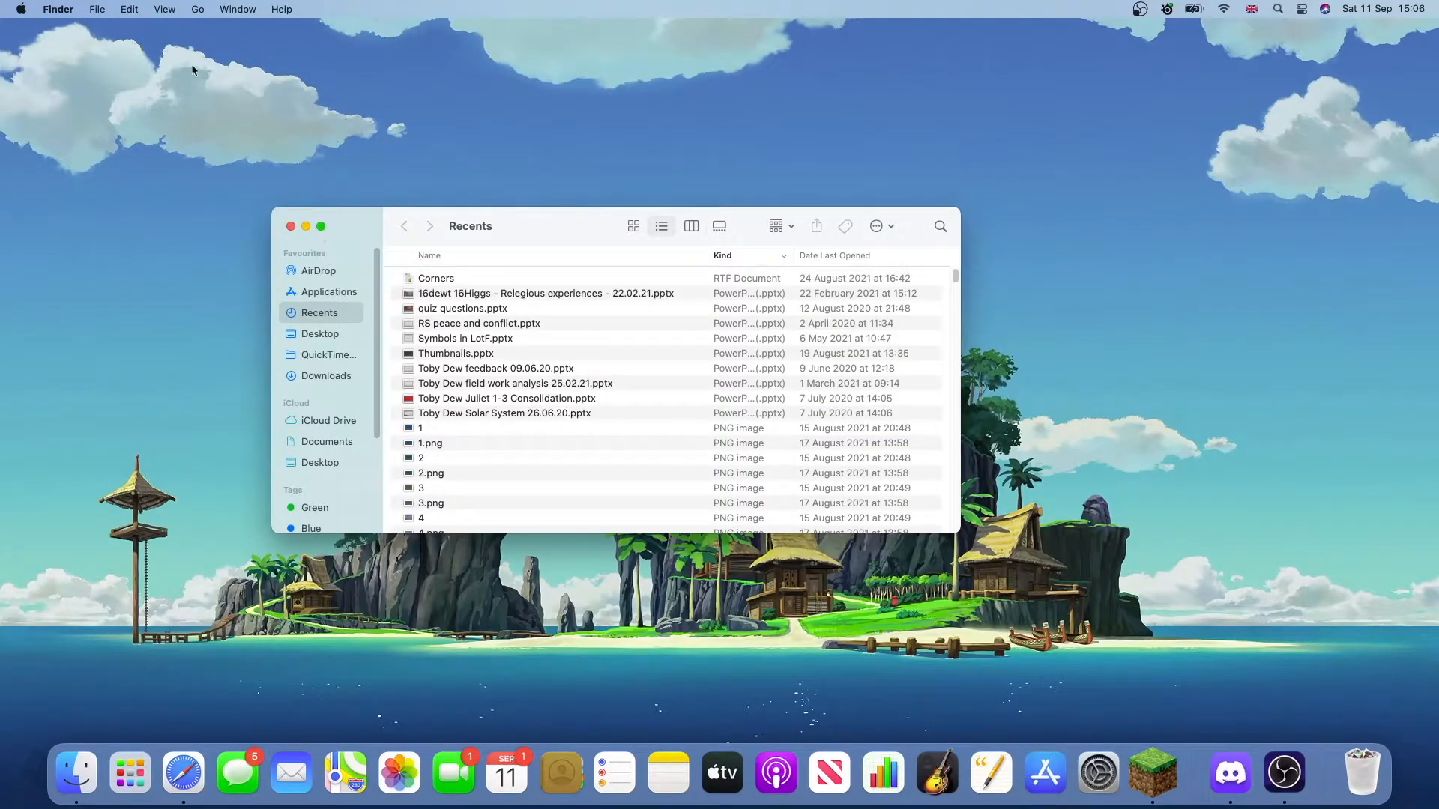
pyautogui.moveTo(195, 9)
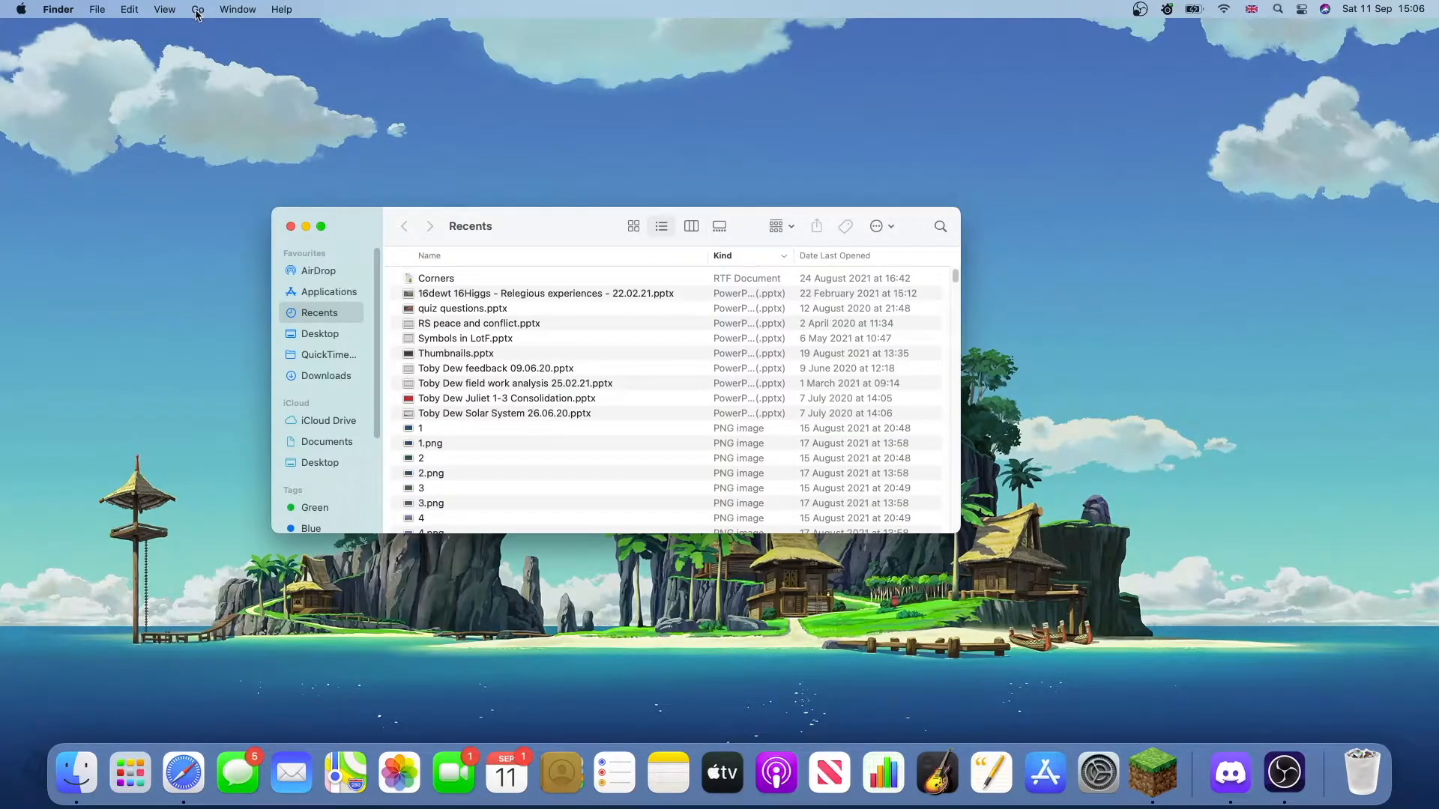
pyautogui.click(198, 9)
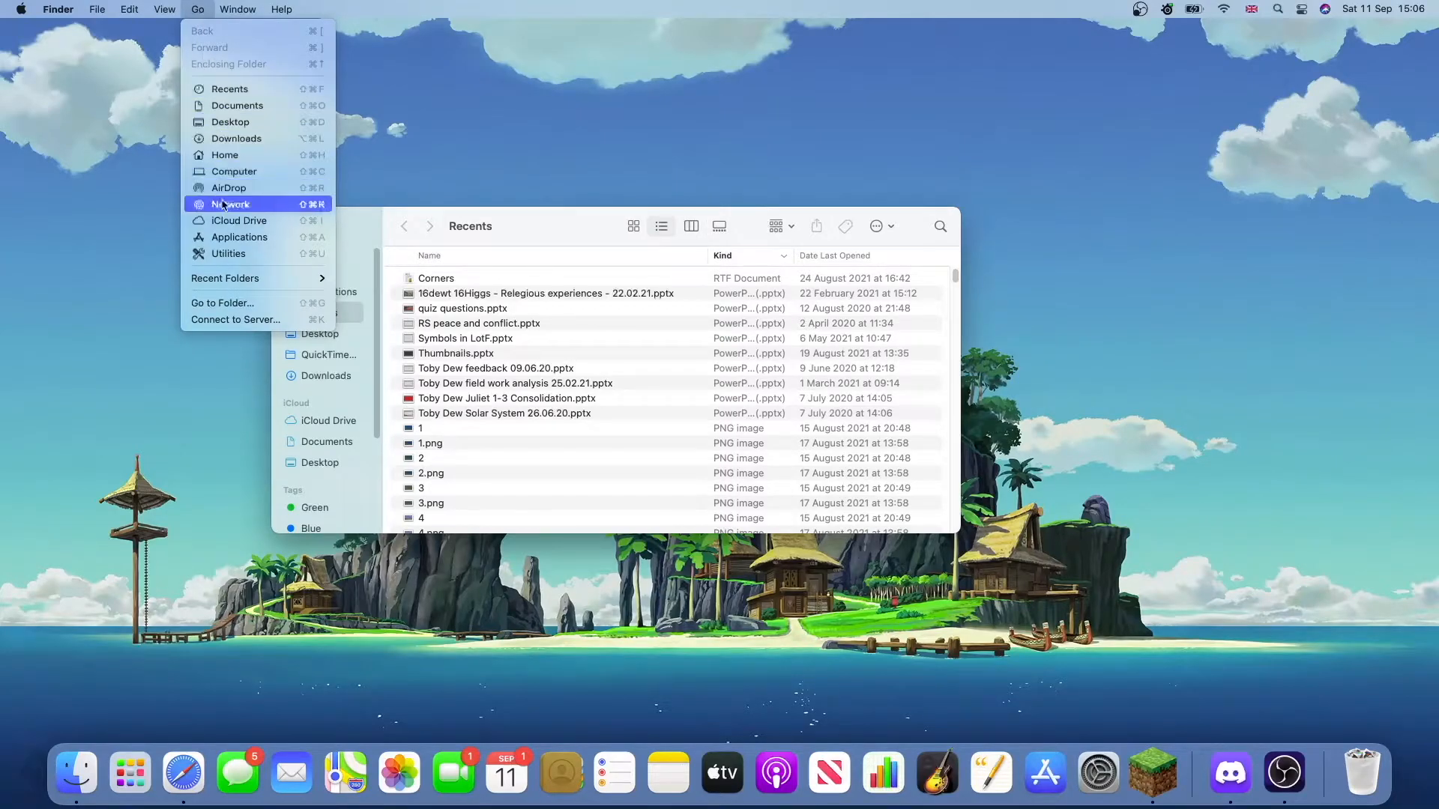
pyautogui.moveTo(256, 303)
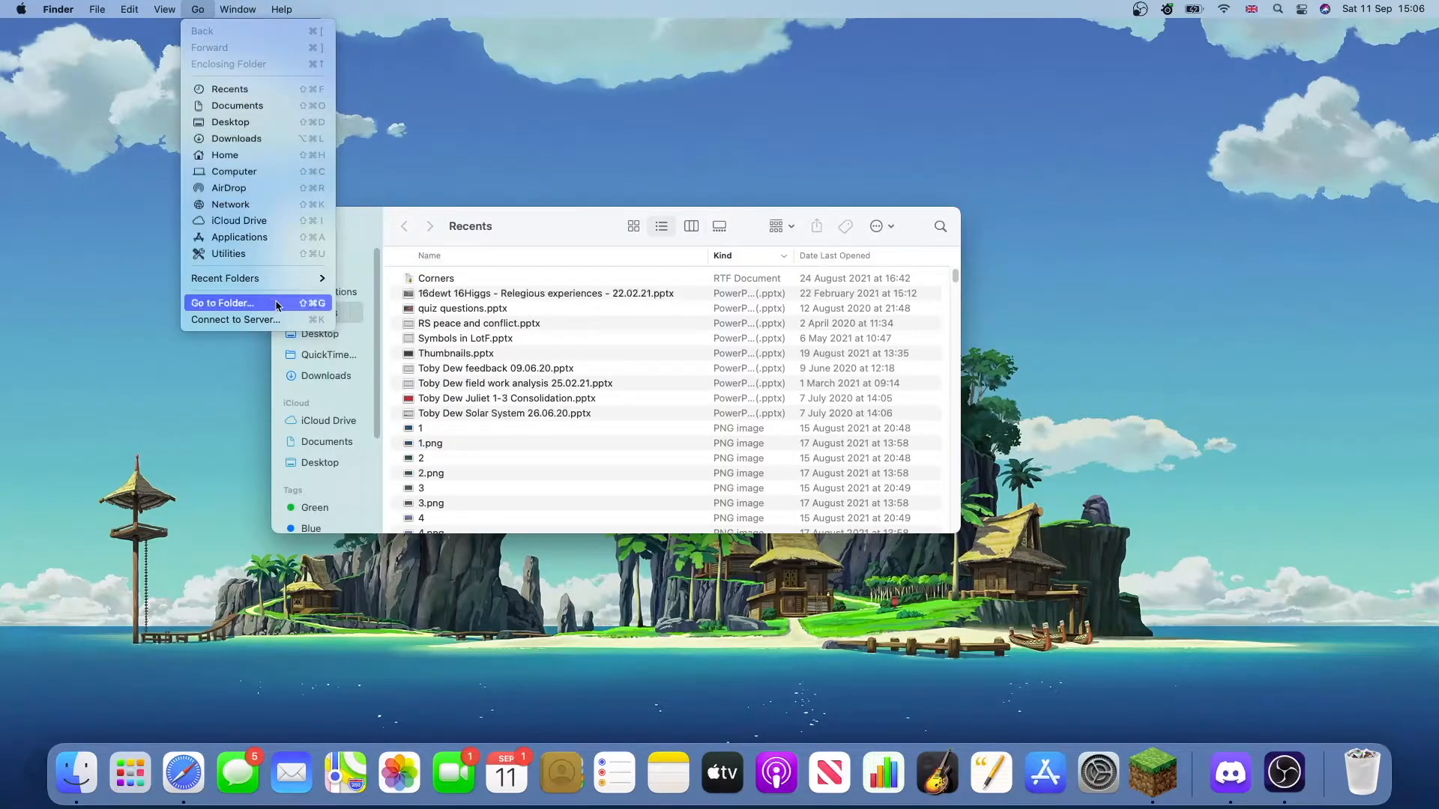
pyautogui.click(223, 303)
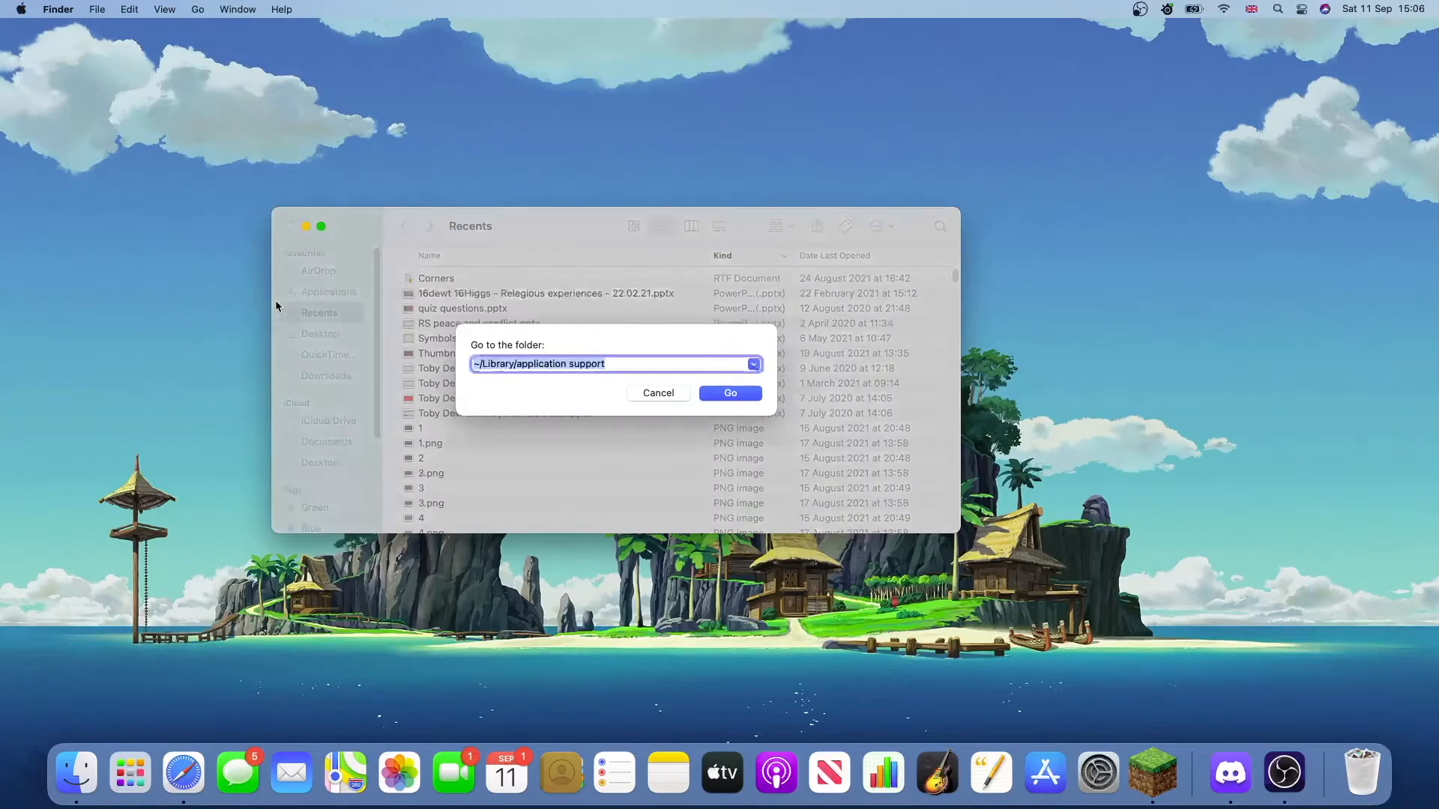
pyautogui.moveTo(475, 378)
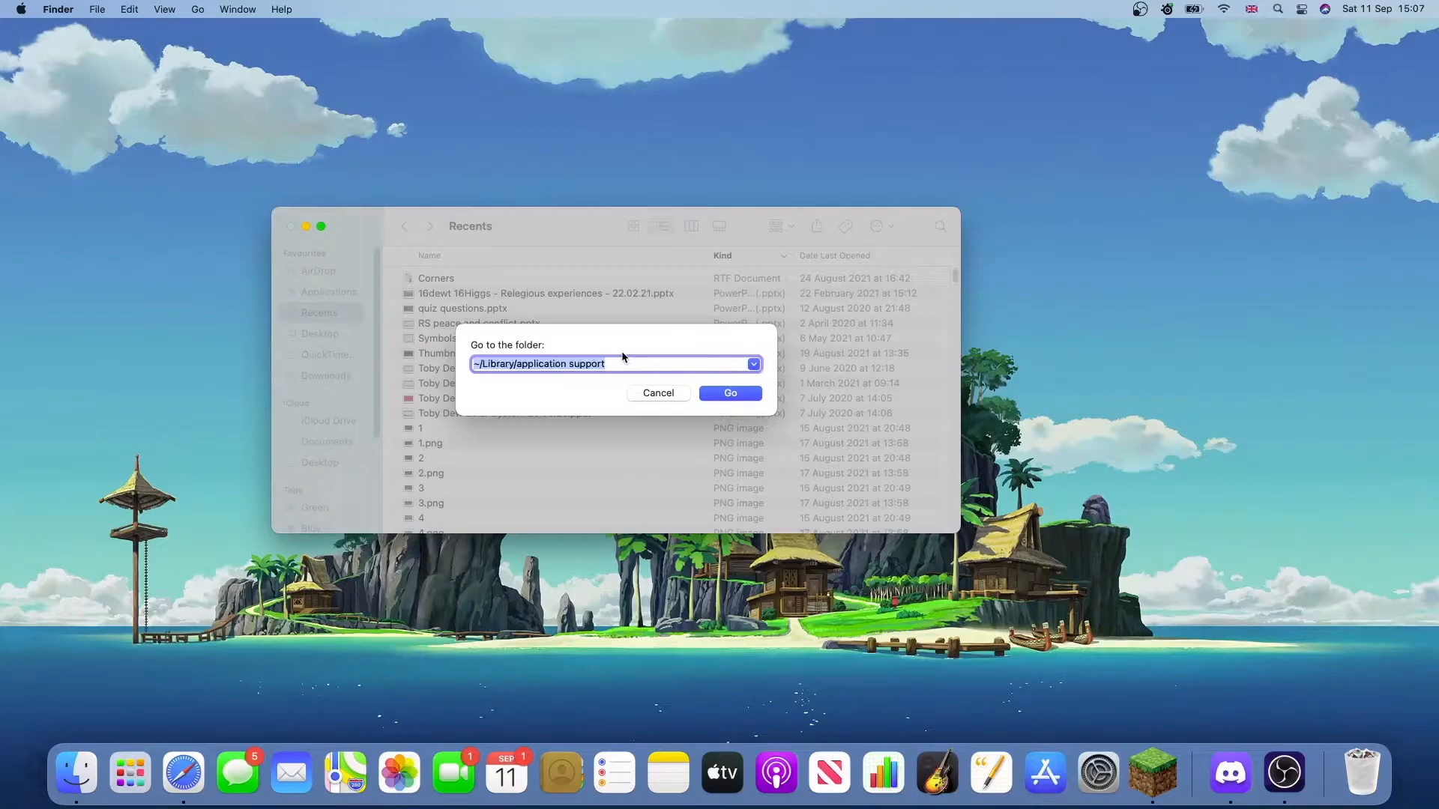
pyautogui.click(477, 363)
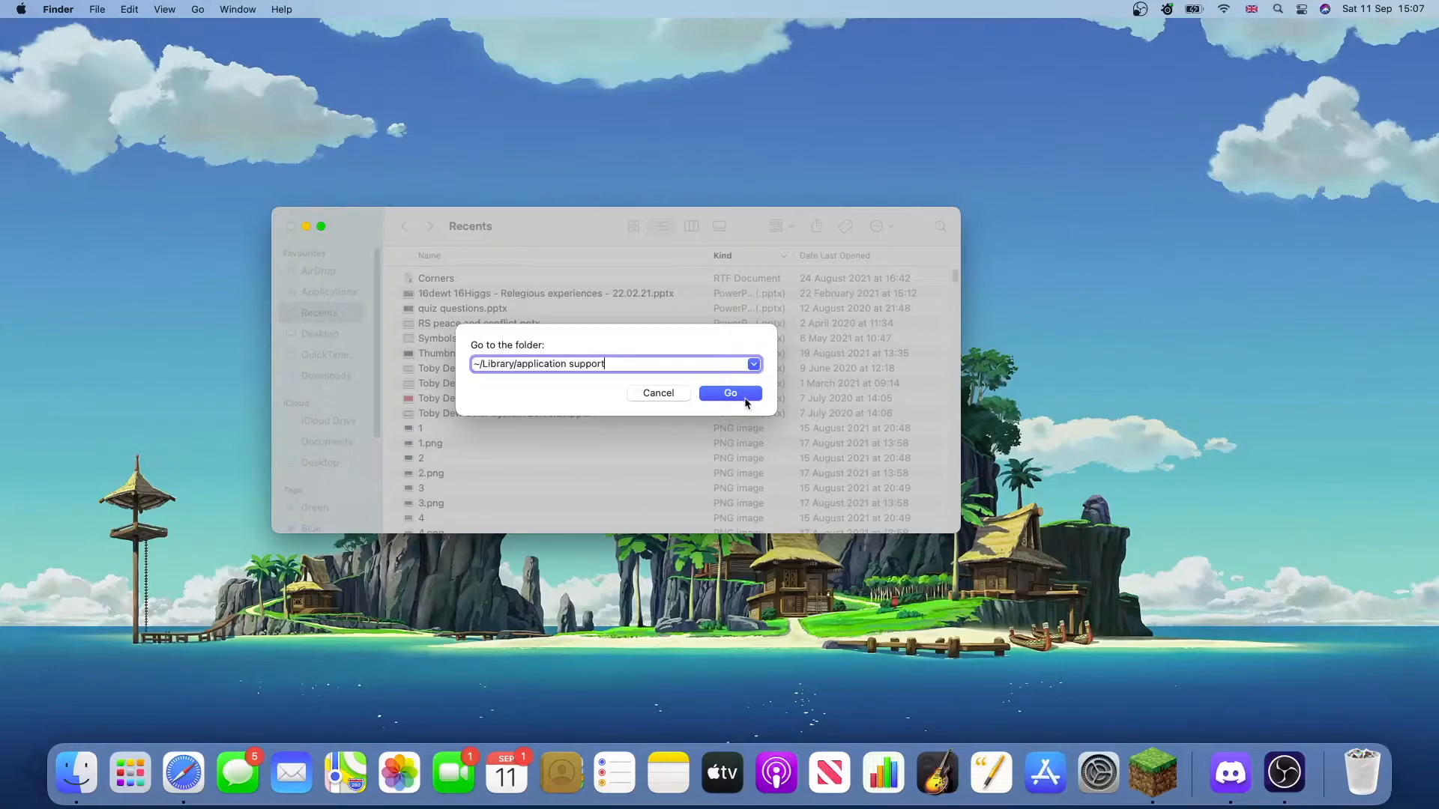
pyautogui.click(730, 392)
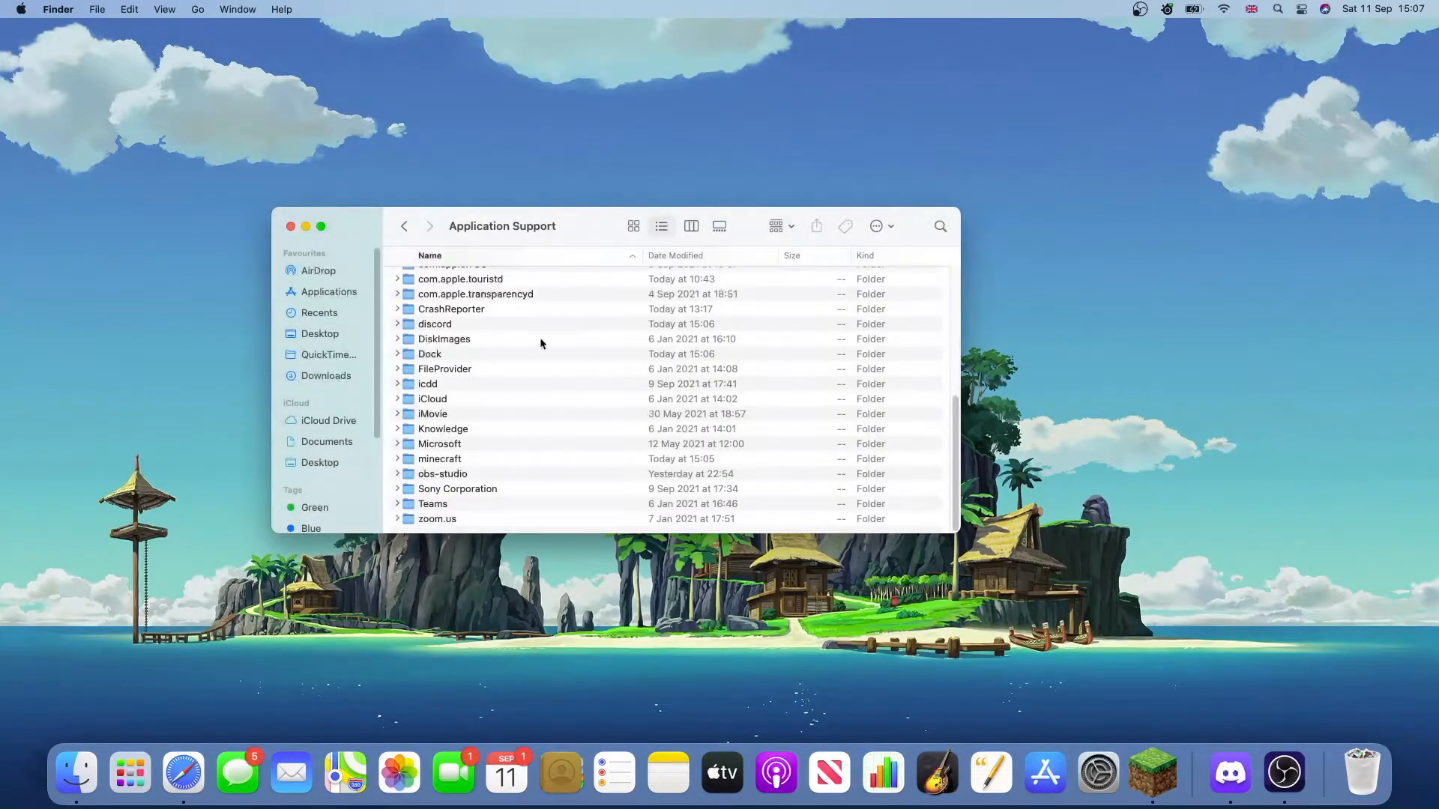
# - Enter the minecraft folder, then its empty mods subfolder, and move the window up-left
pyautogui.scroll(3)
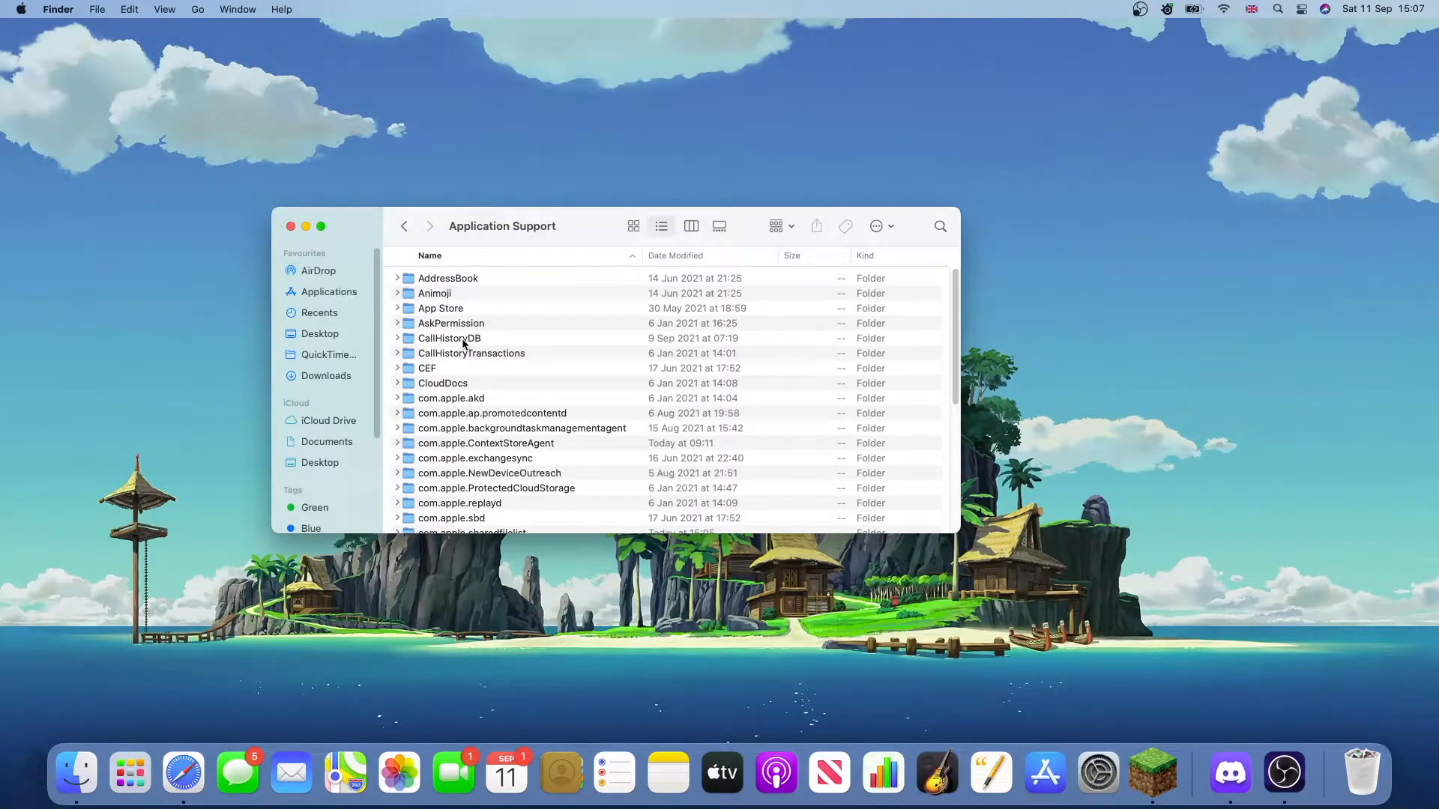
pyautogui.scroll(-3)
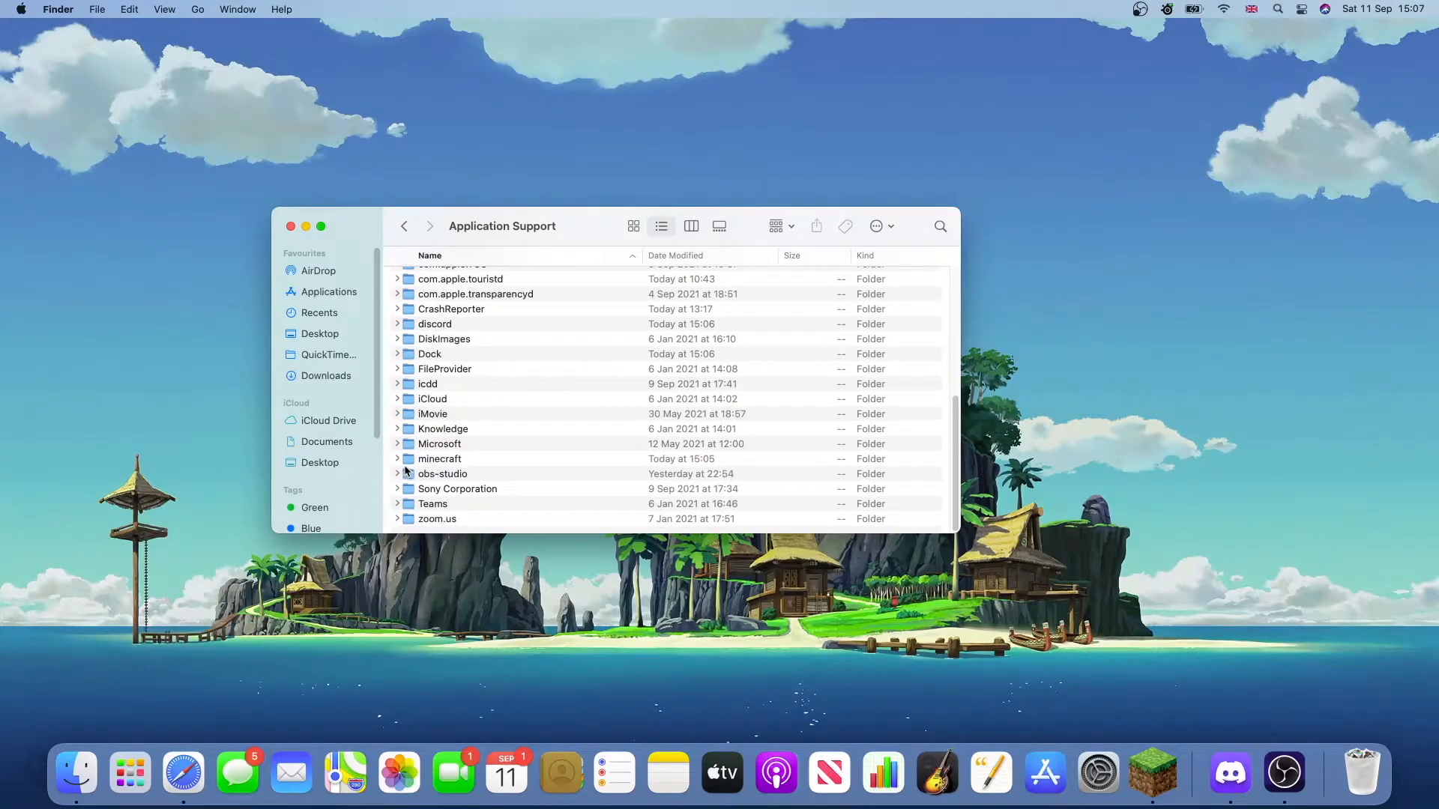
pyautogui.click(439, 459)
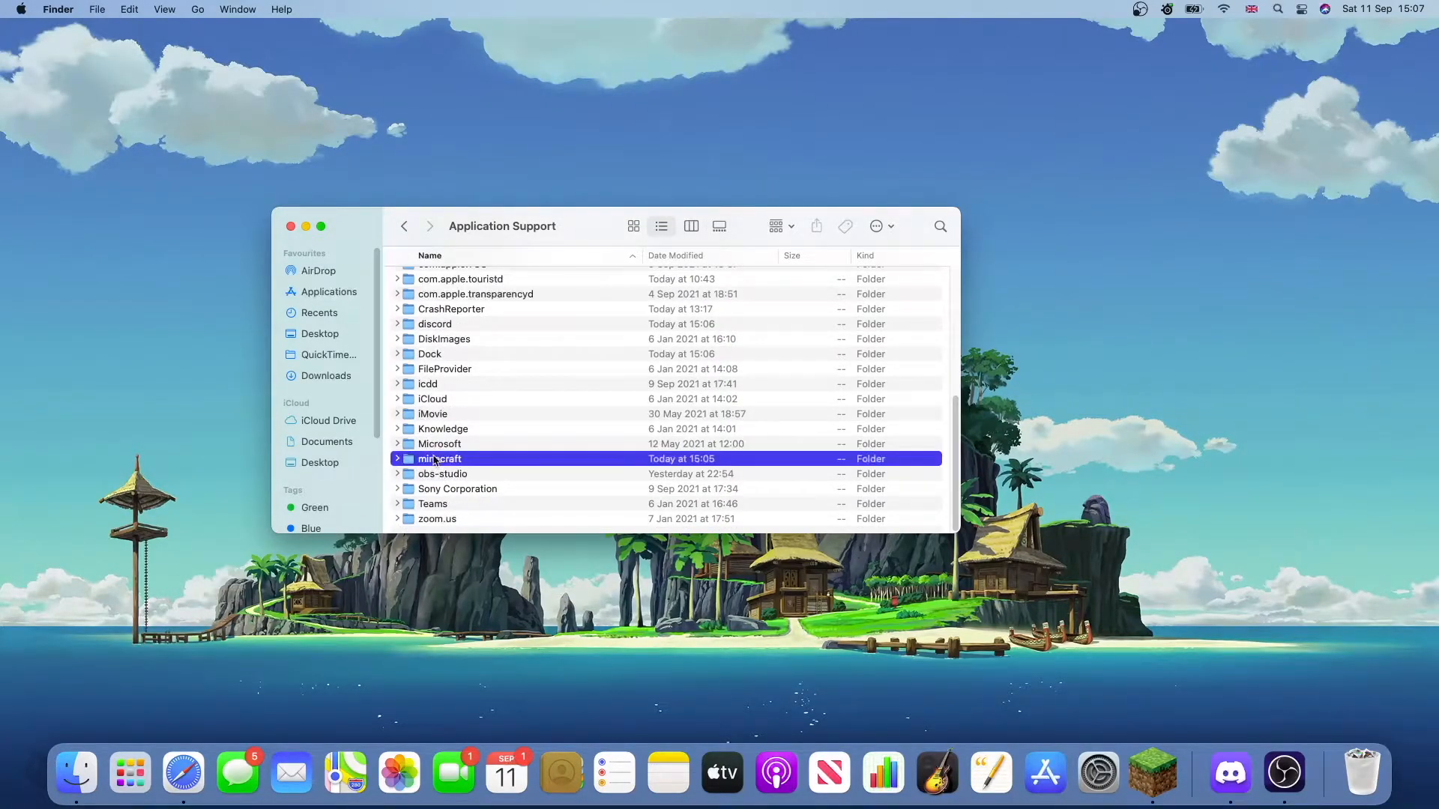
pyautogui.doubleClick(440, 458)
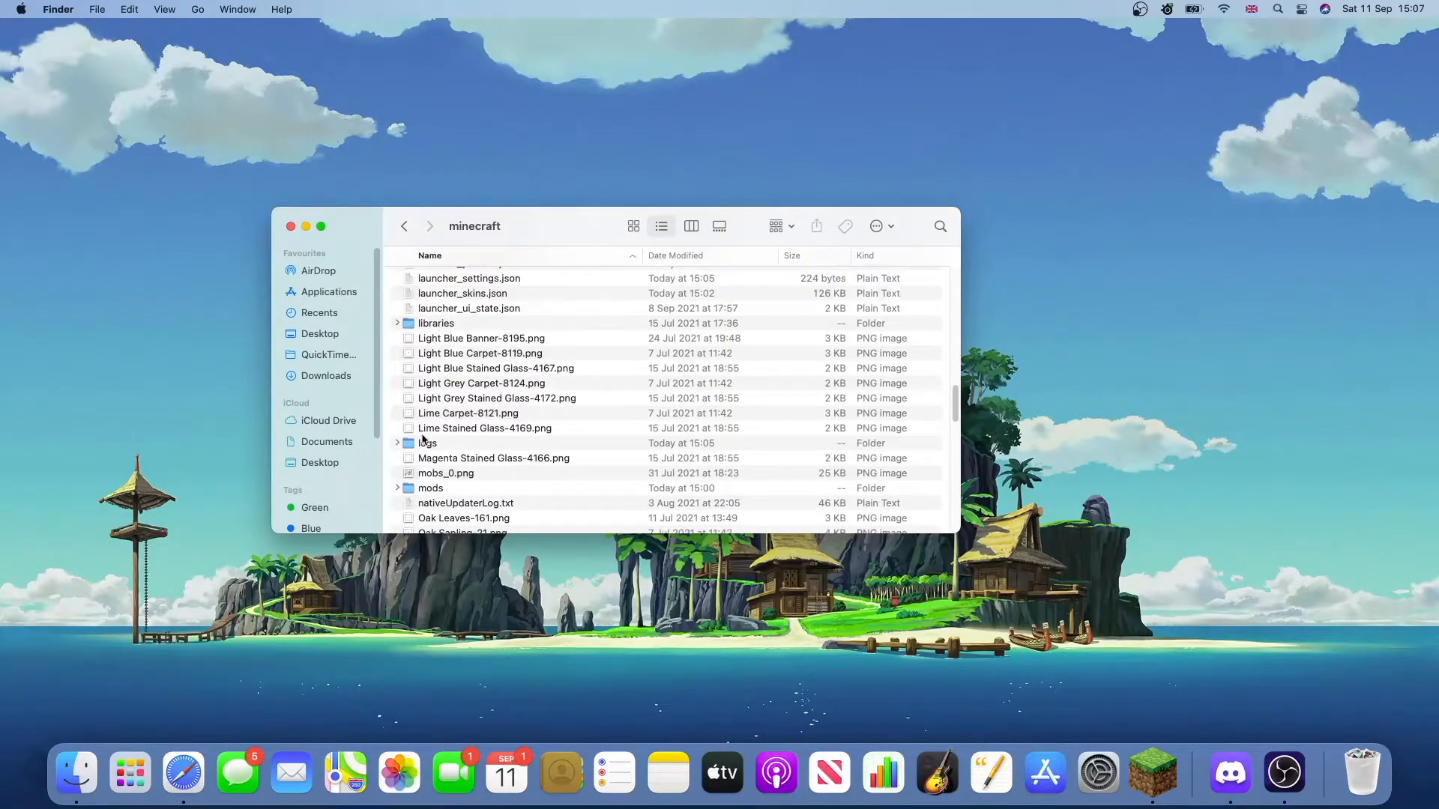
pyautogui.scroll(-3)
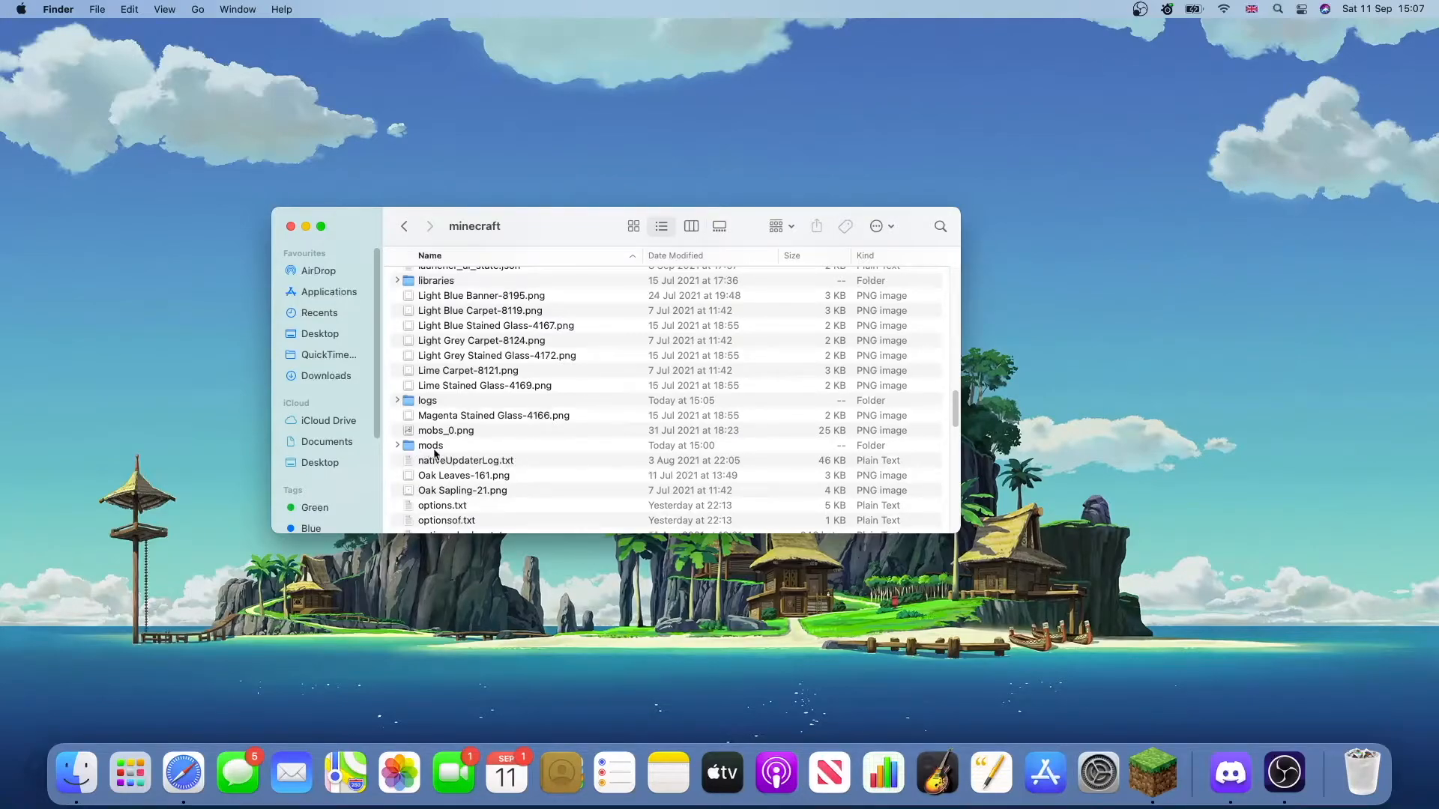
pyautogui.moveTo(454, 445)
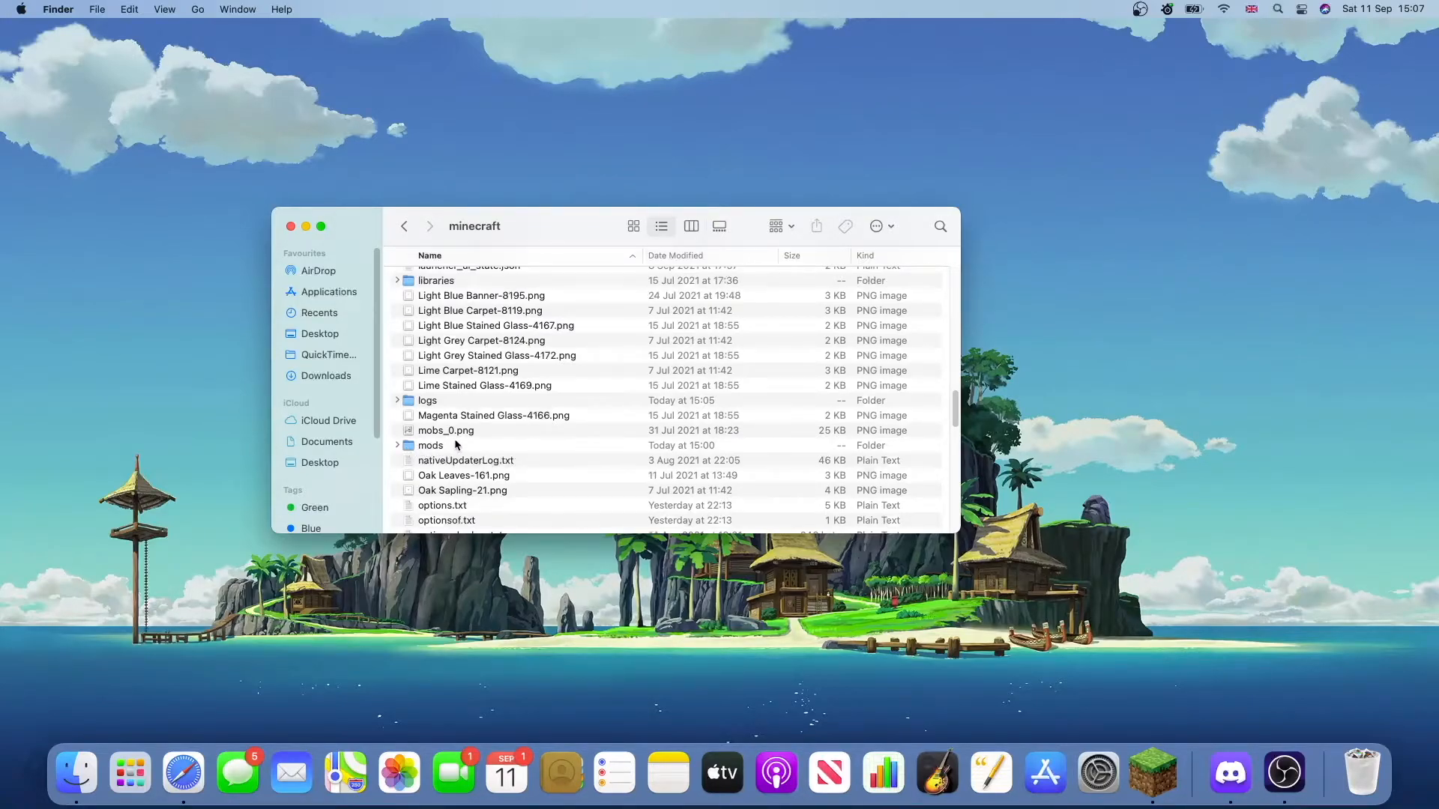
pyautogui.moveTo(397, 450)
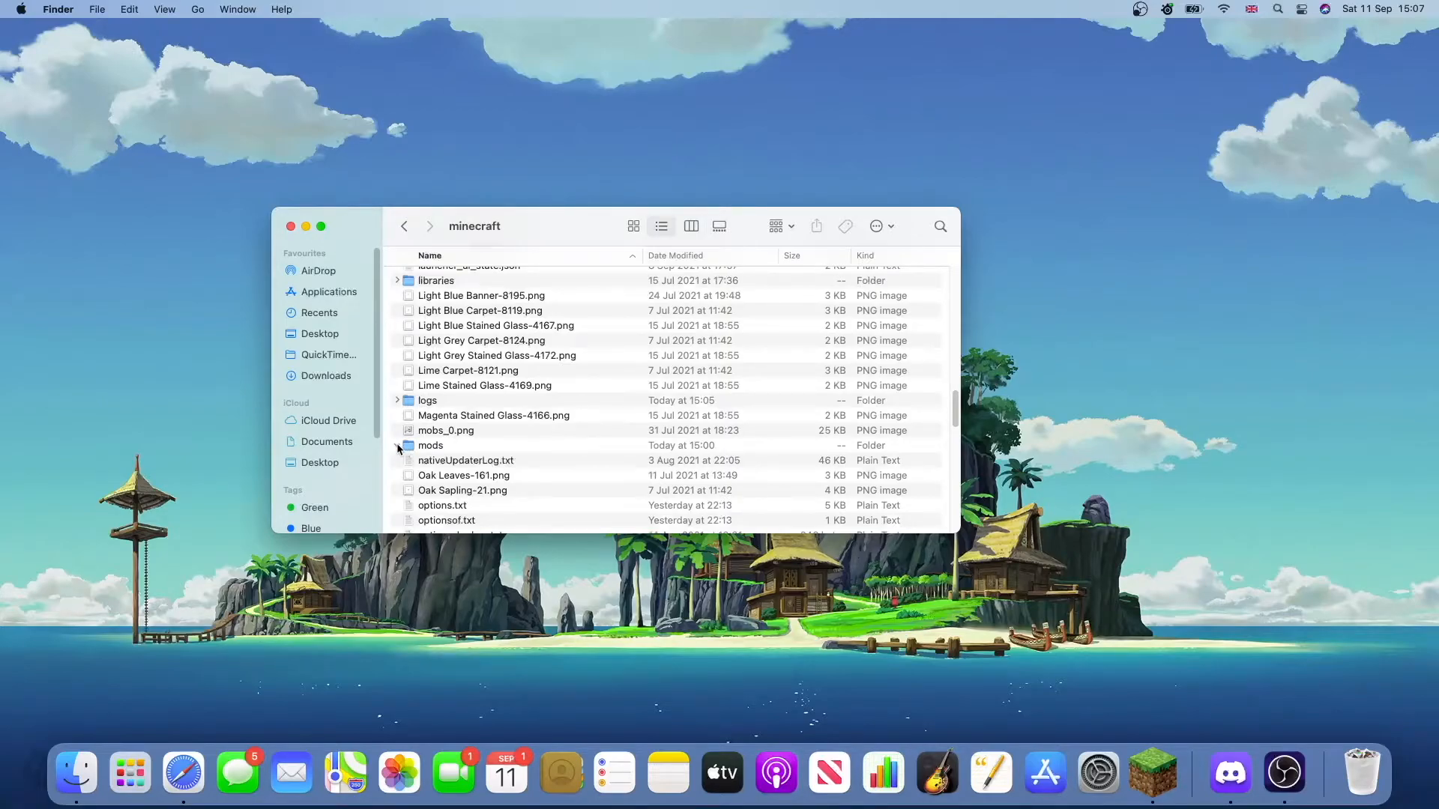
pyautogui.doubleClick(430, 445)
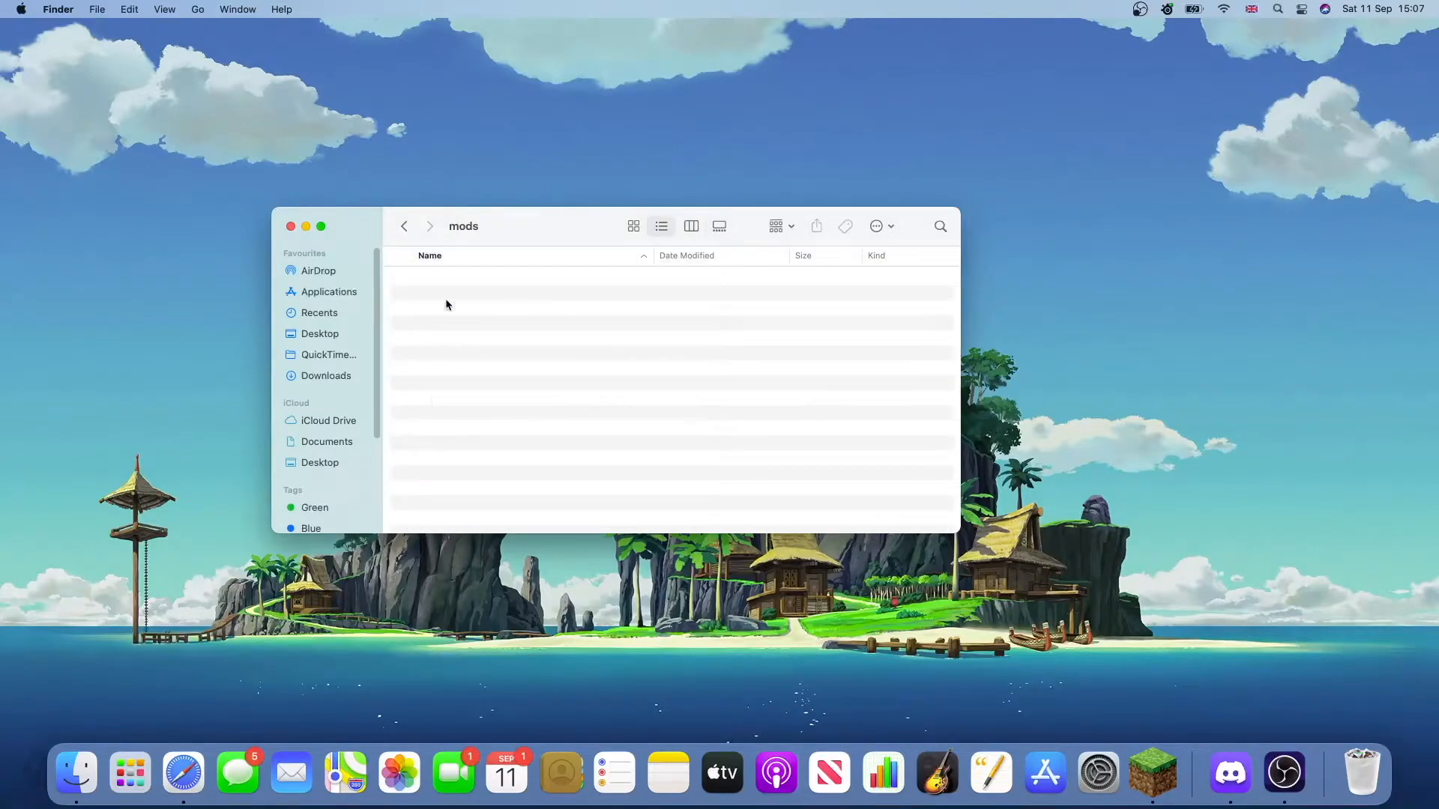
pyautogui.moveTo(550, 226); pyautogui.dragTo(459, 199)
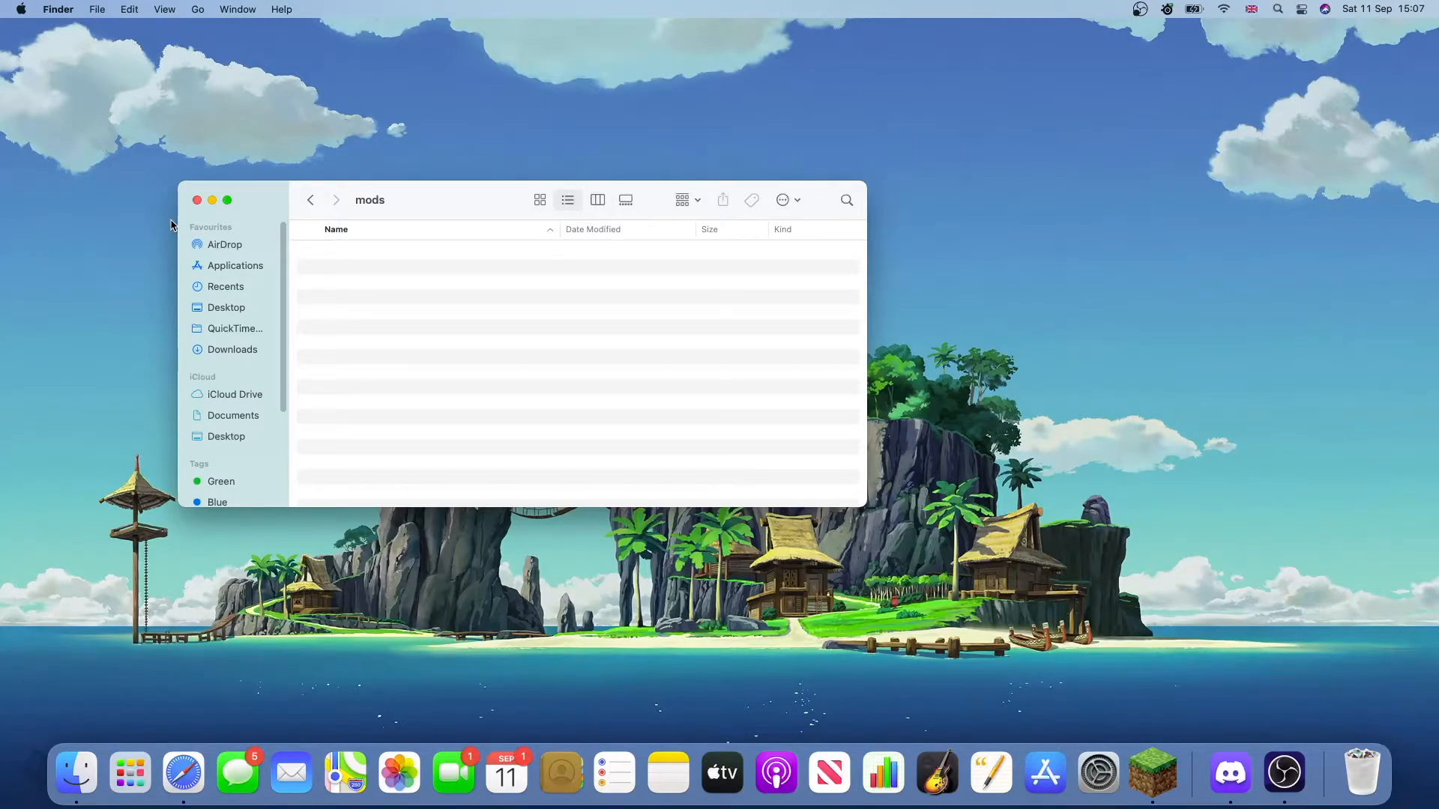
pyautogui.moveTo(349, 528)
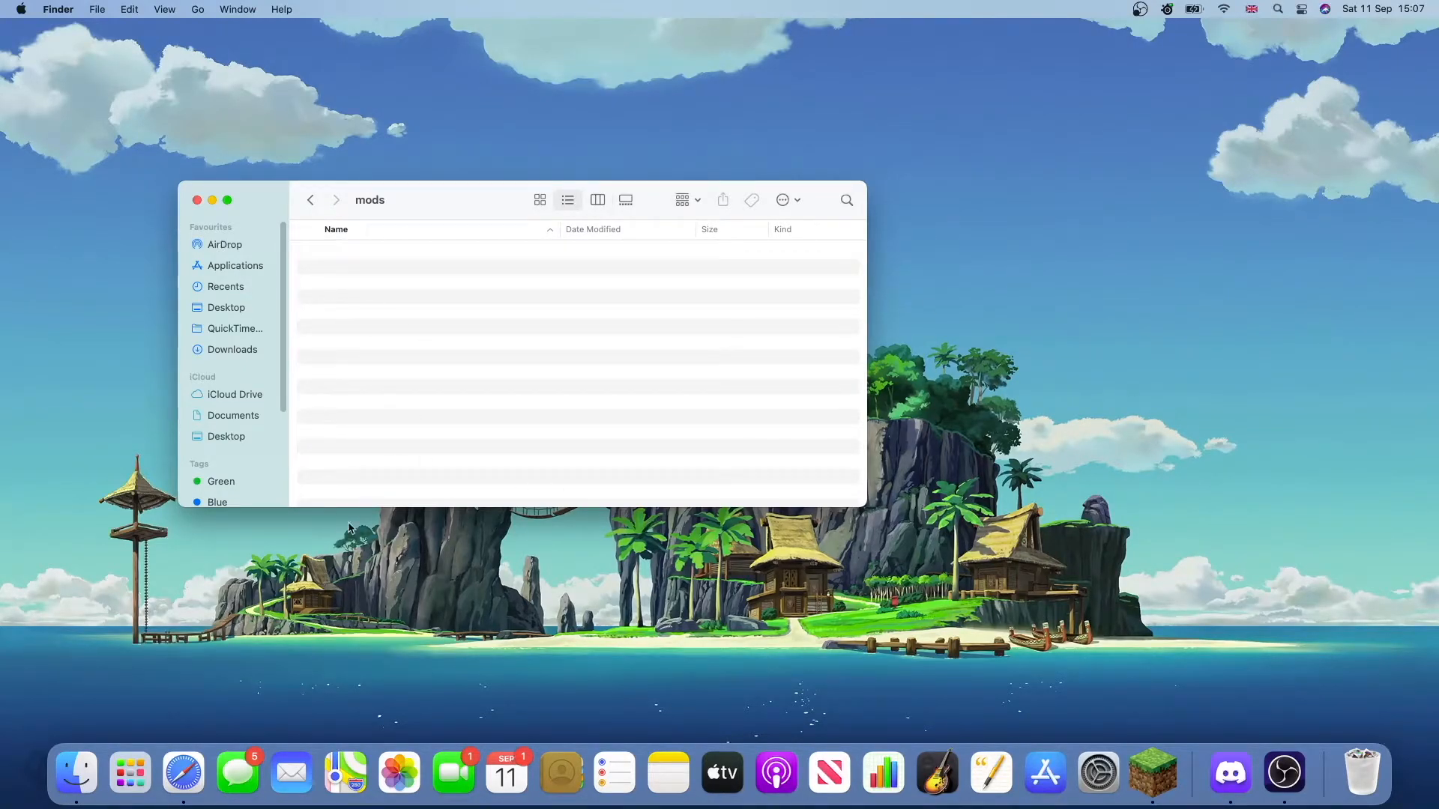
# - Download Fabric API 0.40.1 for Fabric 1.17.1 from its CurseForge page
pyautogui.click(1159, 774)
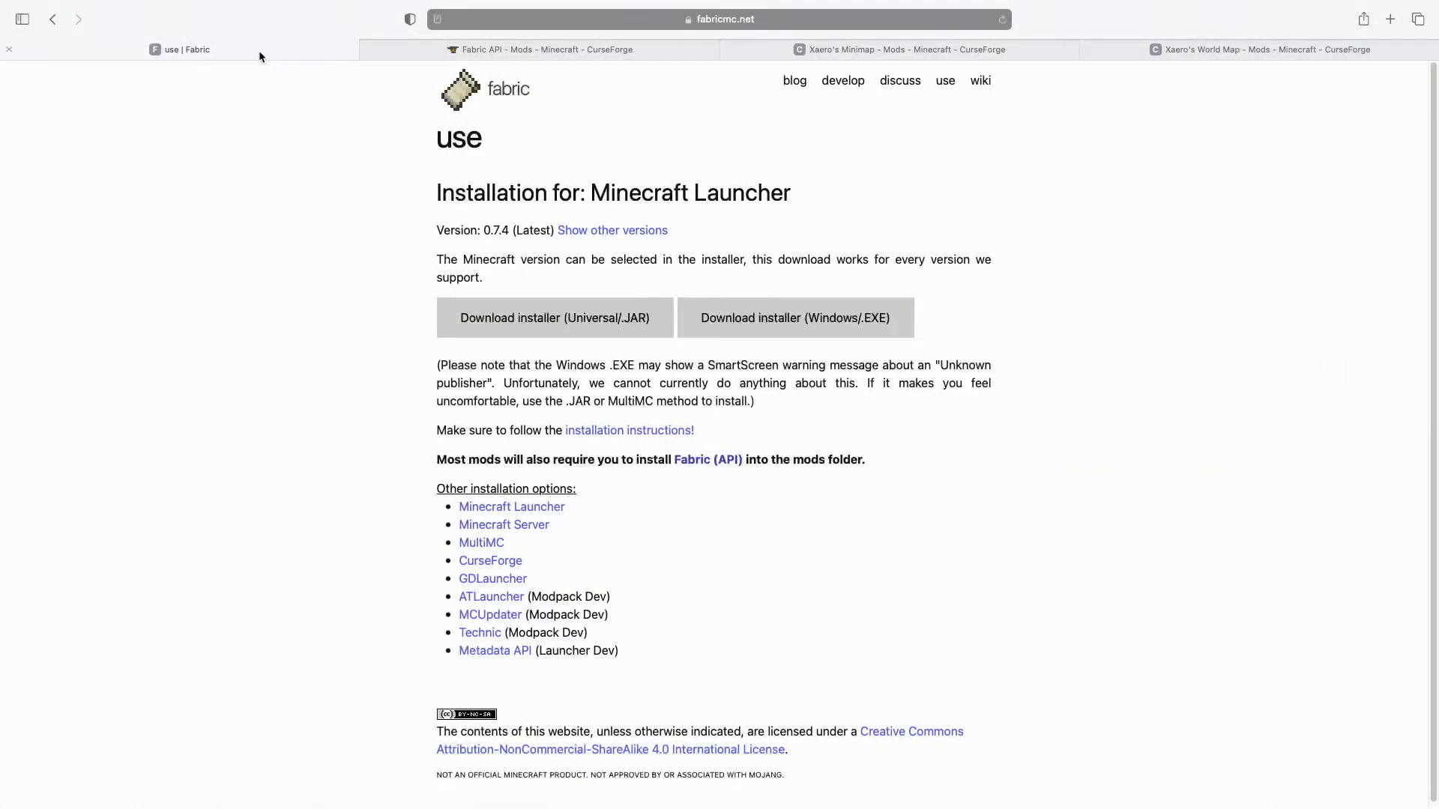
pyautogui.click(541, 49)
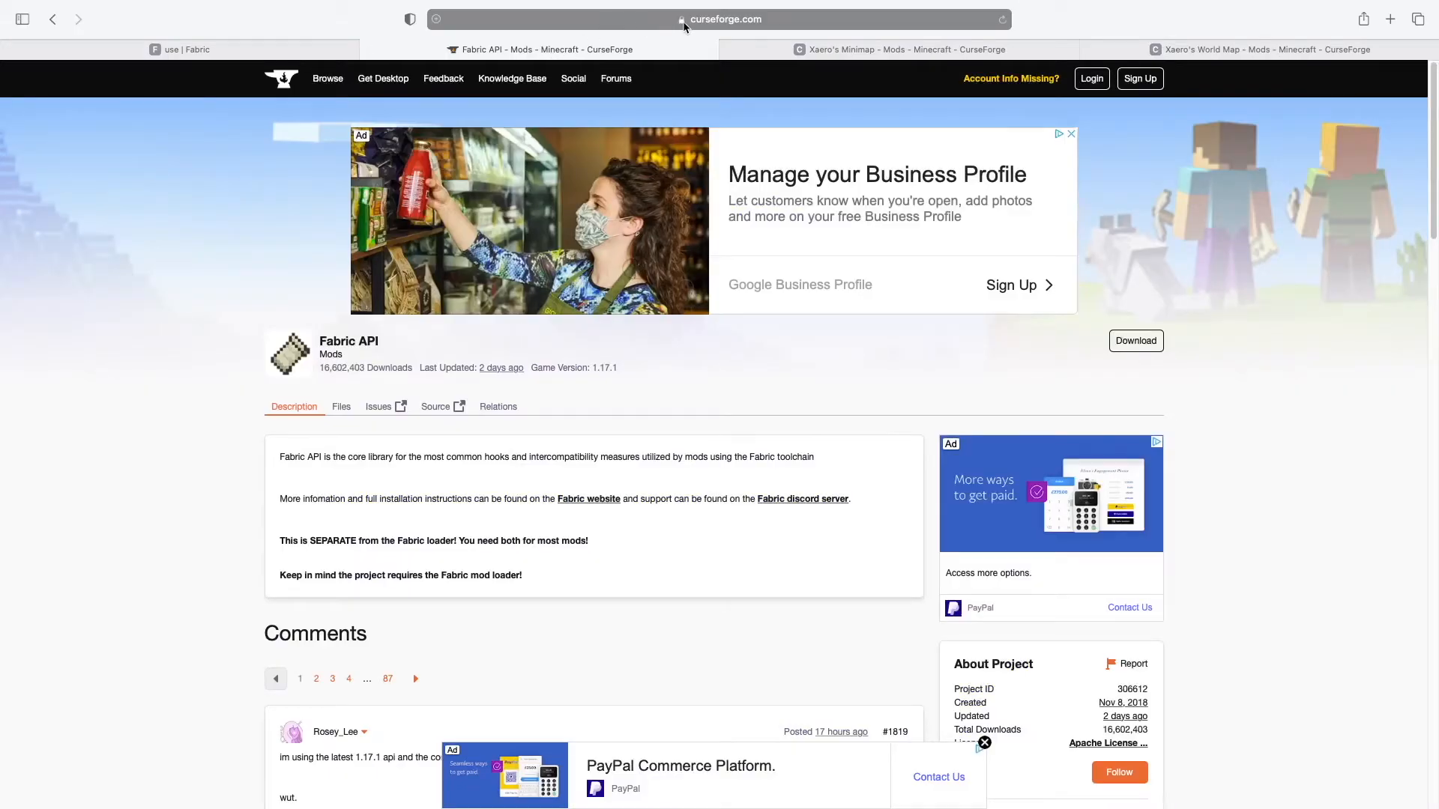
pyautogui.scroll(-3)
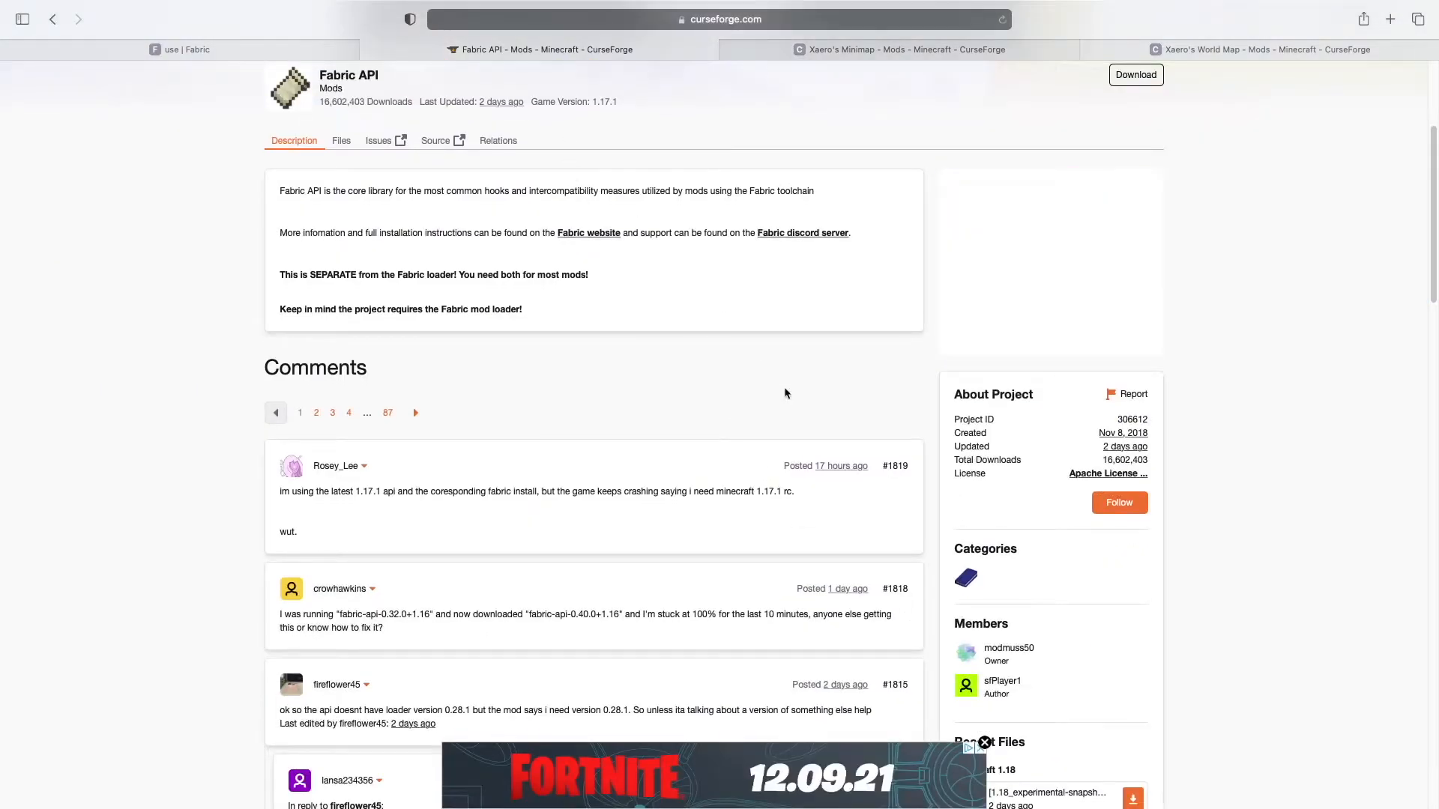
pyautogui.scroll(-3)
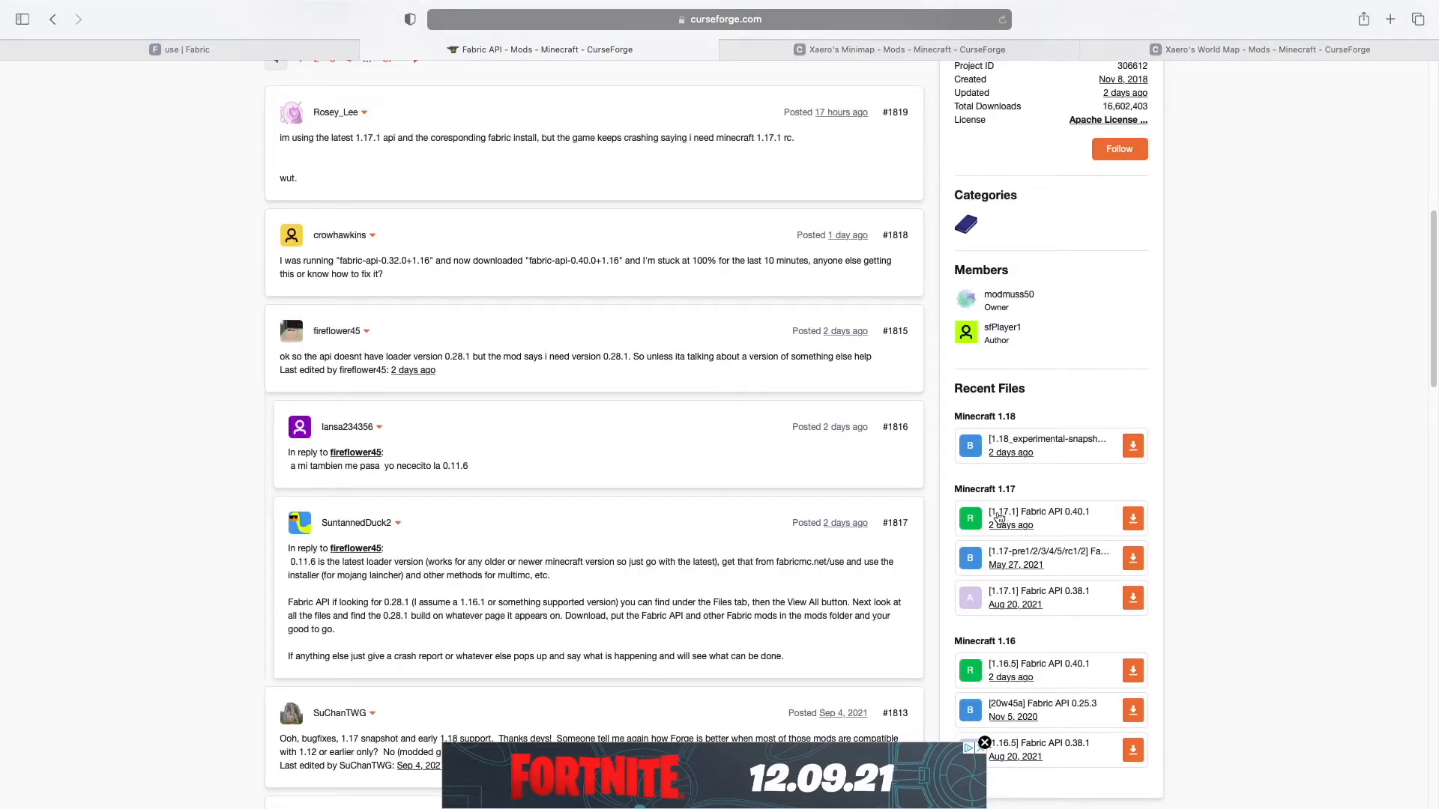
pyautogui.moveTo(1010, 525)
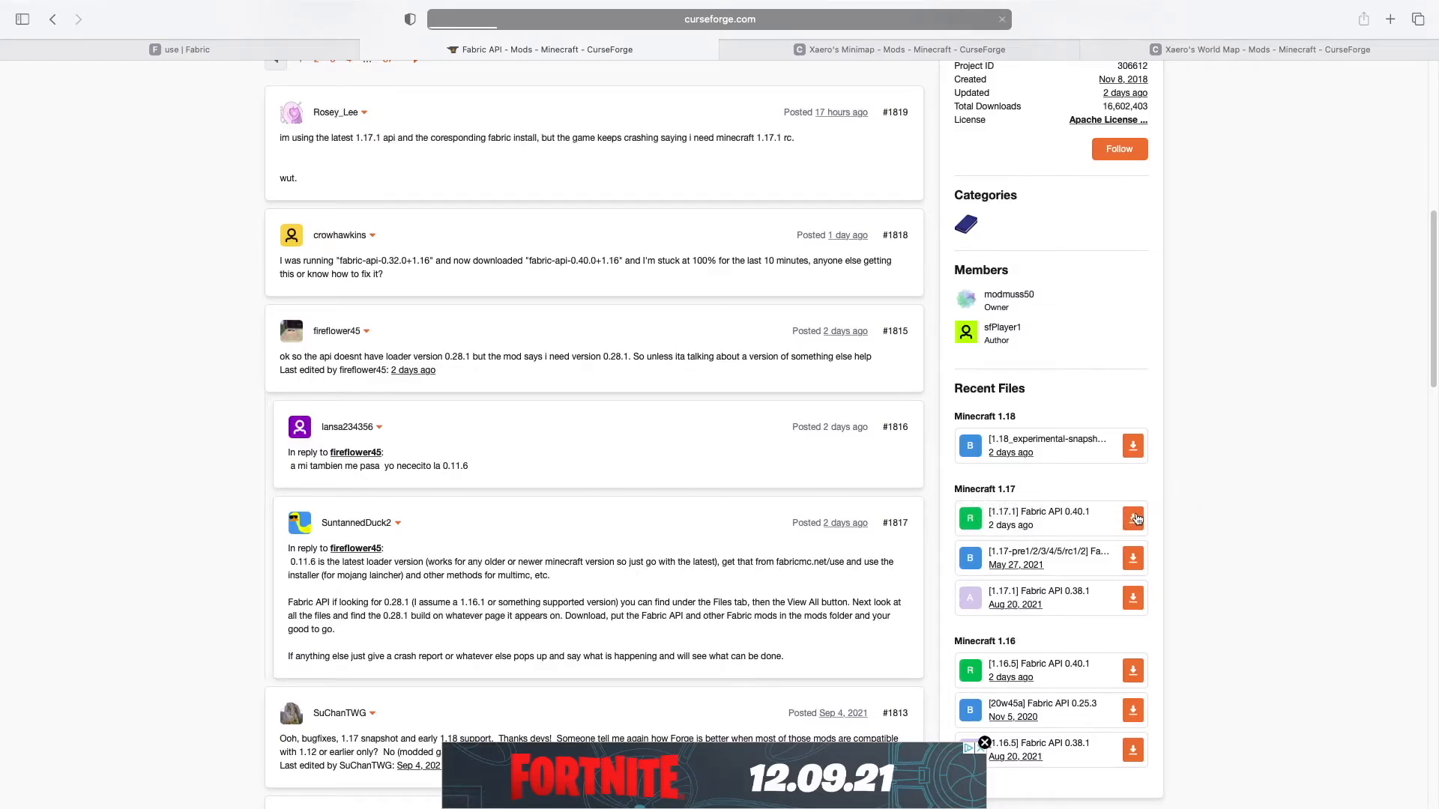
pyautogui.click(1133, 517)
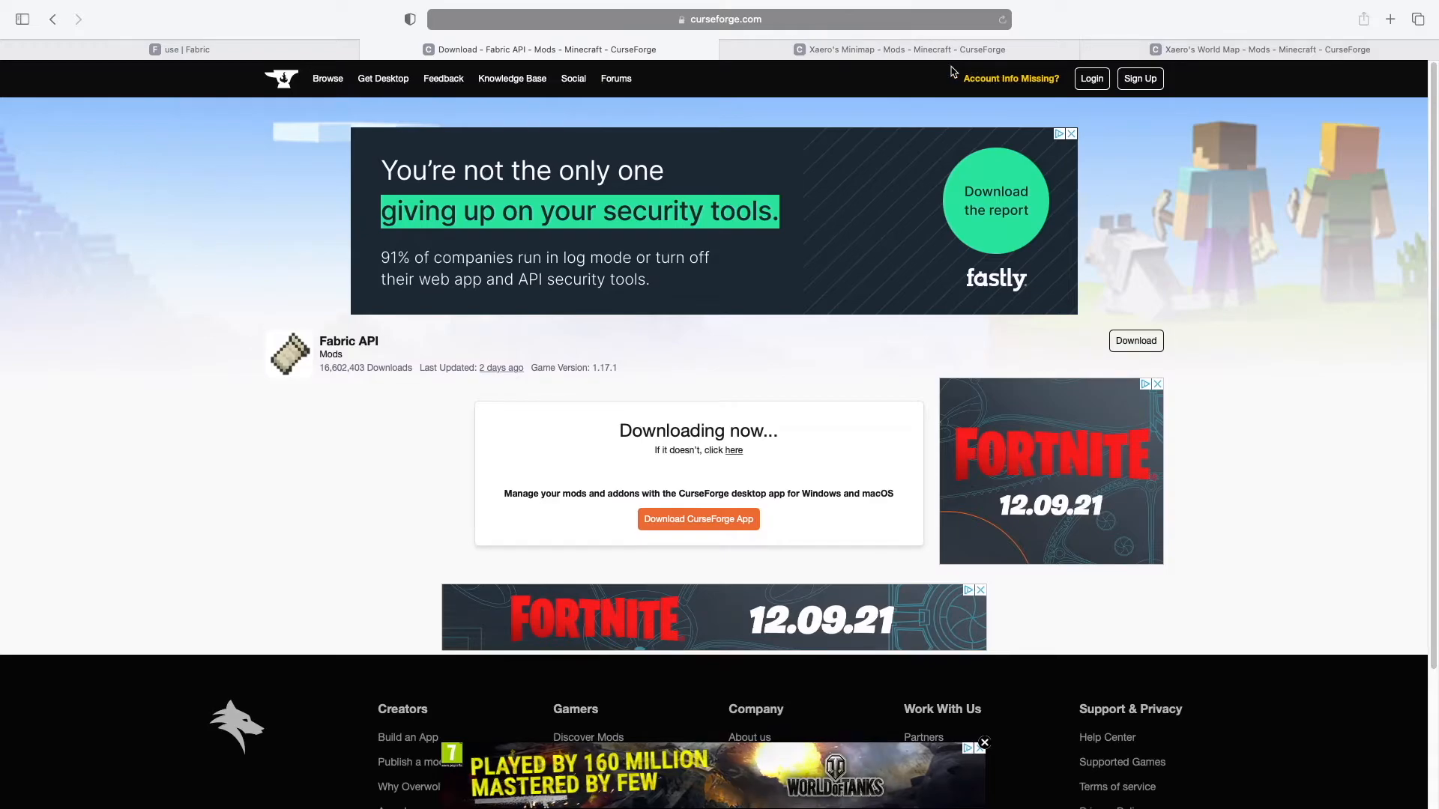
# - Download the Fabric 1.17.1 builds of Xaero's Minimap and Xaero's World Map
pyautogui.click(901, 48)
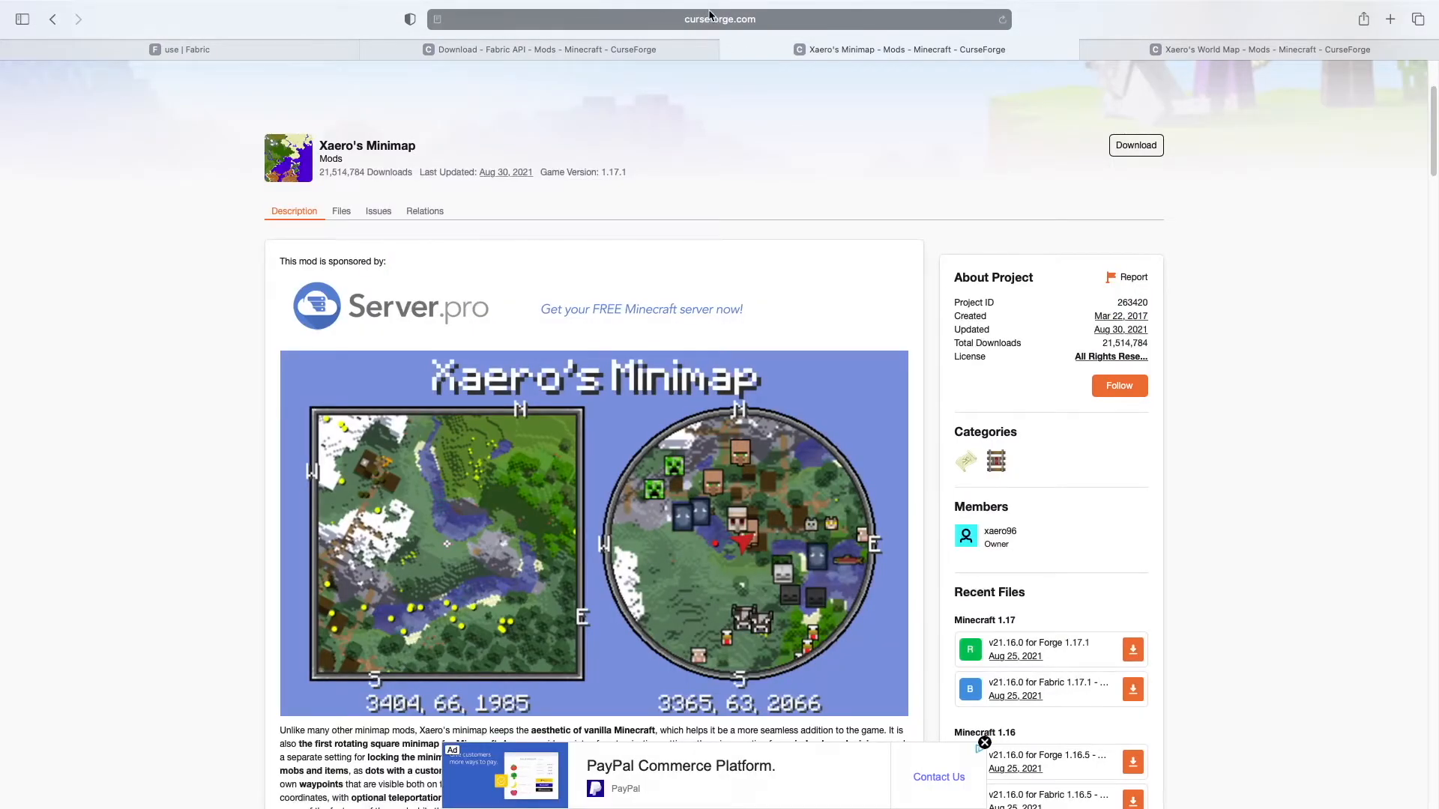
pyautogui.moveTo(890, 493)
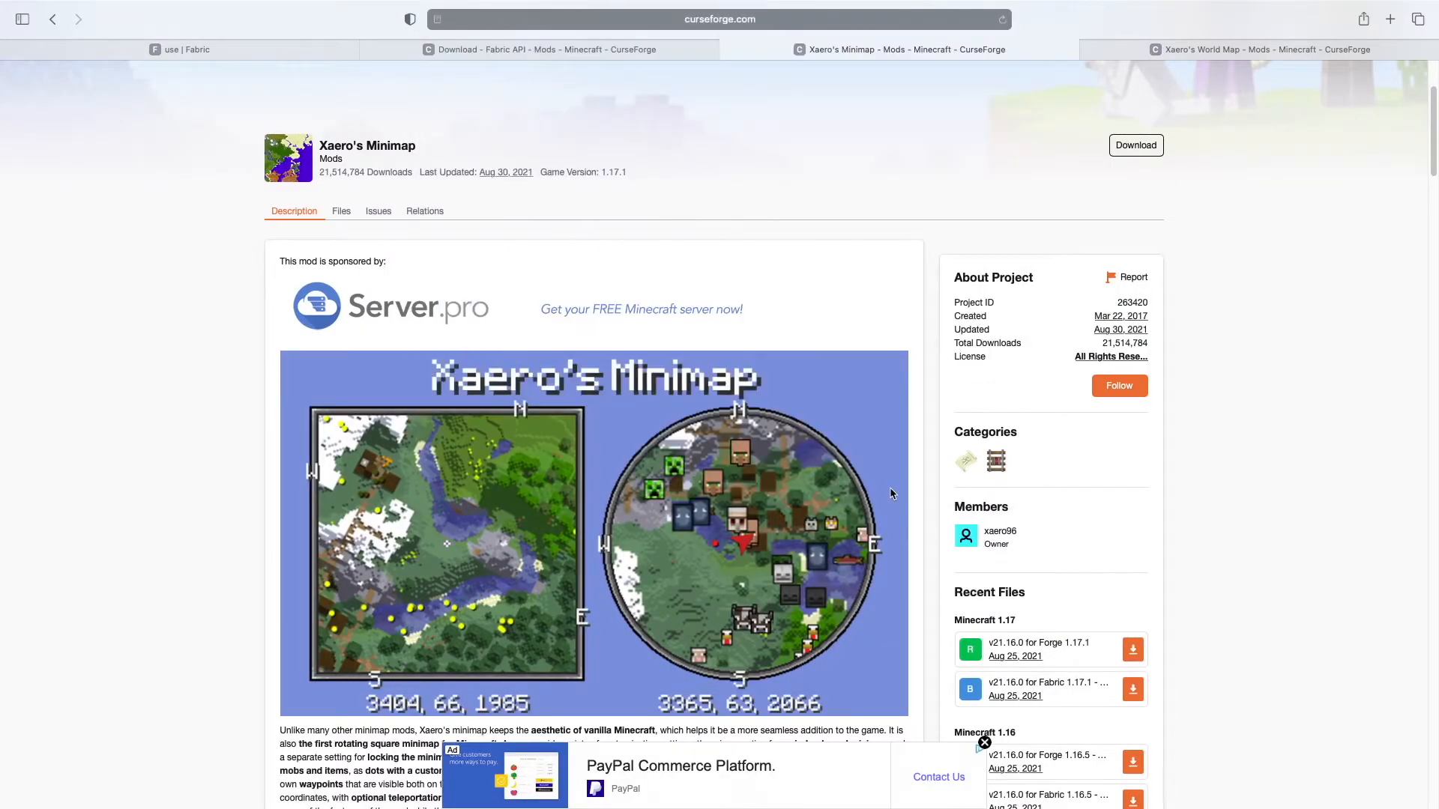
pyautogui.scroll(-3)
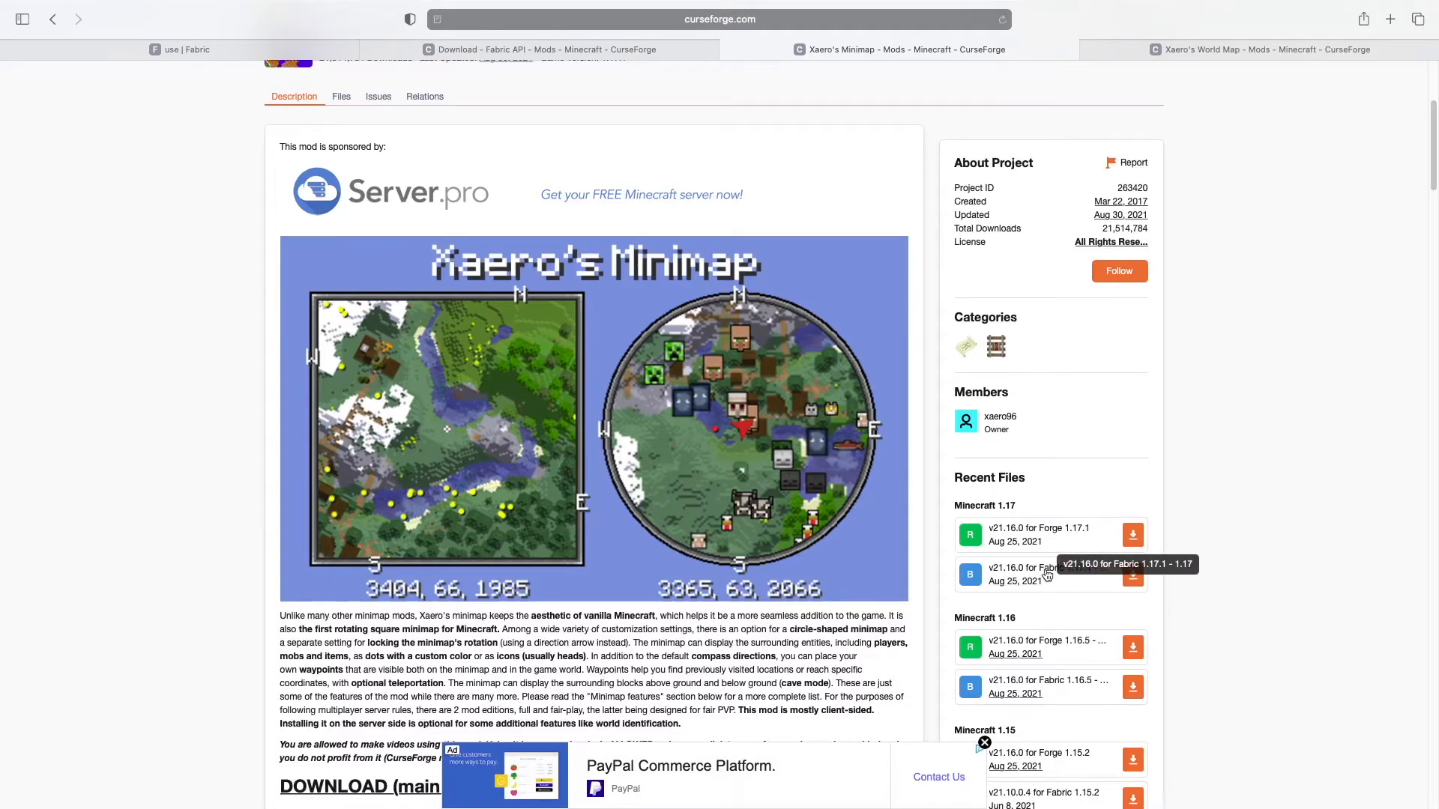
pyautogui.moveTo(1052, 533)
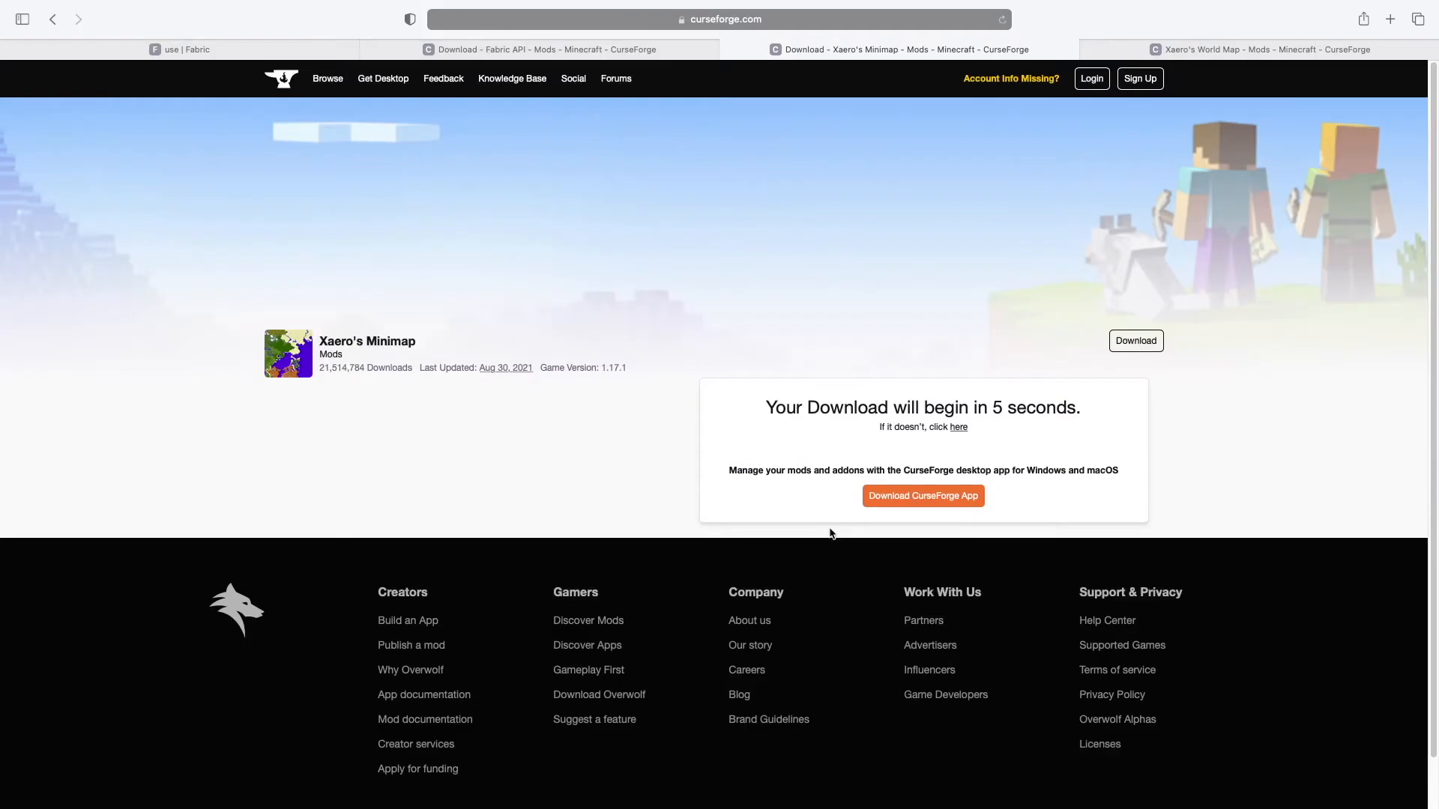
pyautogui.click(1262, 50)
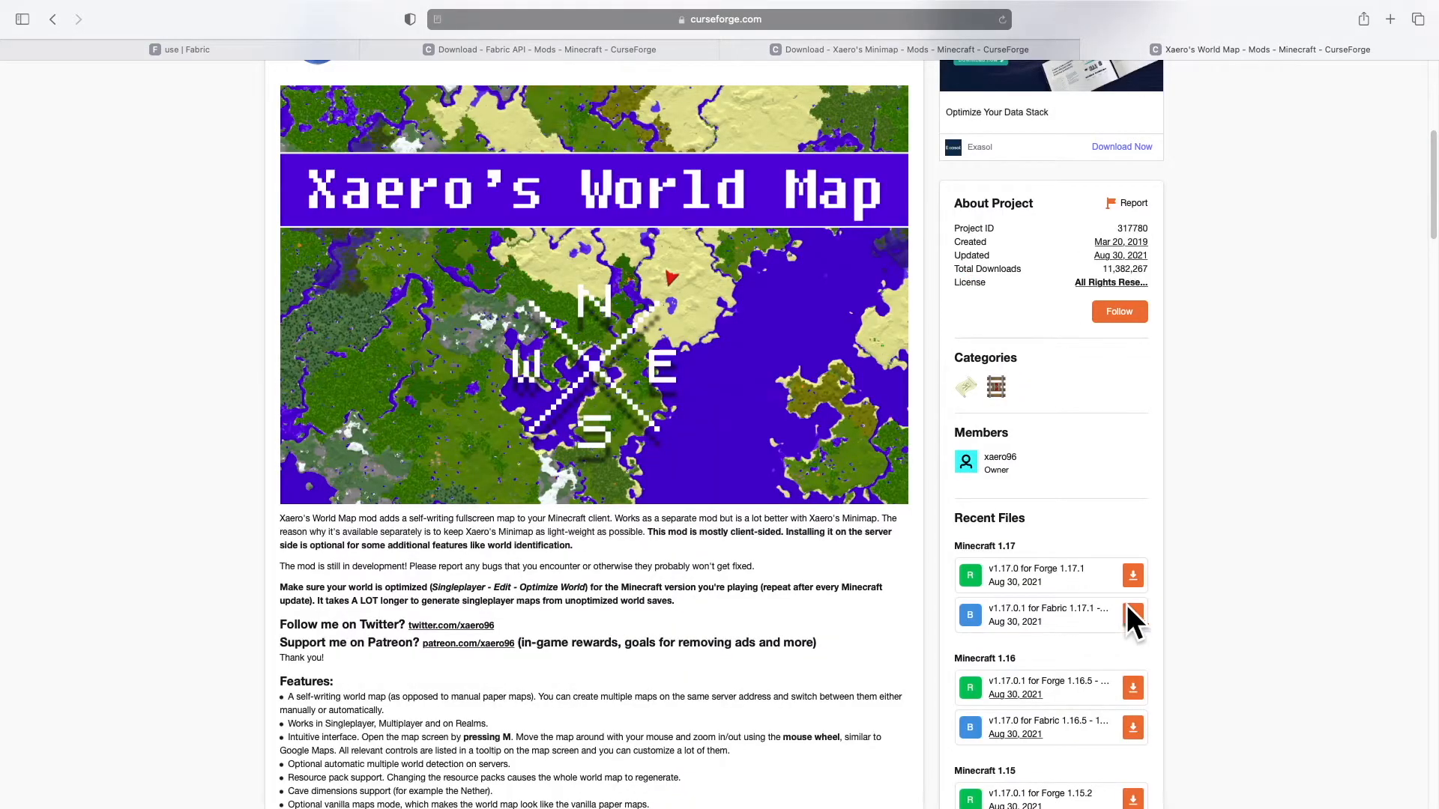
pyautogui.click(1133, 616)
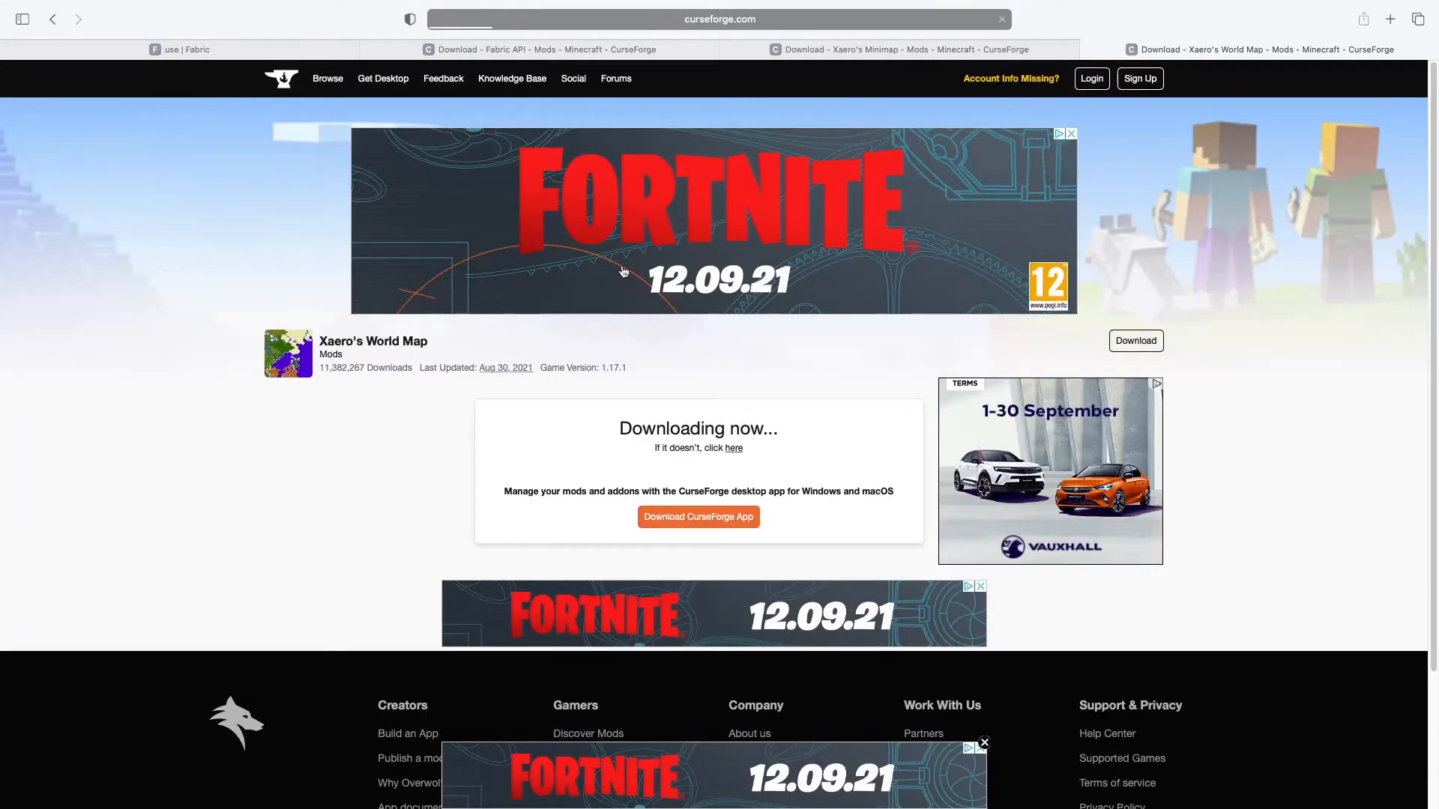
pyautogui.moveTo(390, 300)
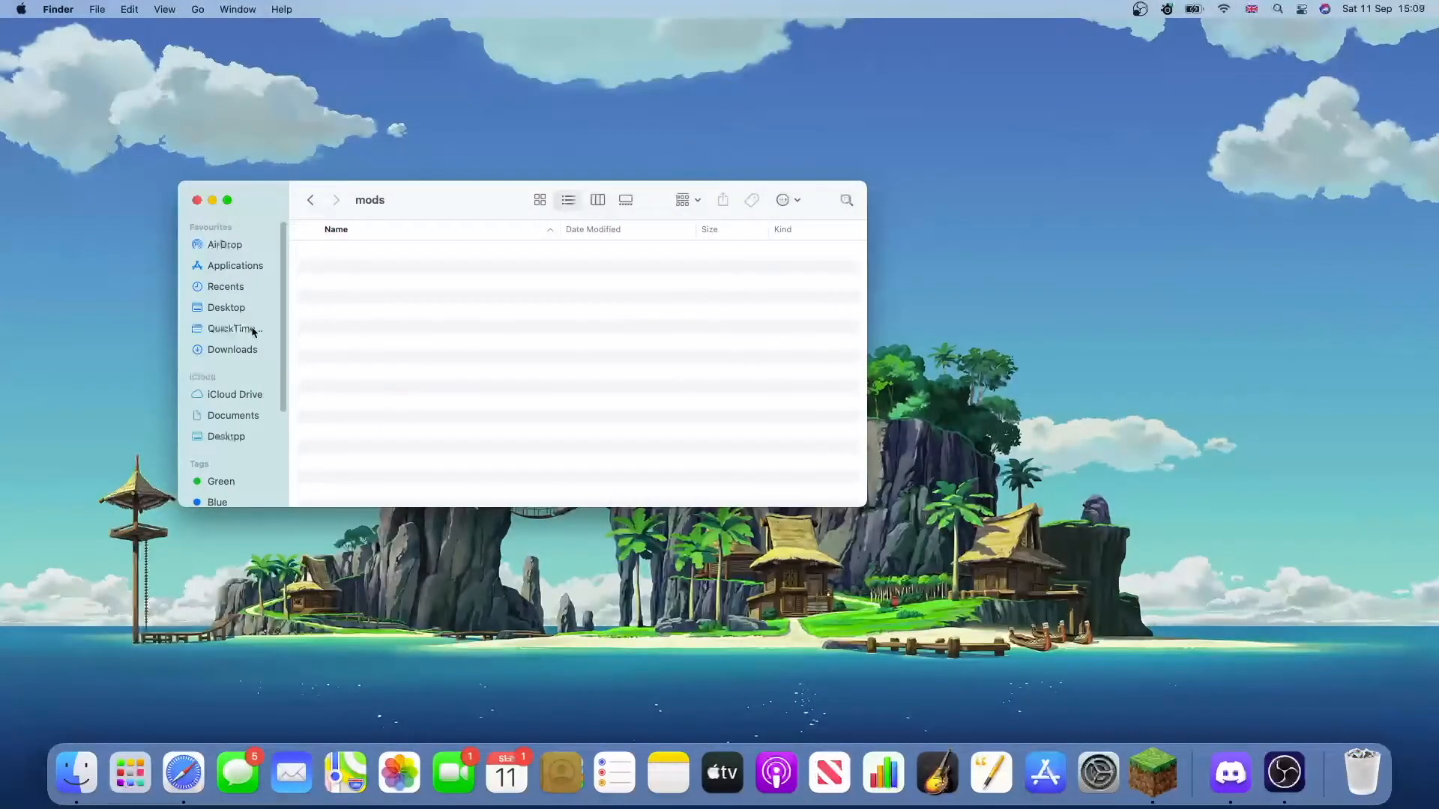
# - Open a second Finder window on Recents from the Dock and focus it
pyautogui.rightClick(75, 774)
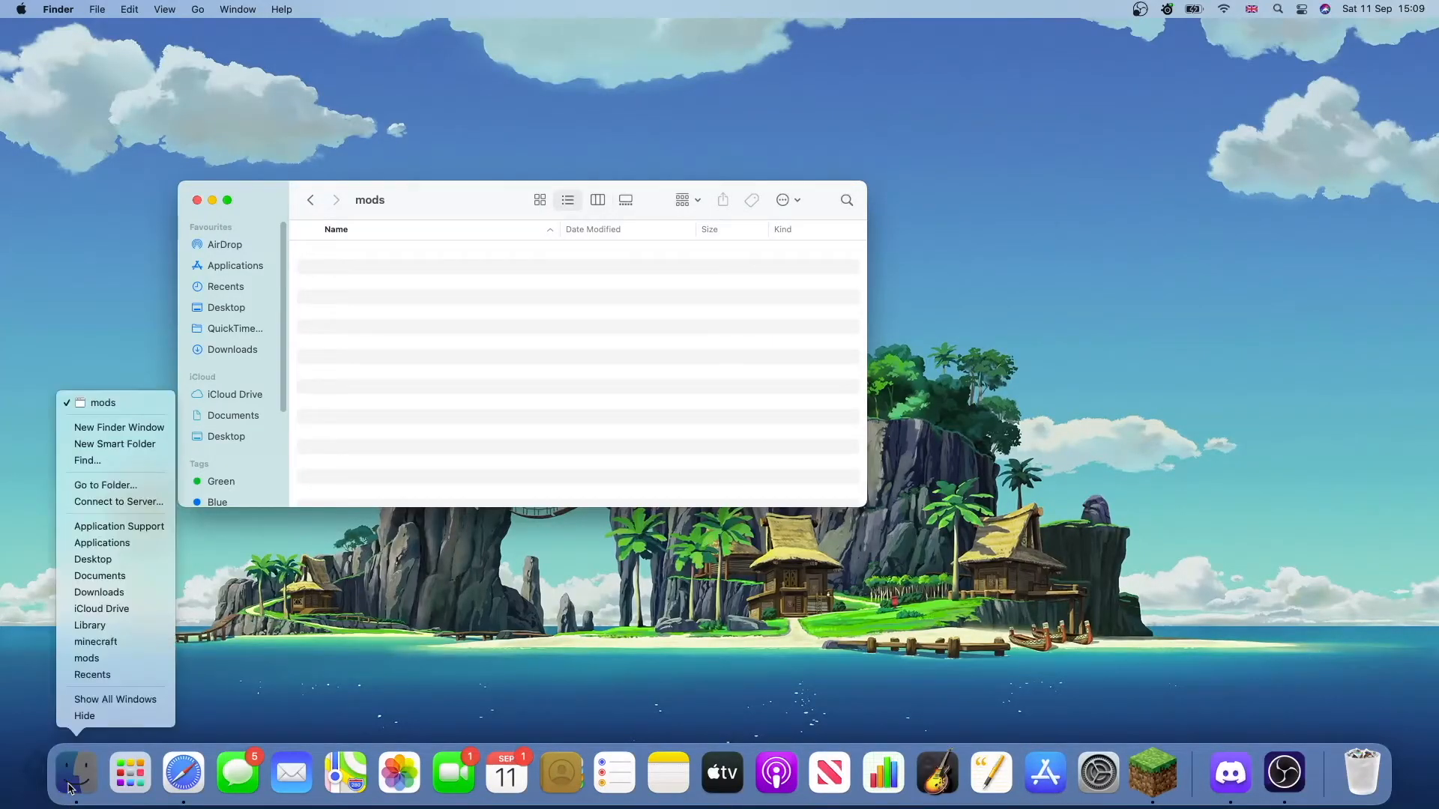
pyautogui.moveTo(88, 461)
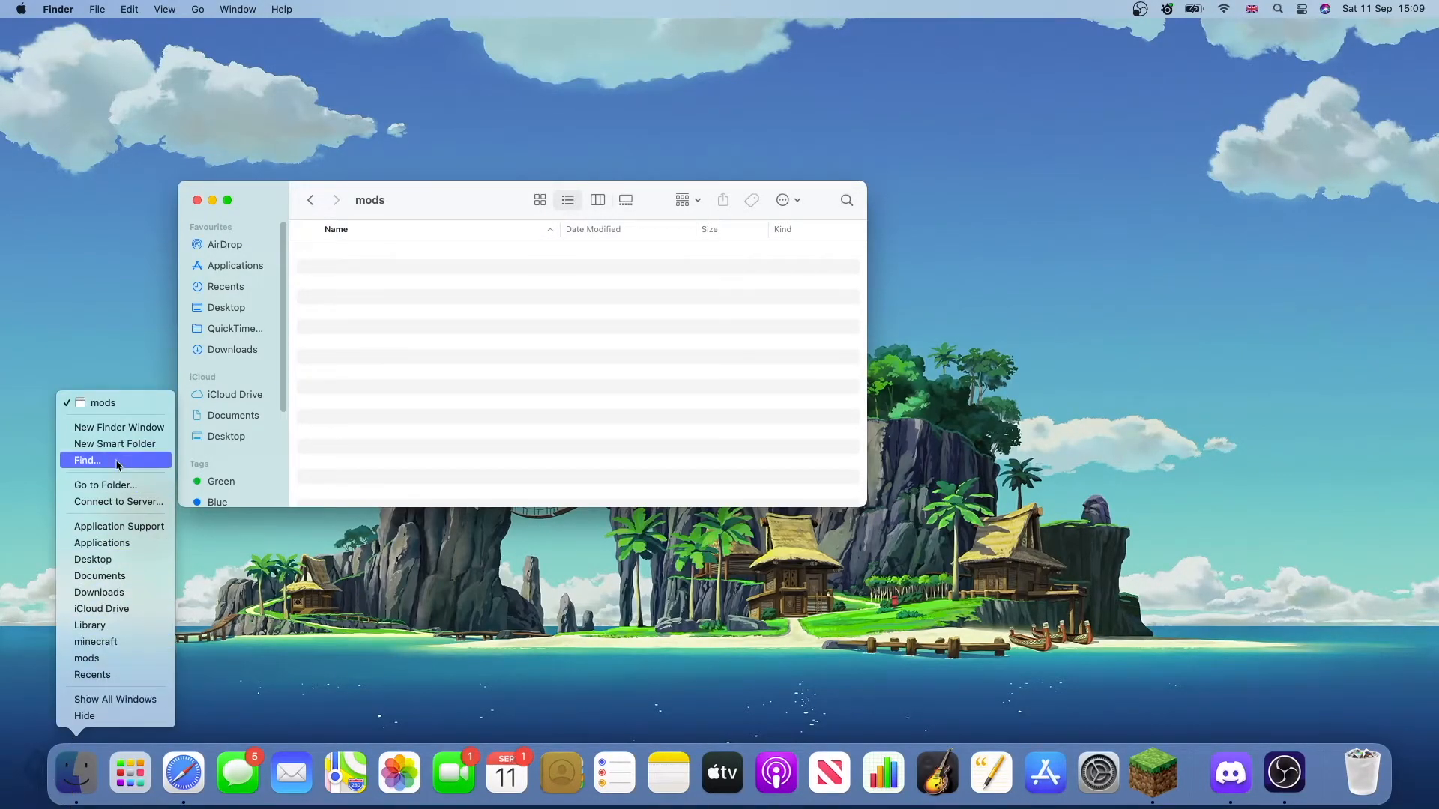
pyautogui.moveTo(117, 427)
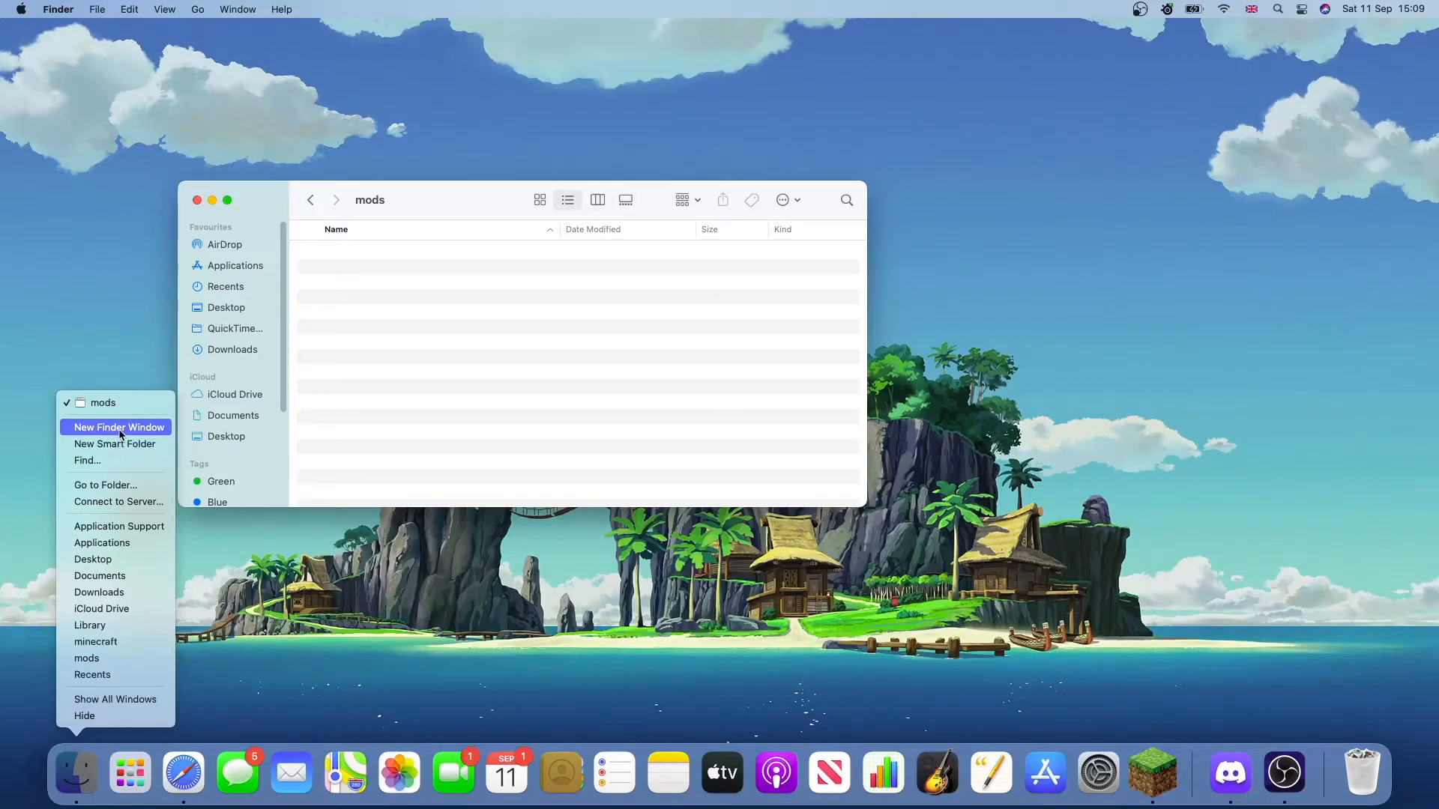
pyautogui.click(117, 427)
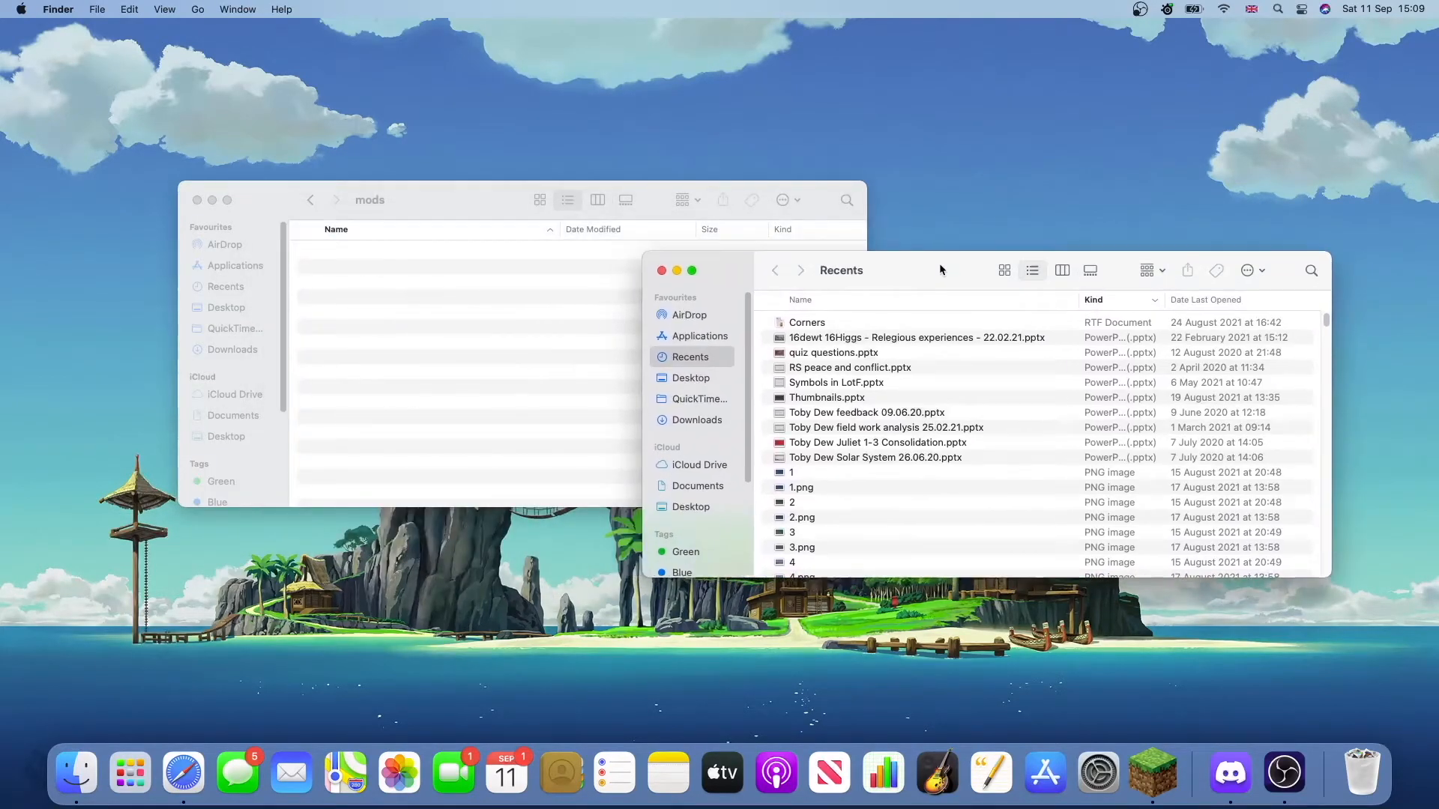
pyautogui.click(701, 420)
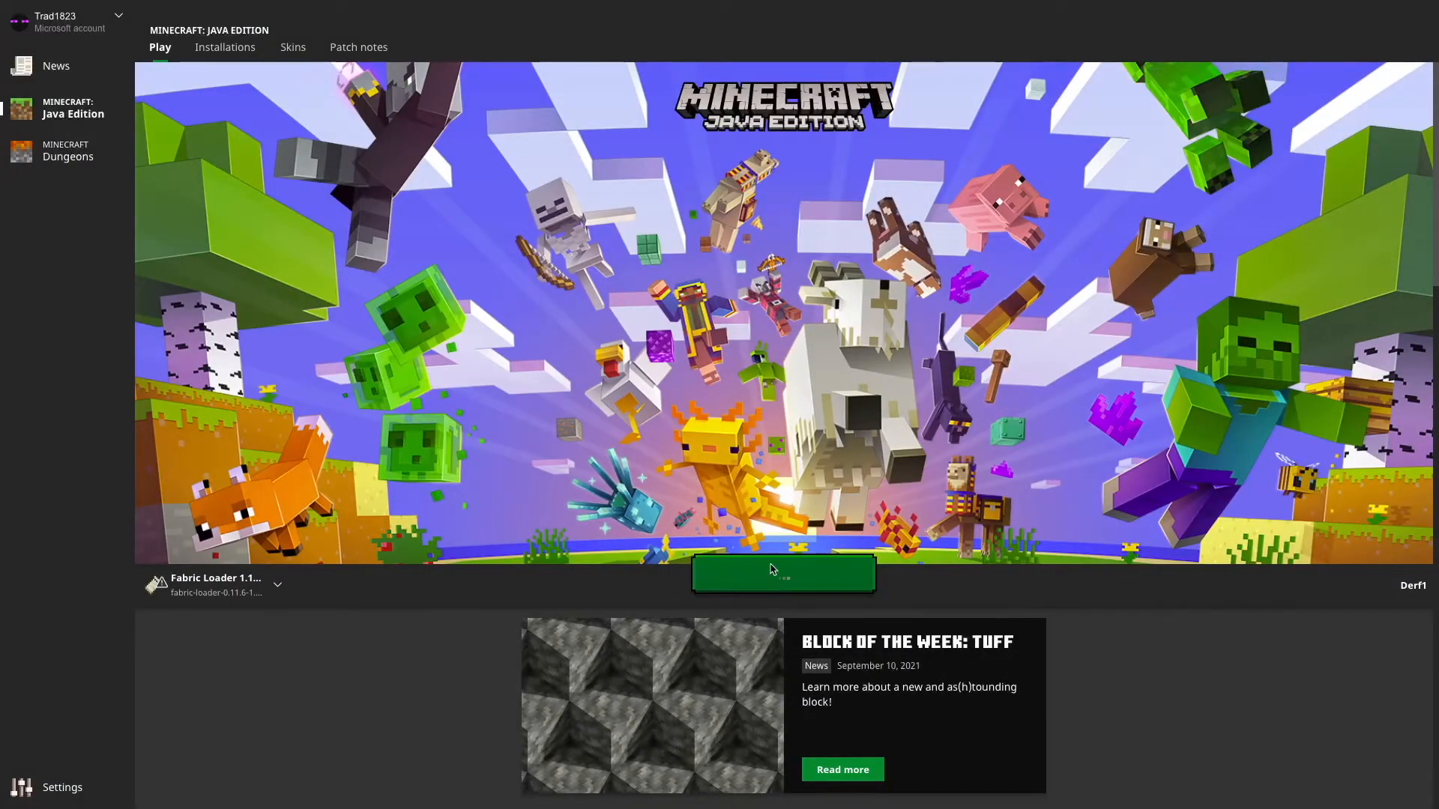
# - Launch Minecraft with the Fabric Loader 1.17.1 installation from the Play button
pyautogui.click(782, 574)
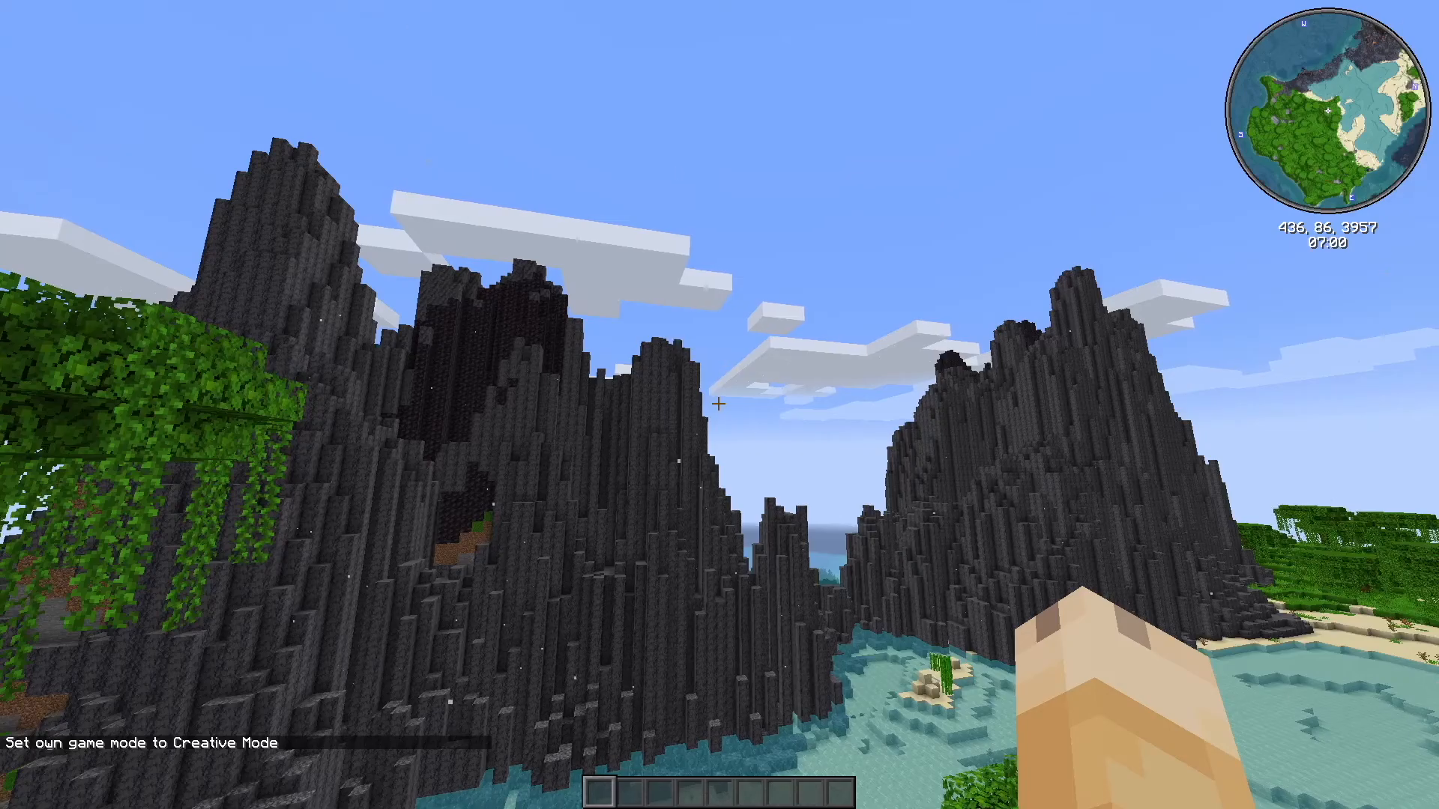
# - Pause the game and reach the Controls list showing Xaero's World Map and Minimap bindings
pyautogui.press('Escape')
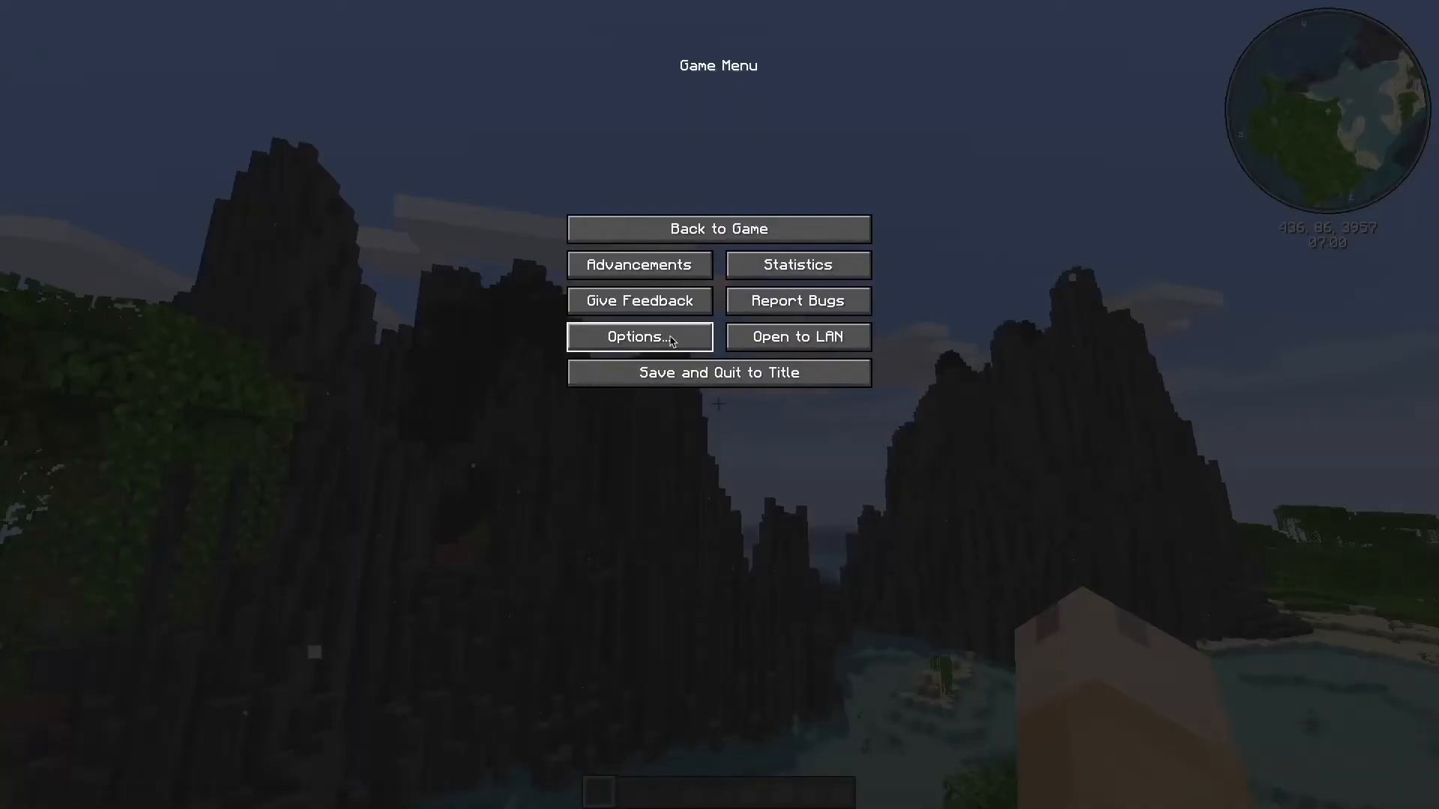
pyautogui.click(638, 338)
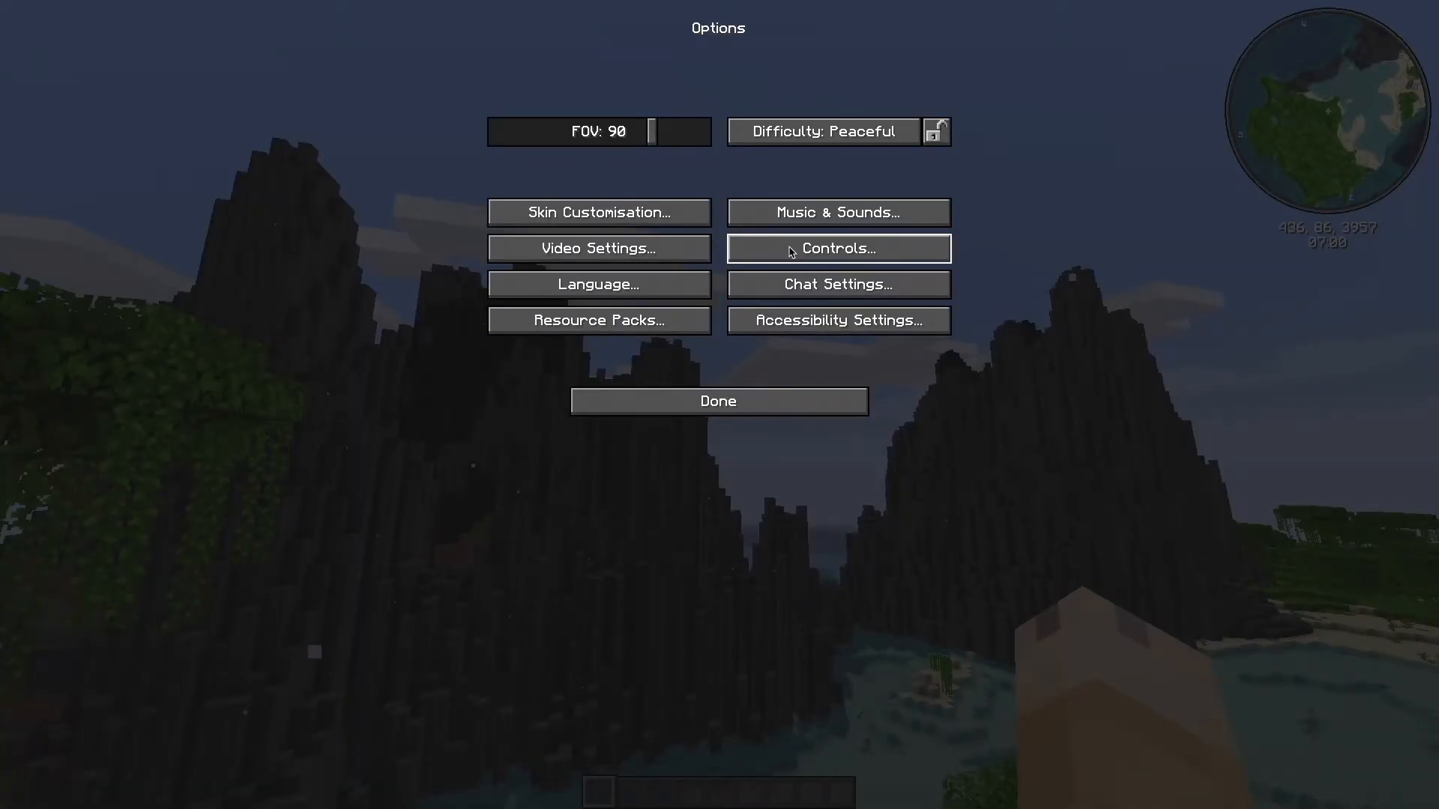
pyautogui.click(836, 248)
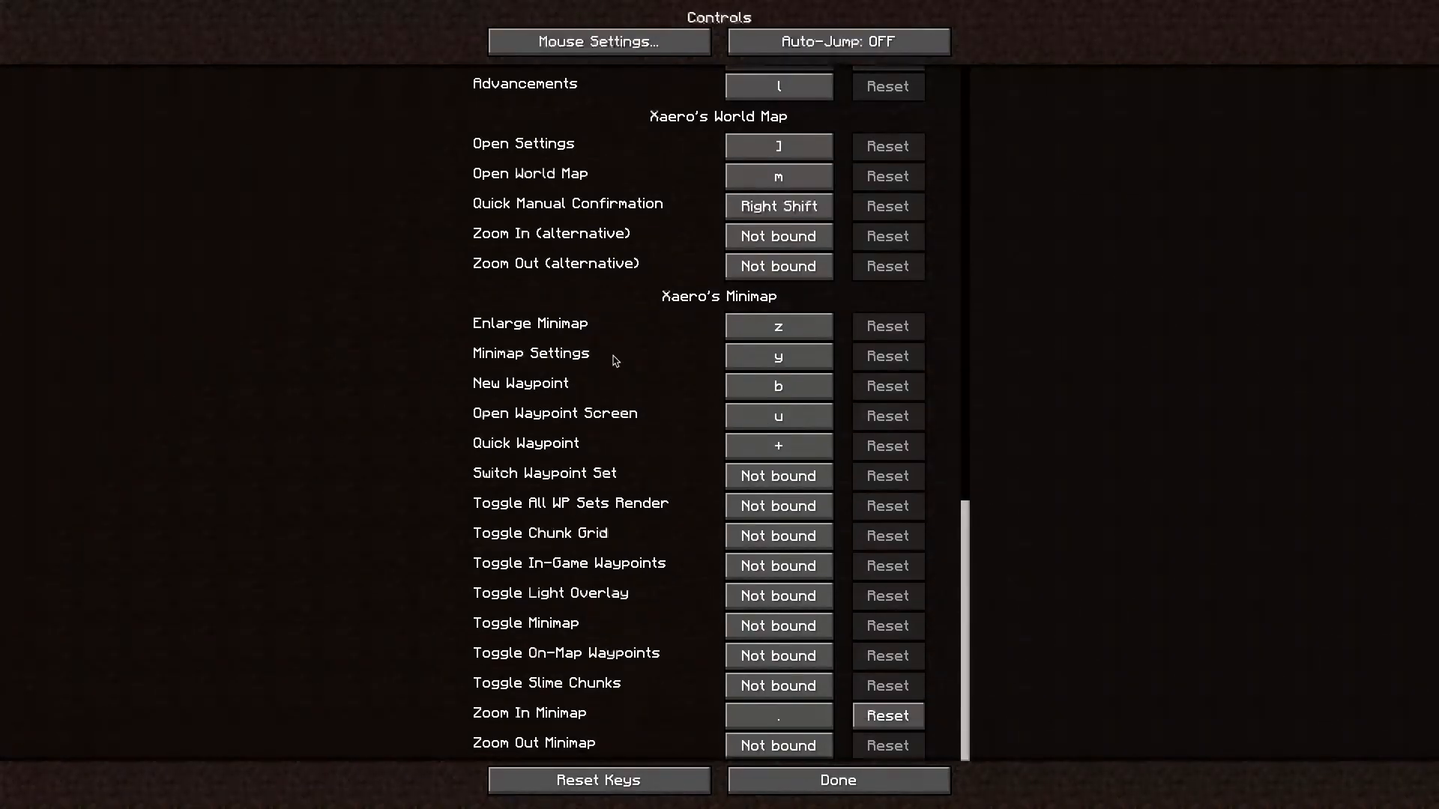
pyautogui.moveTo(709, 488)
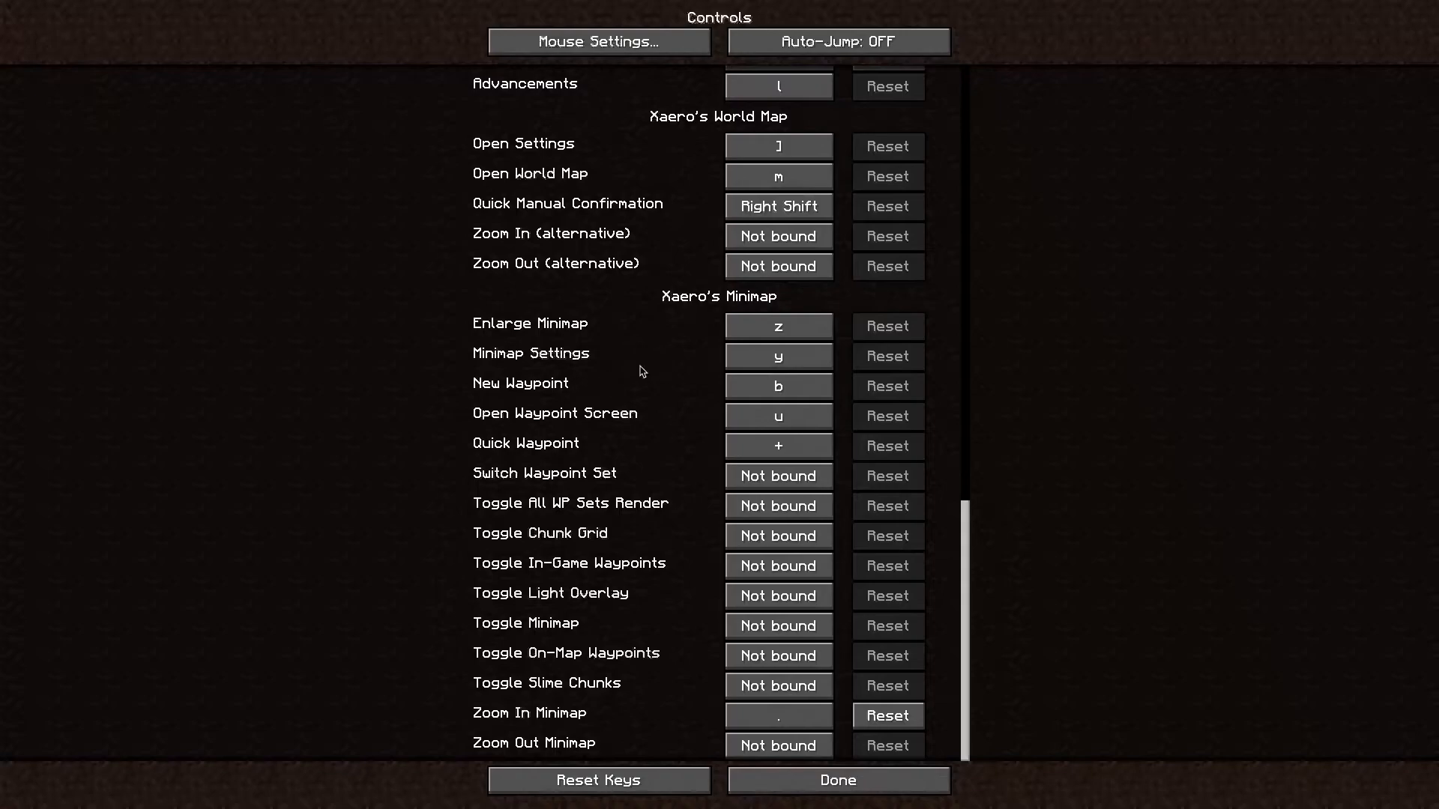
pyautogui.moveTo(650, 448)
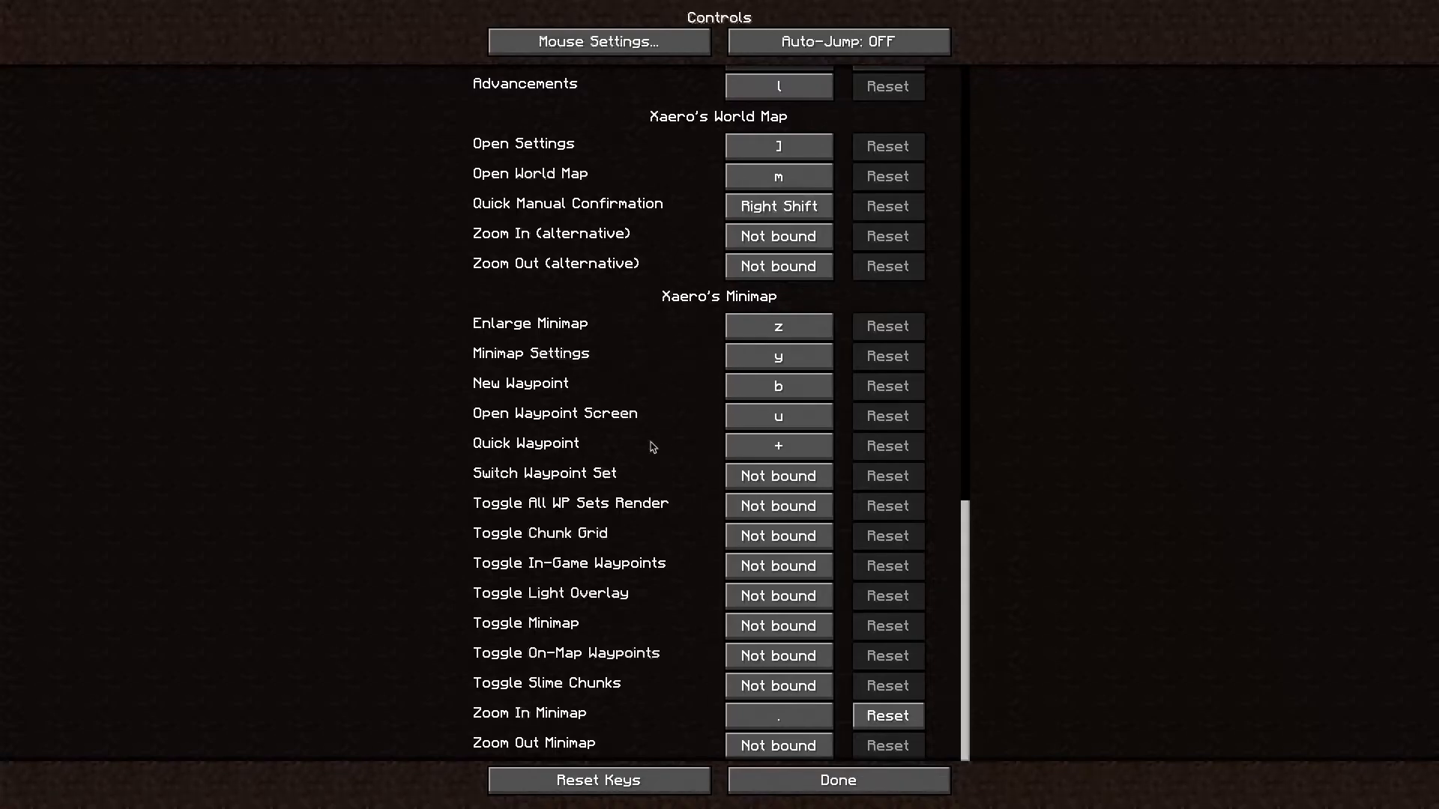
pyautogui.moveTo(673, 541)
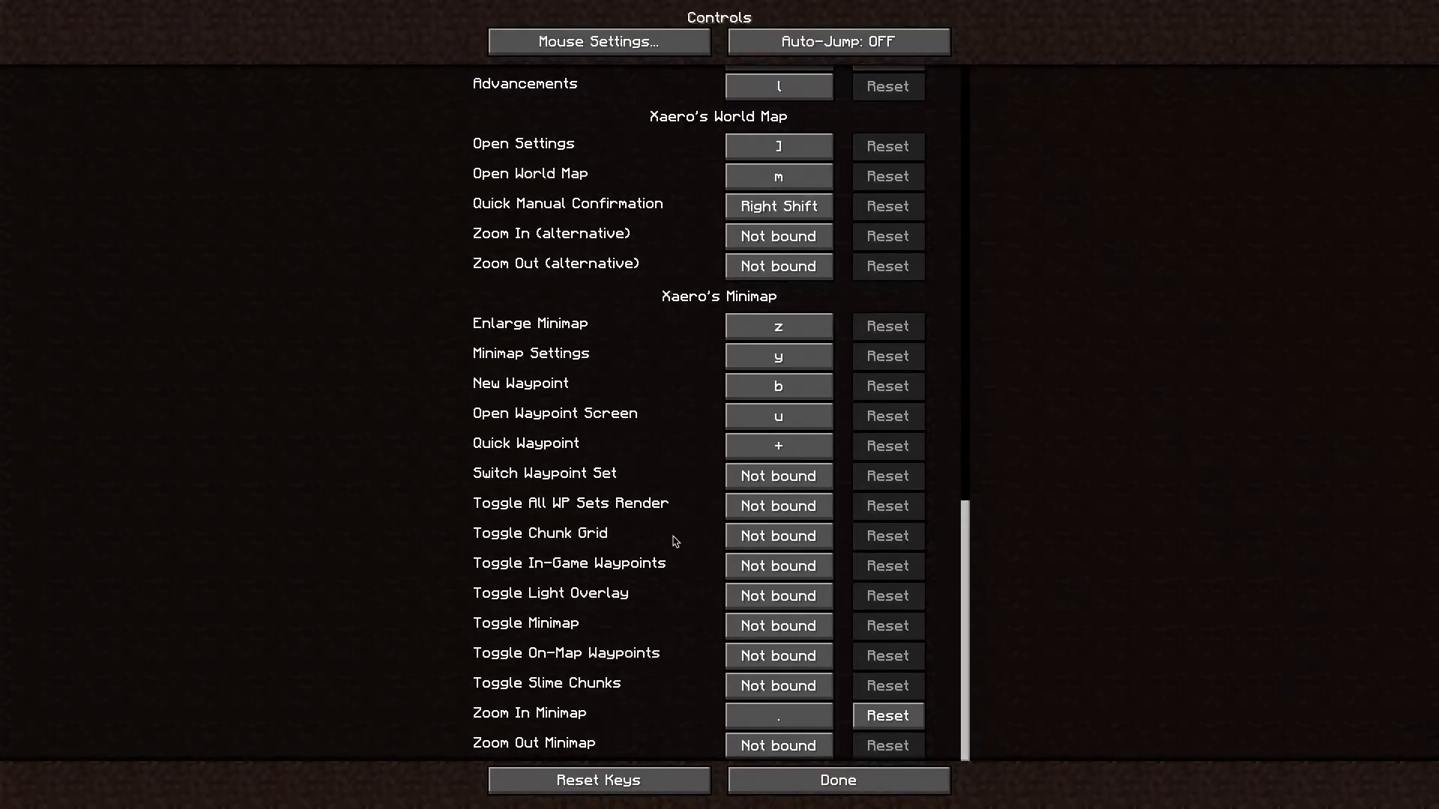
pyautogui.moveTo(709, 409)
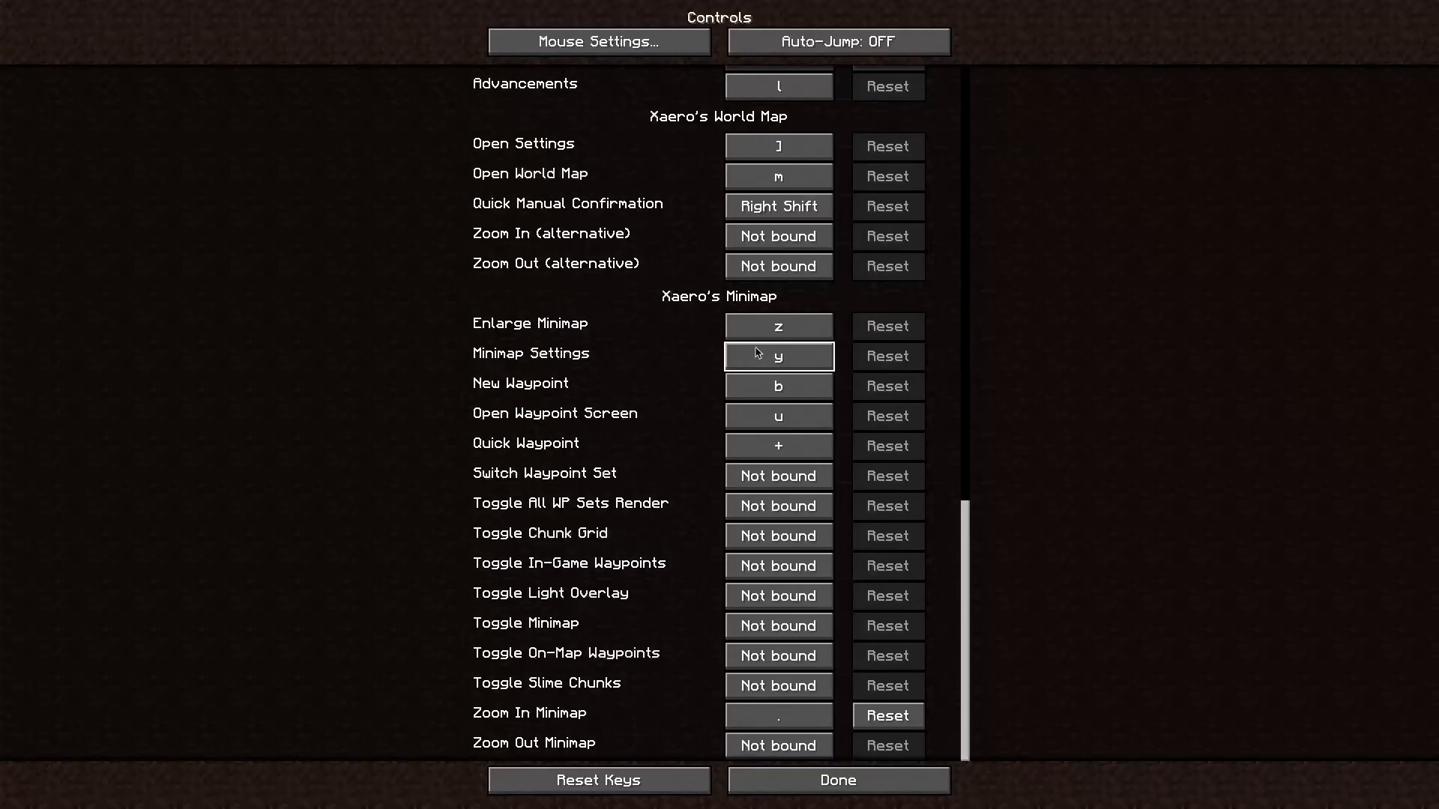
pyautogui.click(837, 780)
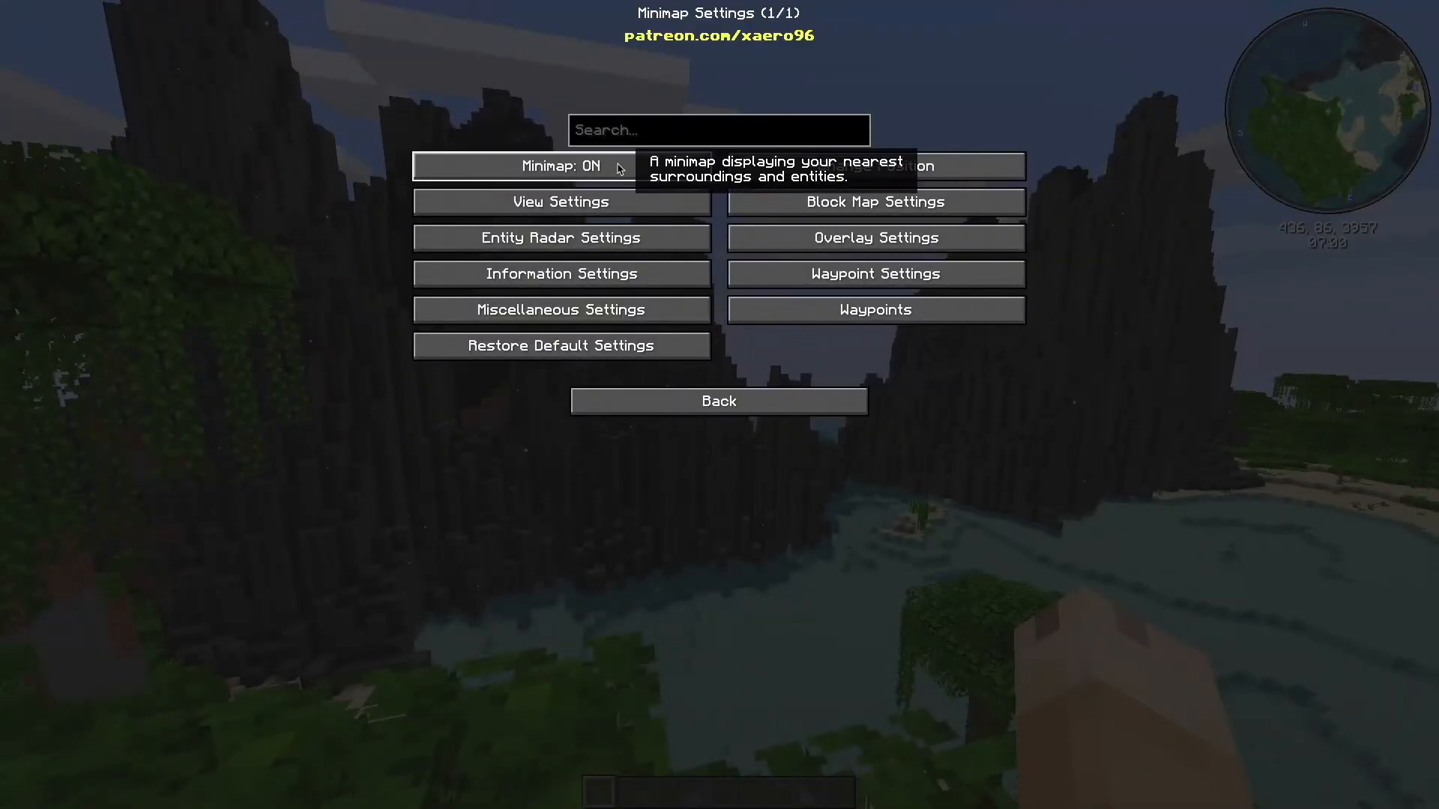
pyautogui.moveTo(798, 340)
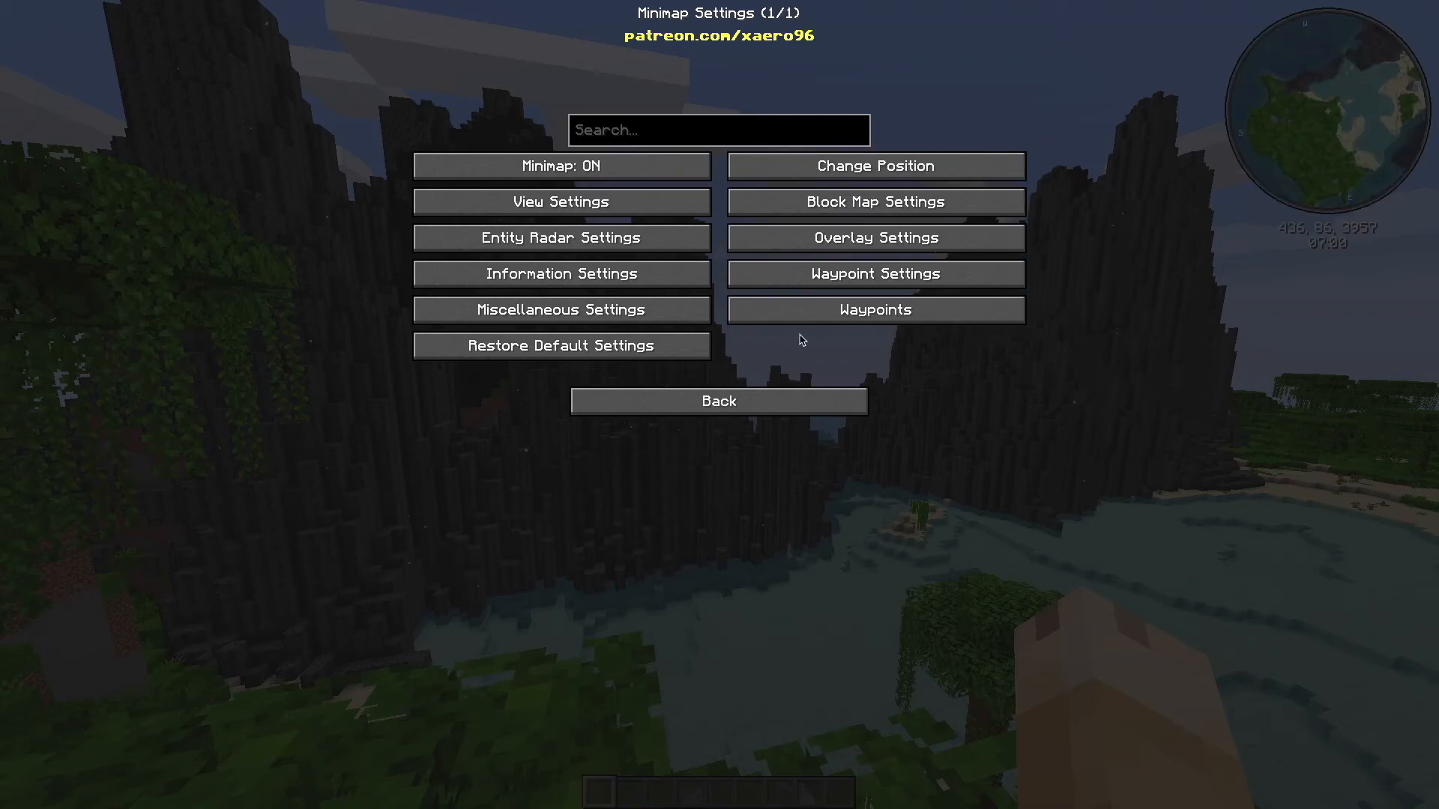
pyautogui.moveTo(559, 203)
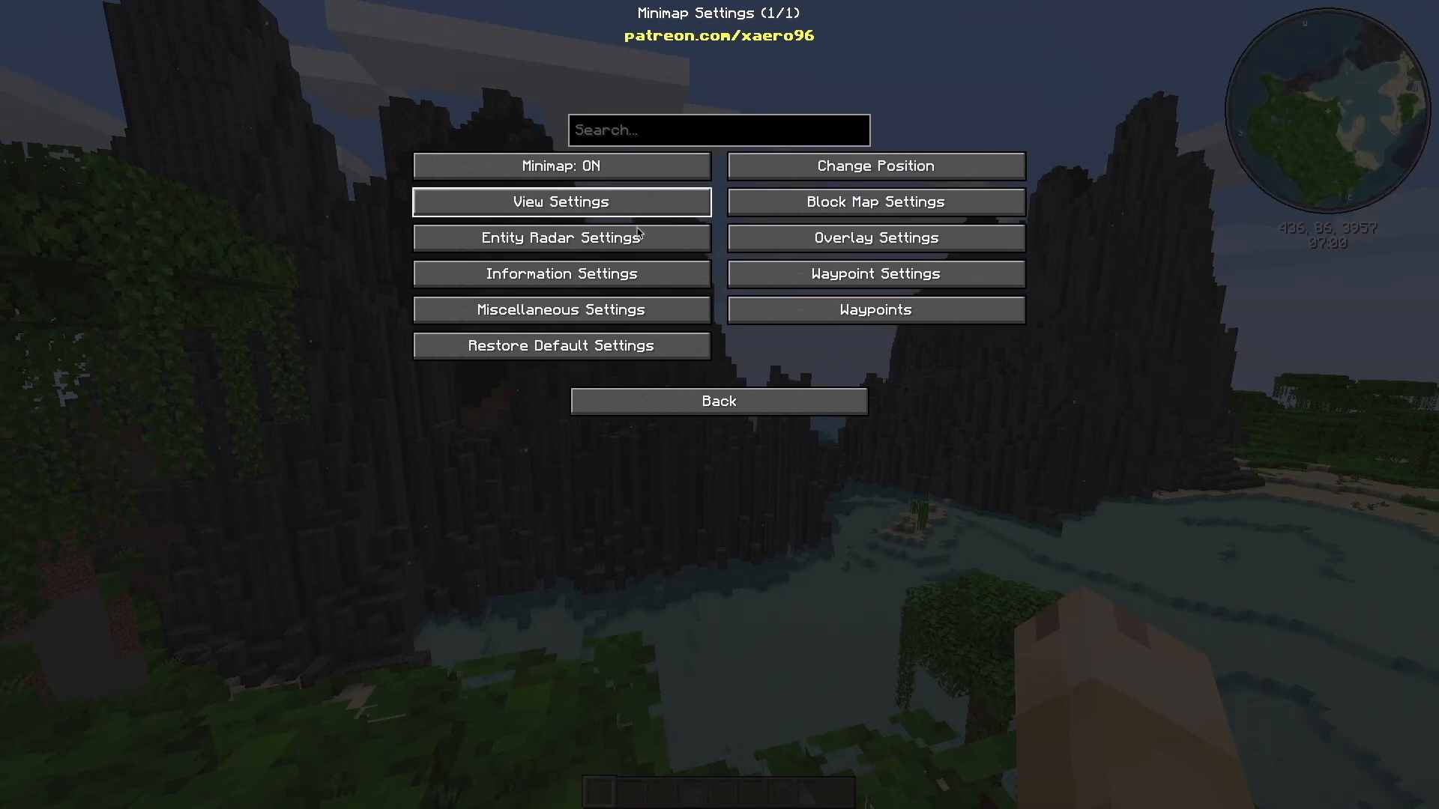
pyautogui.moveTo(718, 401)
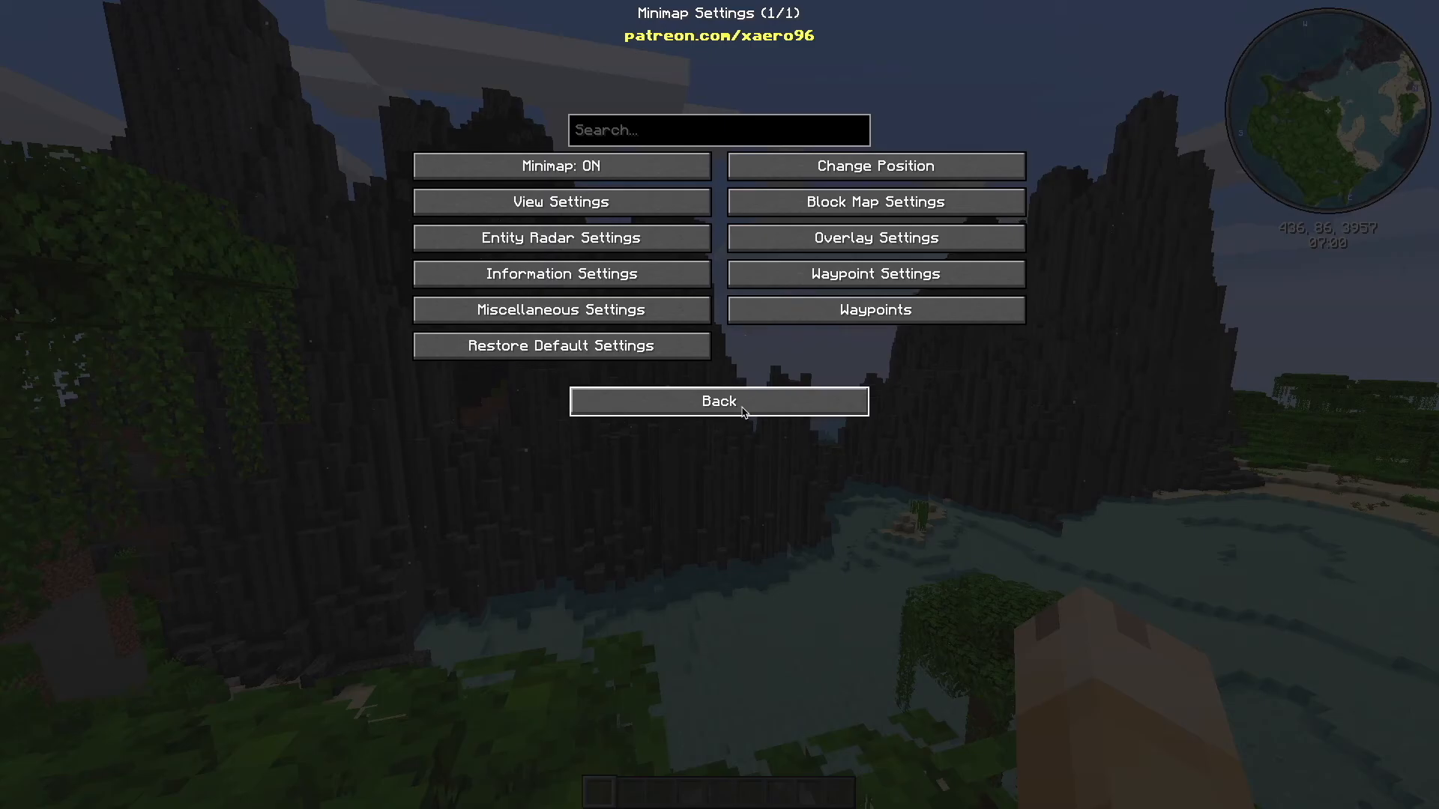
# - Leave the Xaero's Minimap settings via Back and return to the world
pyautogui.click(718, 402)
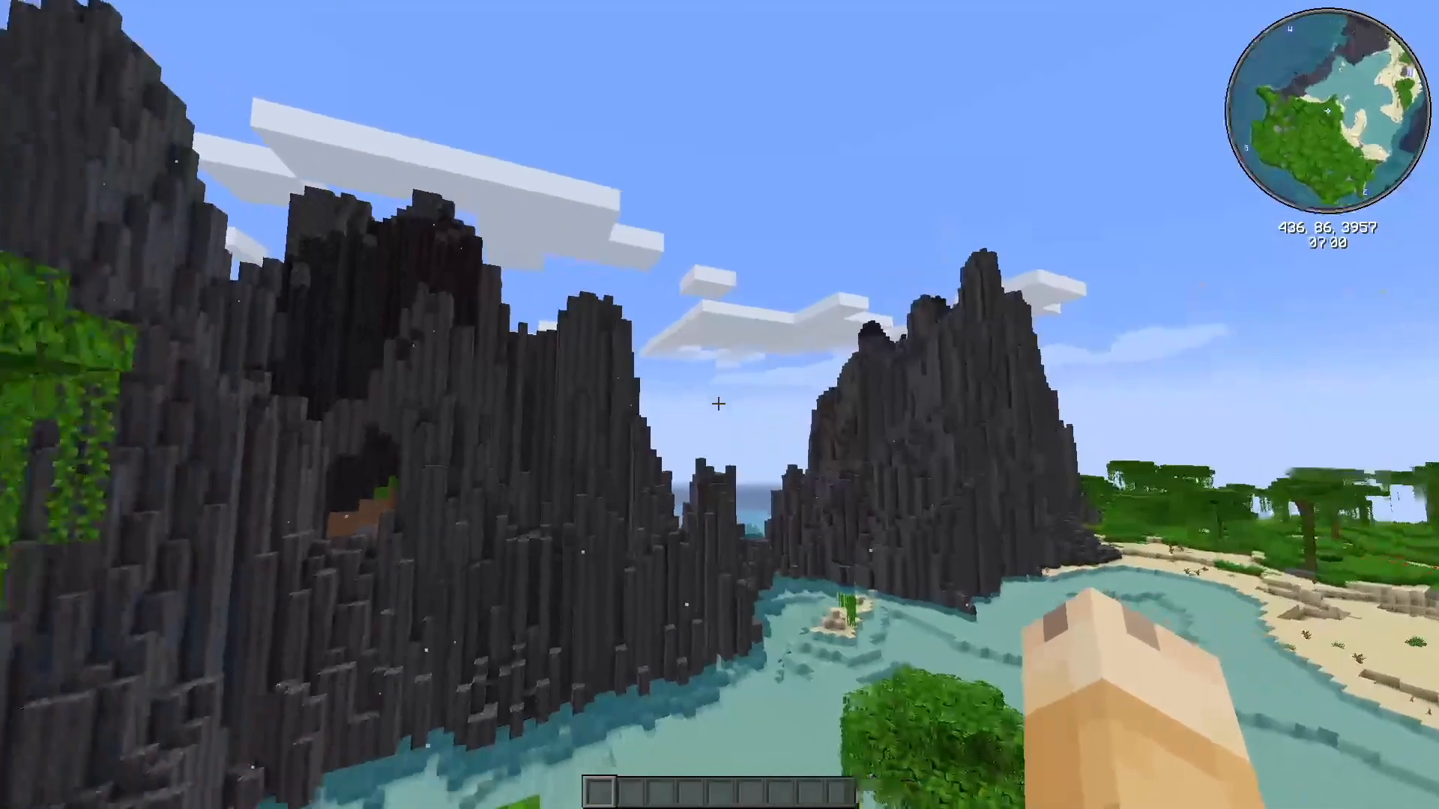
pyautogui.moveTo(719, 404)
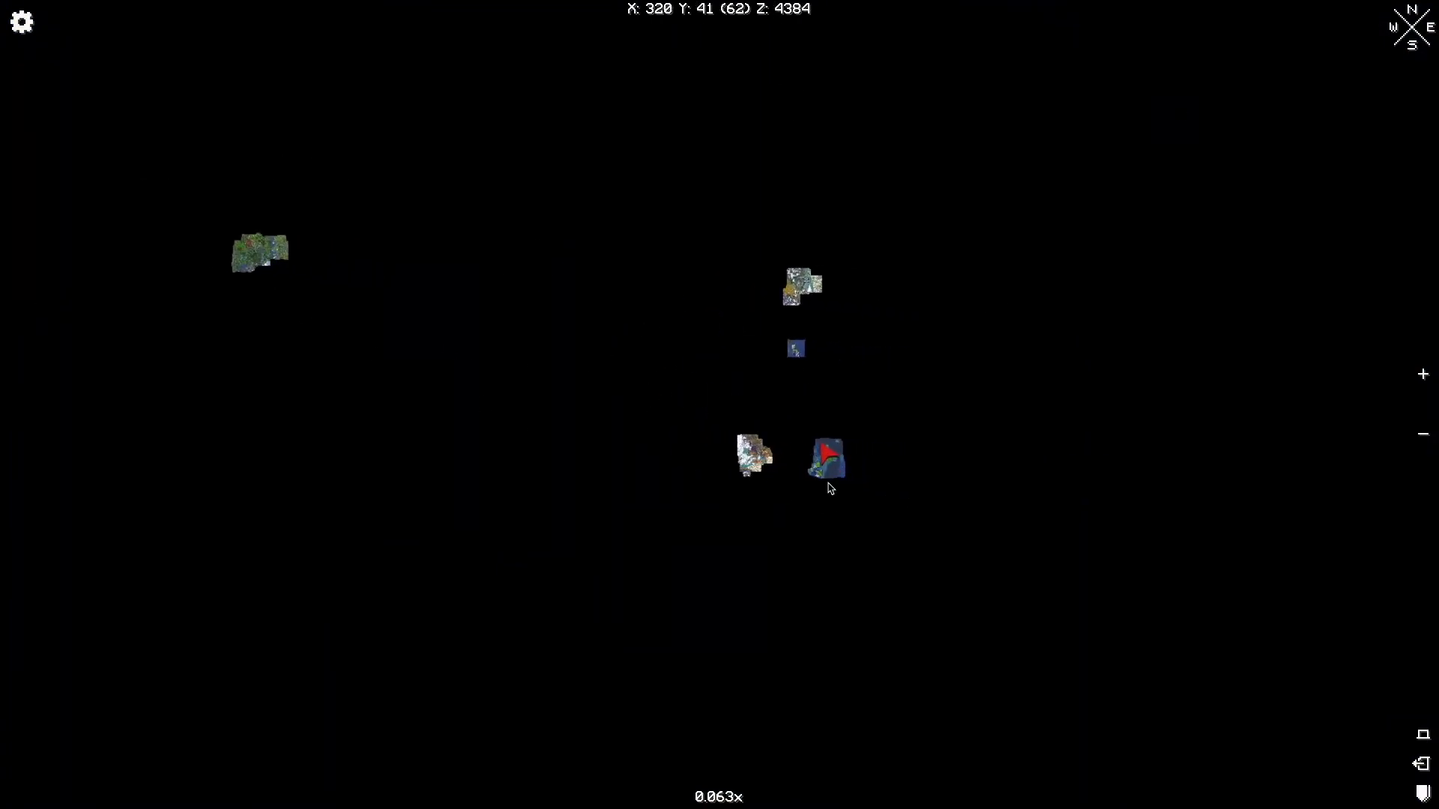
# - Zoom the World Map in on the explored regions, then back out slightly
pyautogui.scroll(3)
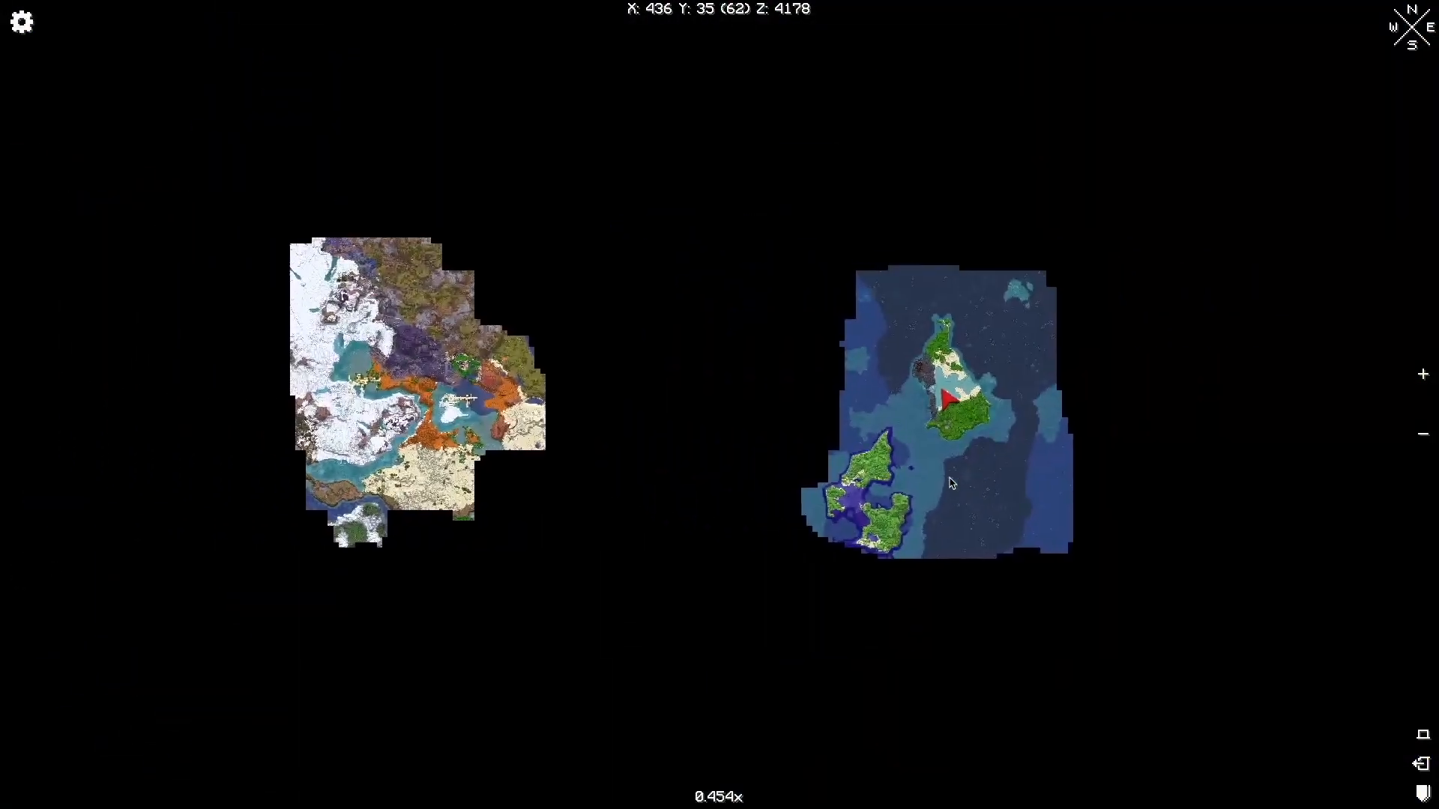
pyautogui.scroll(3)
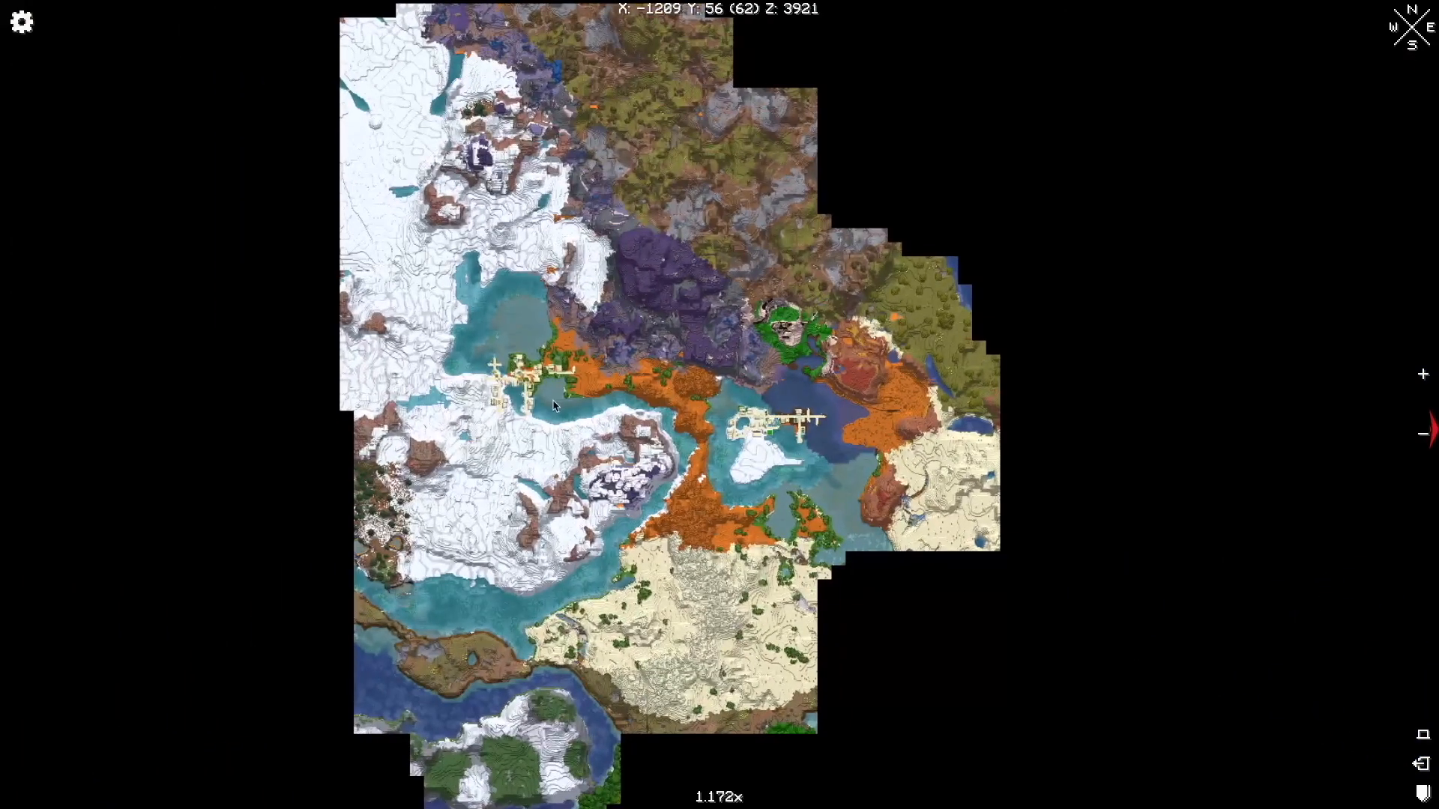
pyautogui.scroll(-3)
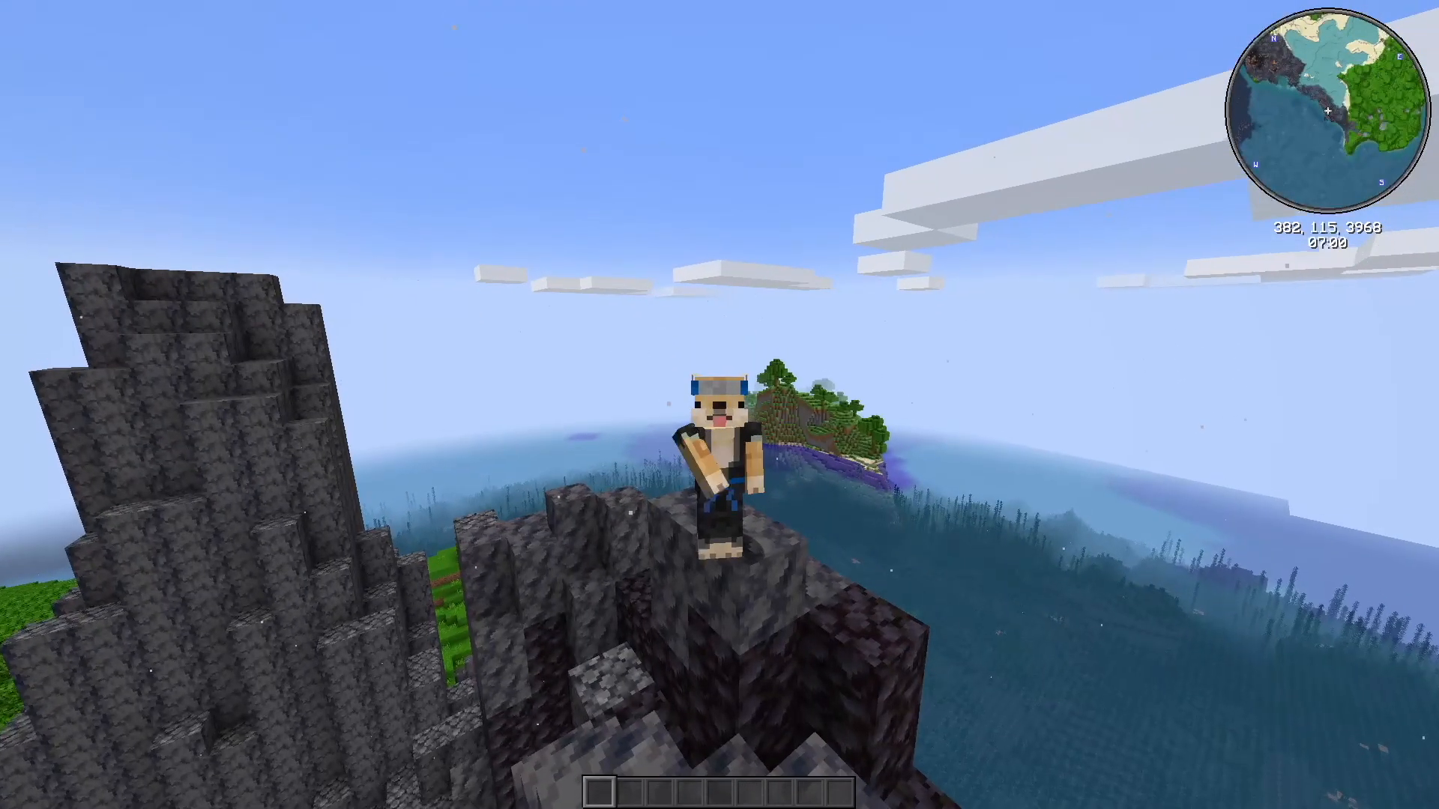
pyautogui.moveTo(719, 405)
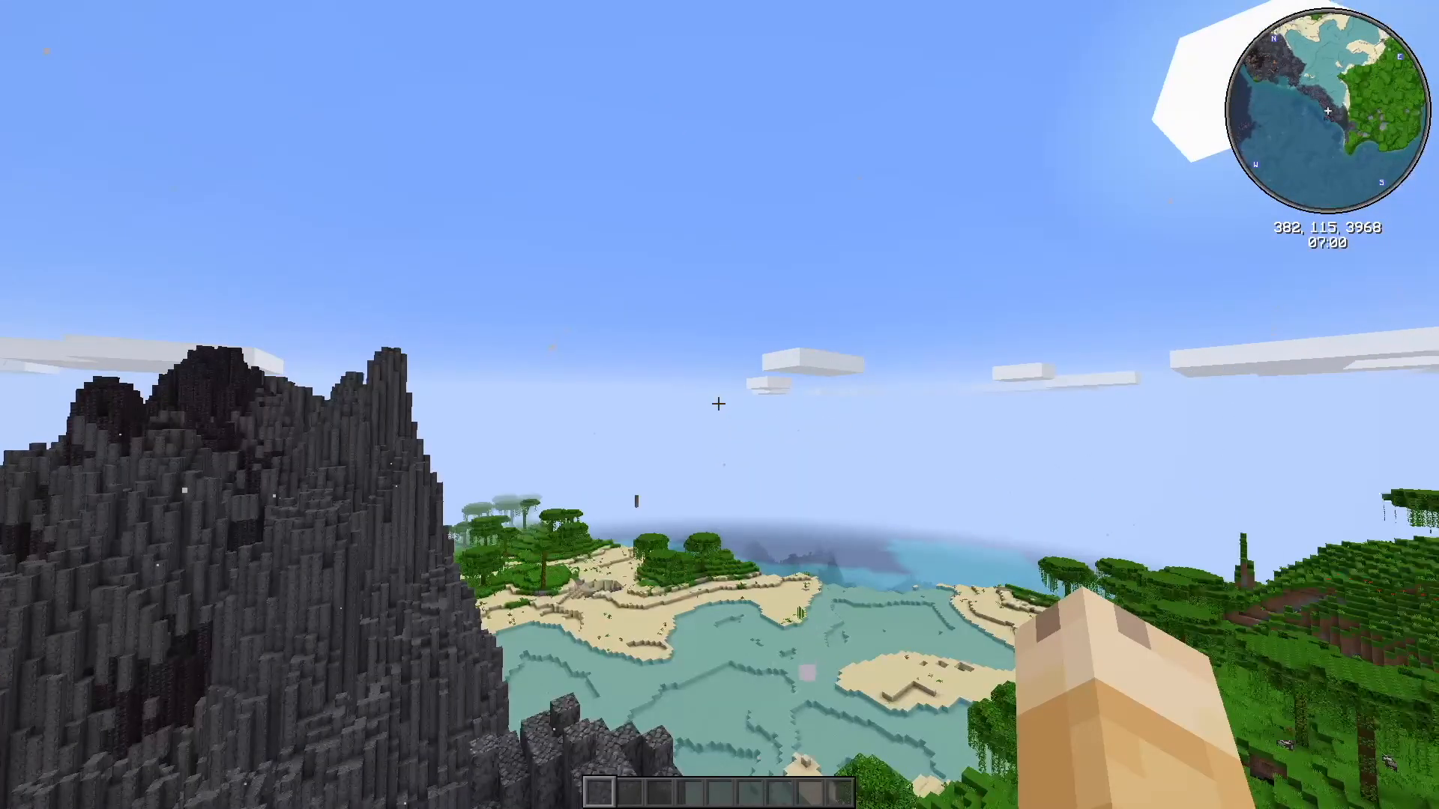